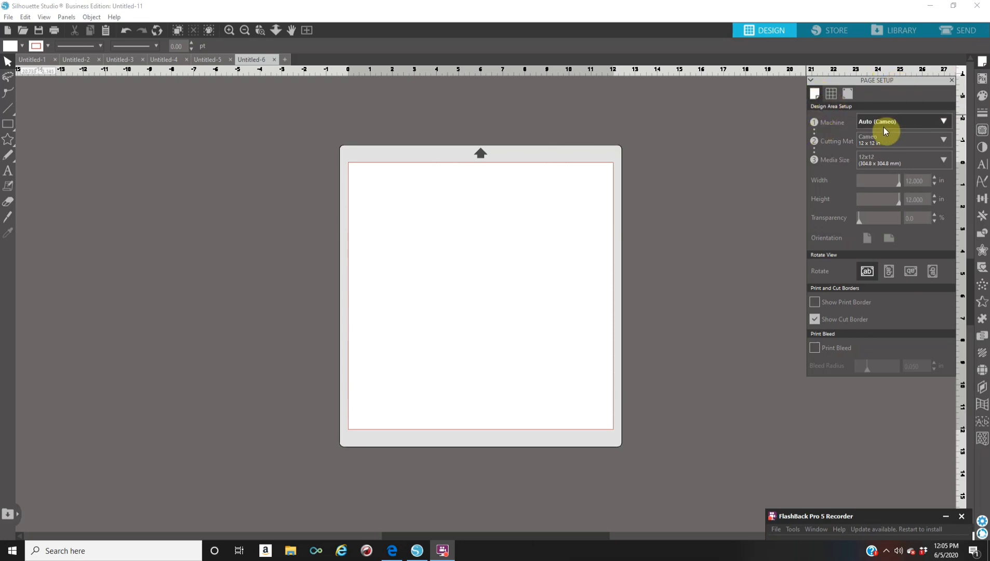
mouse_move(832, 142)
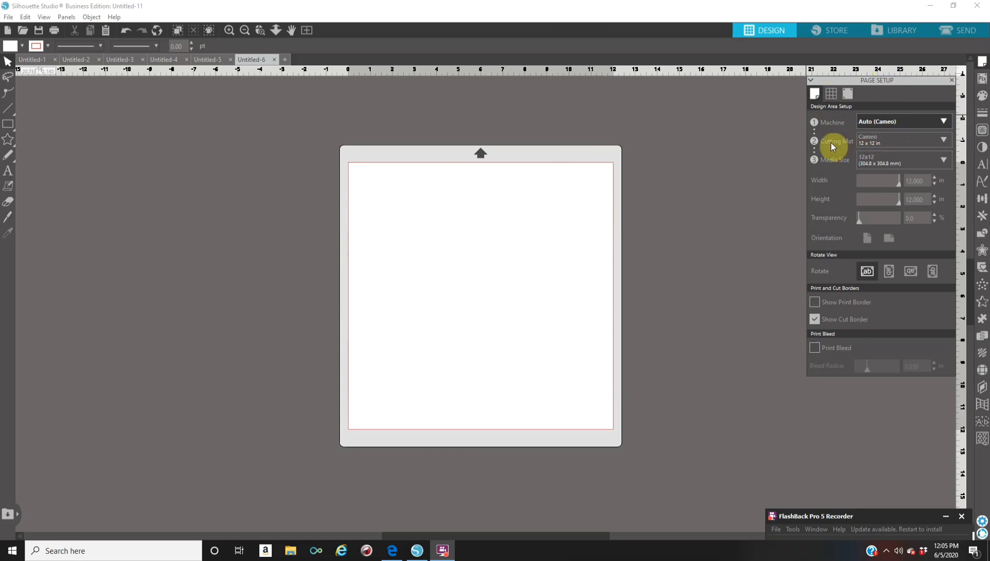
mouse_move(832, 165)
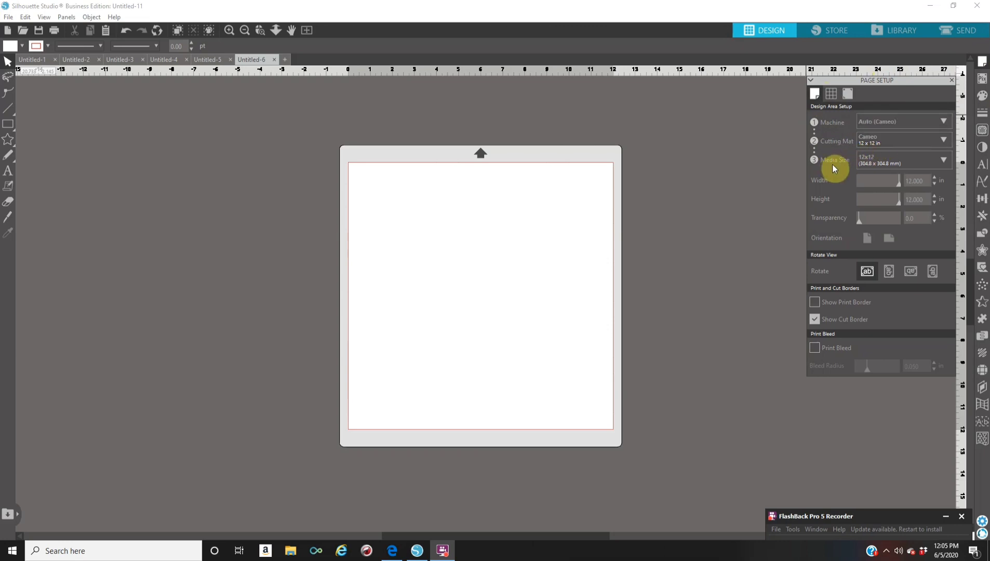
mouse_move(872, 170)
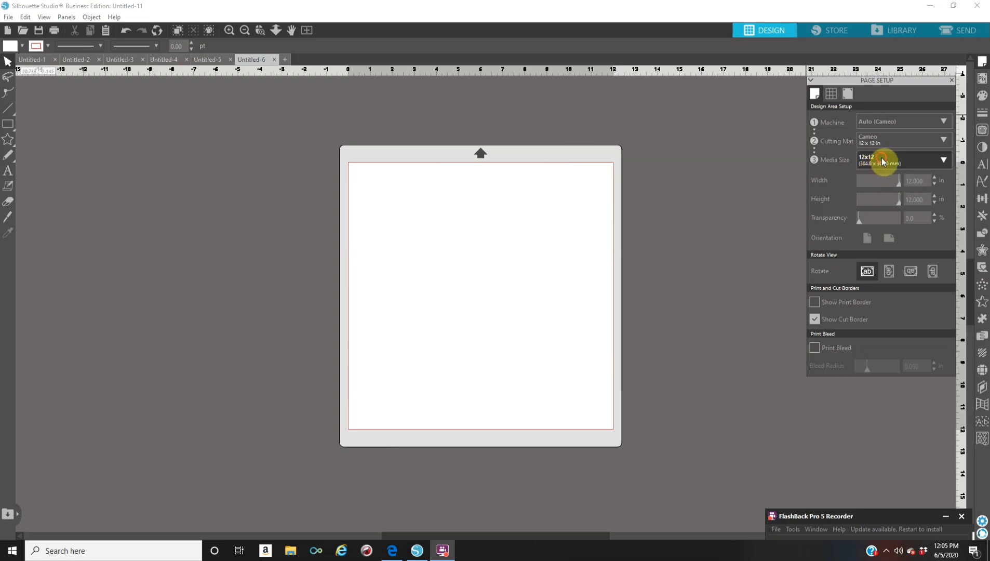
Pick Letter (8.5 x 11 in) as the media size in Page Setup.
click(941, 159)
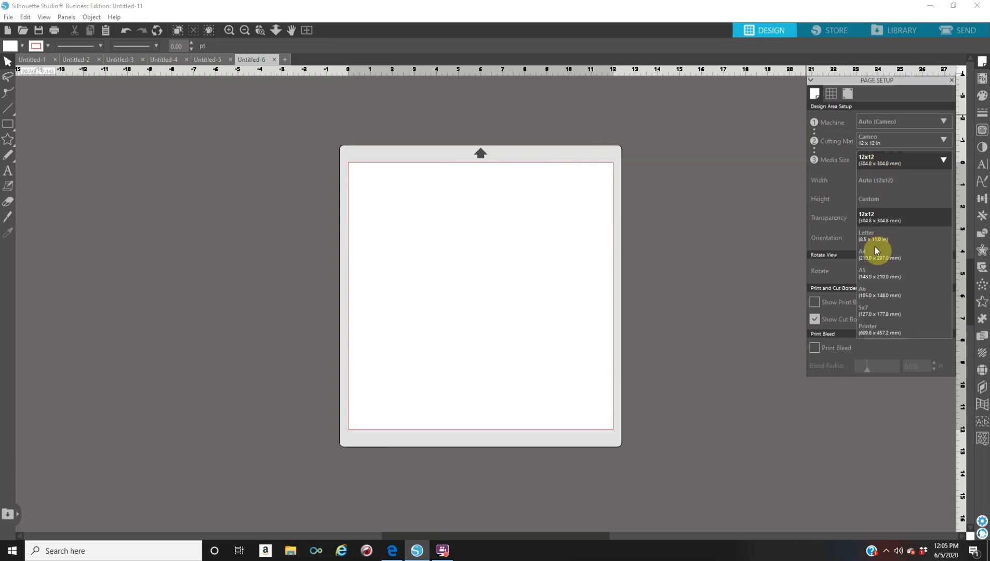
mouse_move(879, 237)
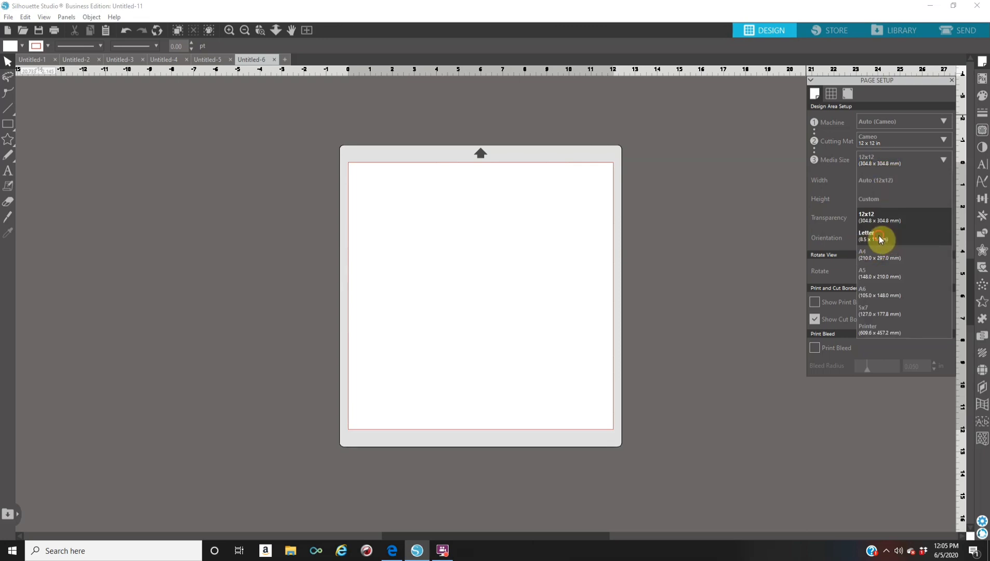
click(867, 235)
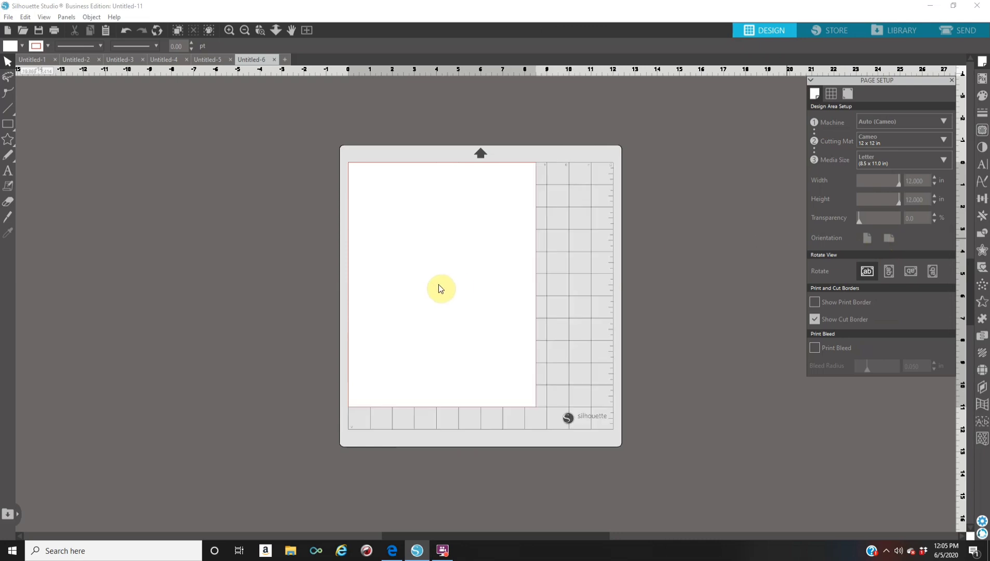
mouse_move(441, 241)
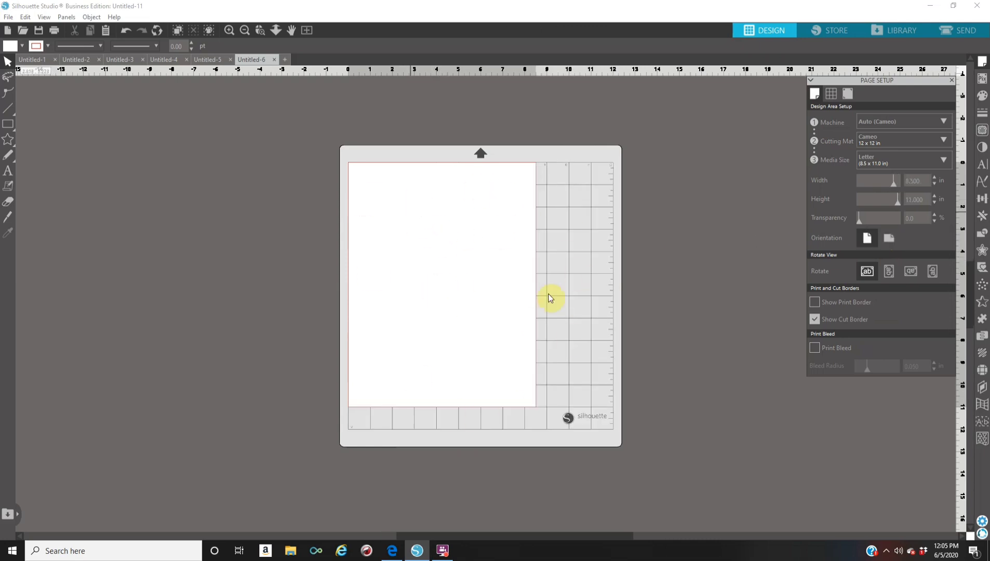
mouse_move(838, 296)
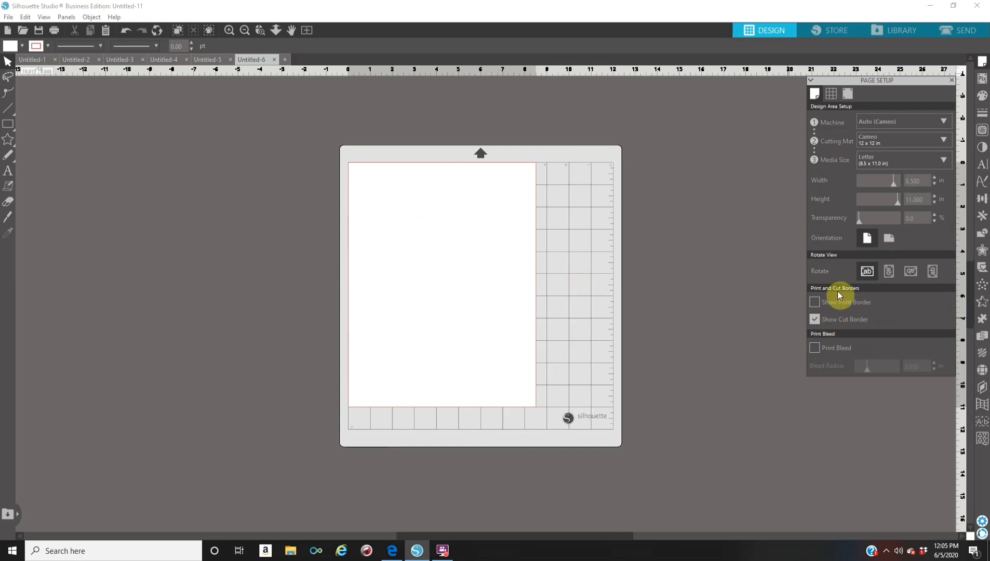
mouse_move(860, 223)
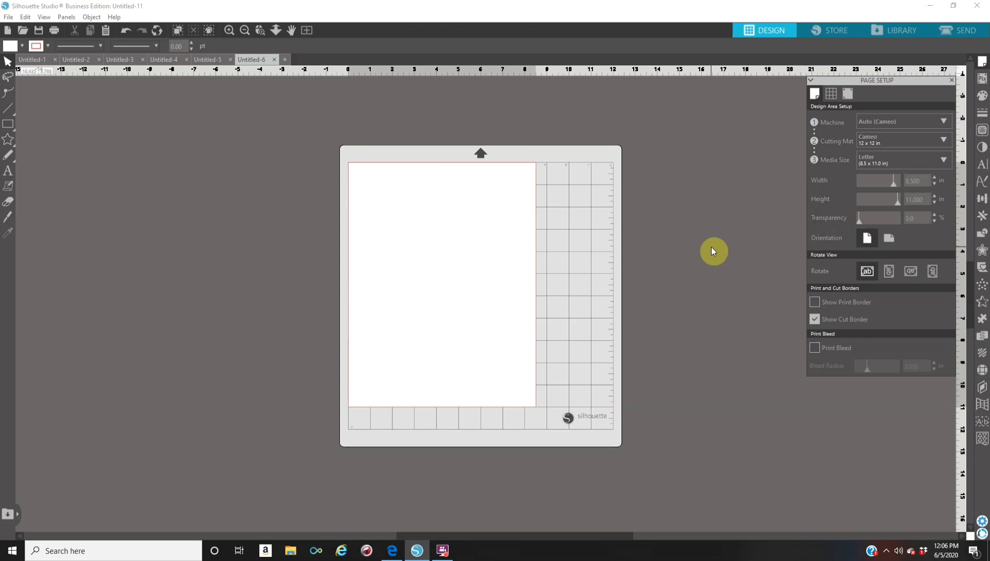
mouse_move(686, 238)
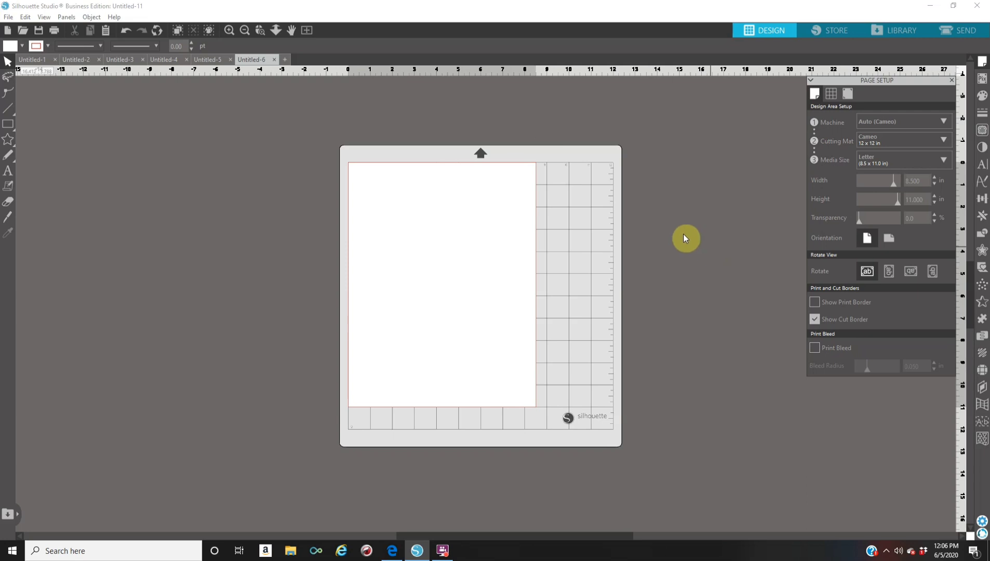
mouse_move(9, 17)
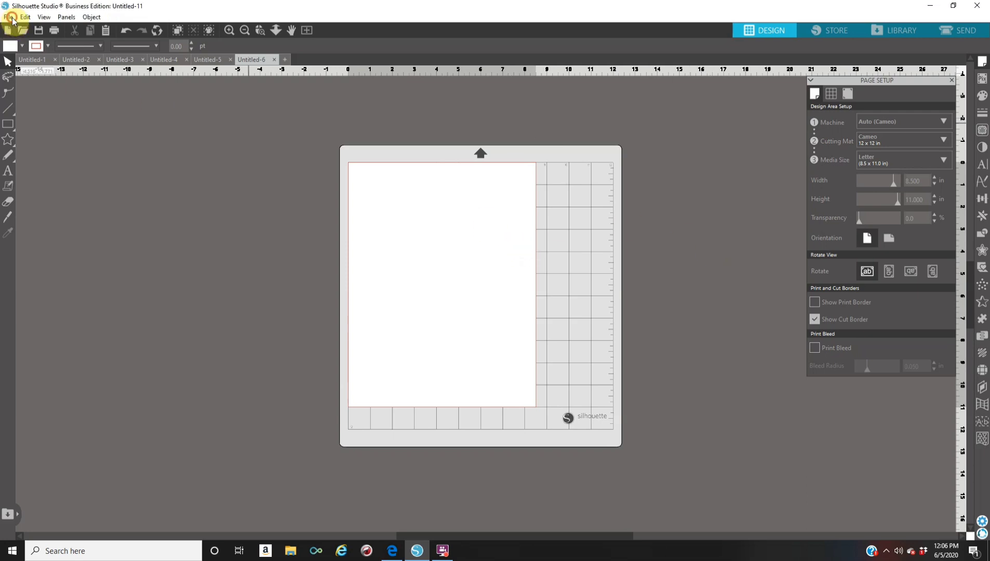
click(9, 16)
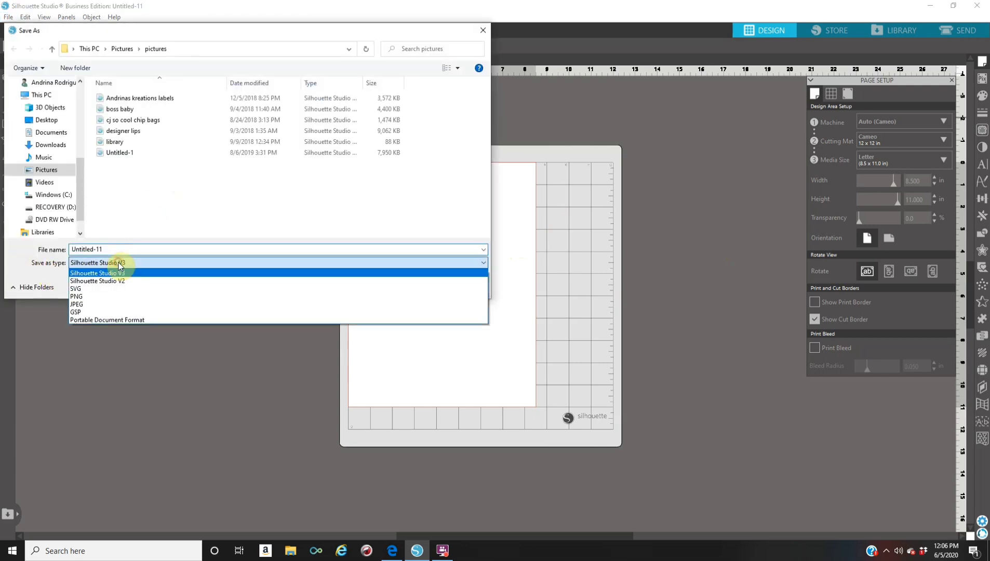
mouse_move(110, 312)
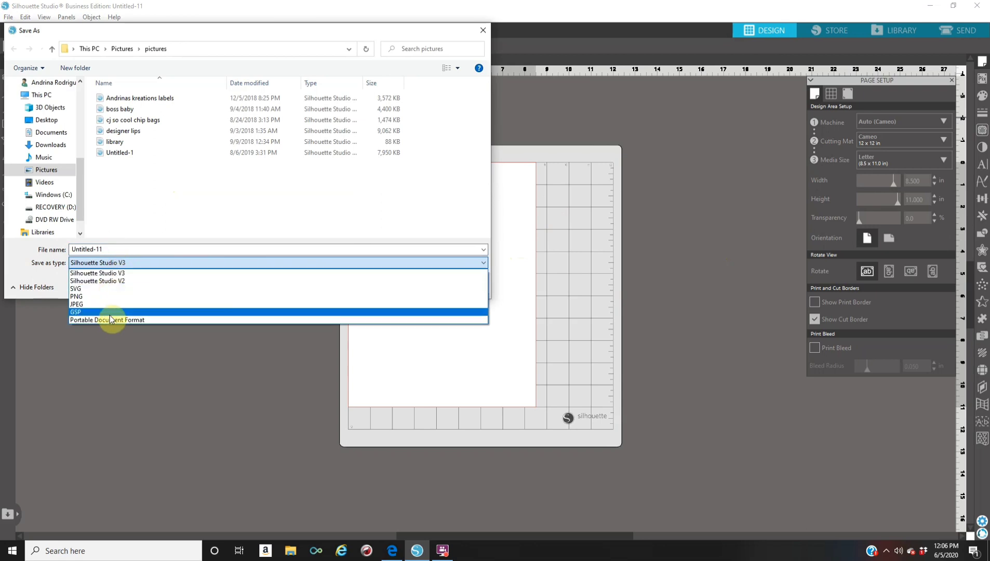
mouse_move(109, 323)
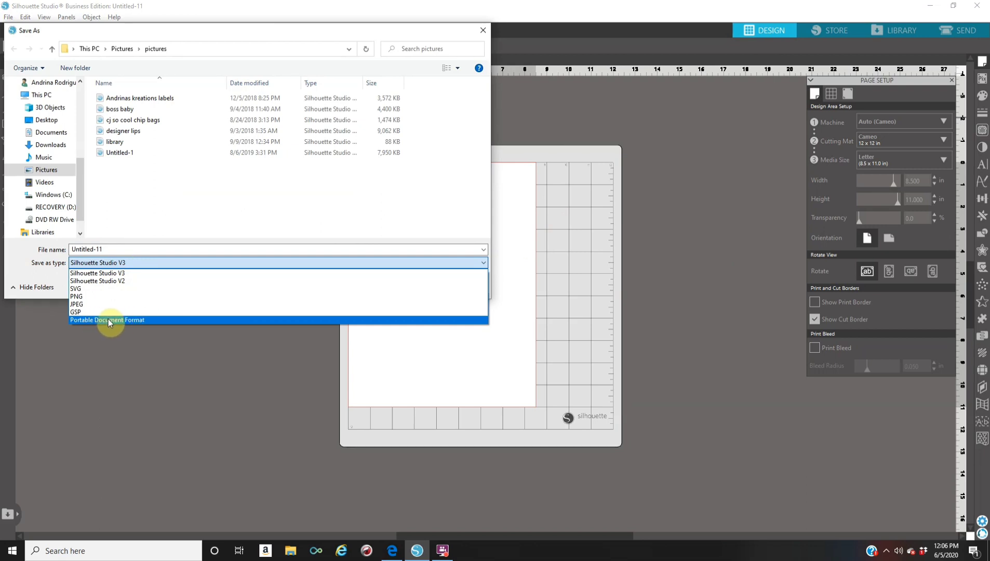
mouse_move(76, 289)
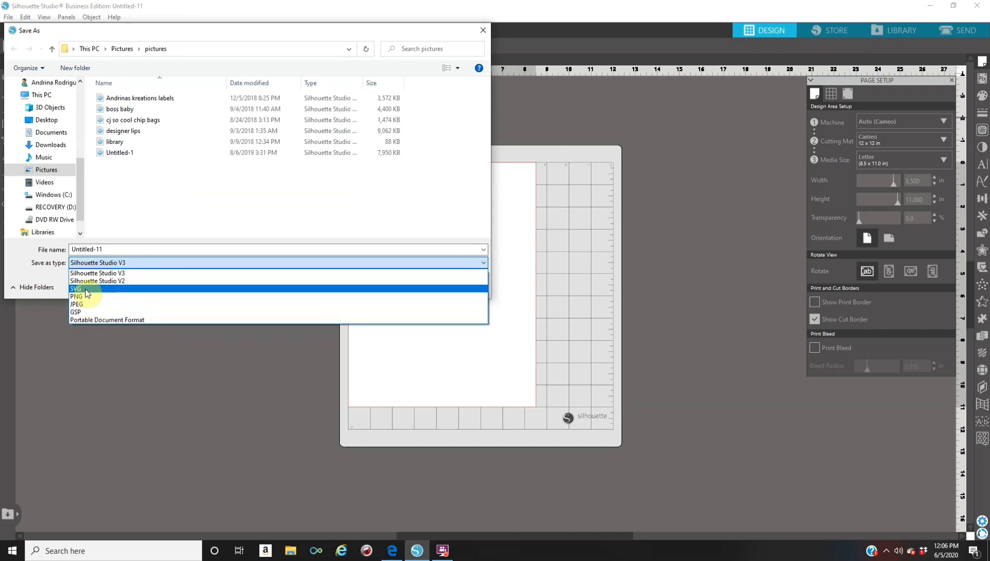
mouse_move(110, 273)
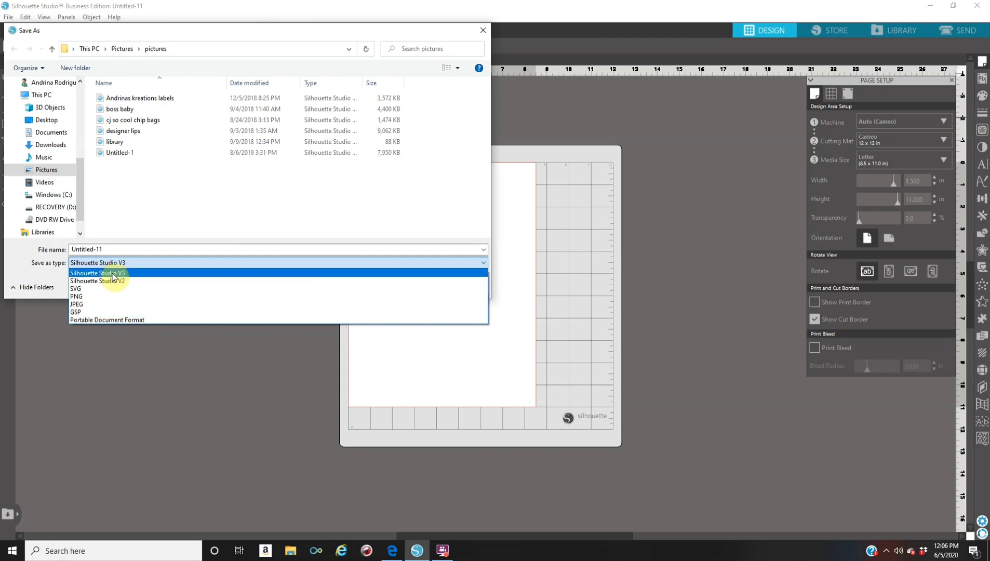
mouse_move(119, 270)
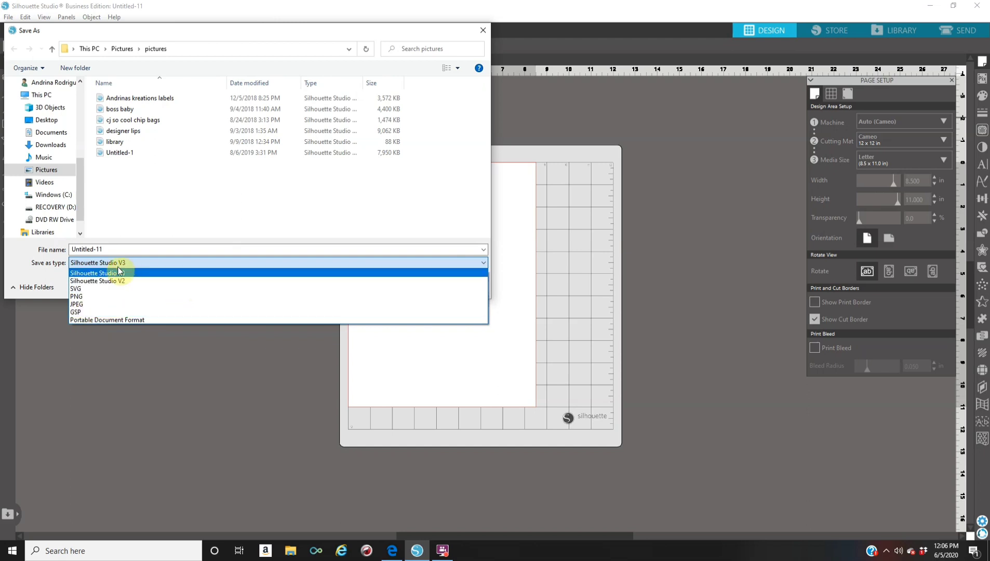
click(98, 272)
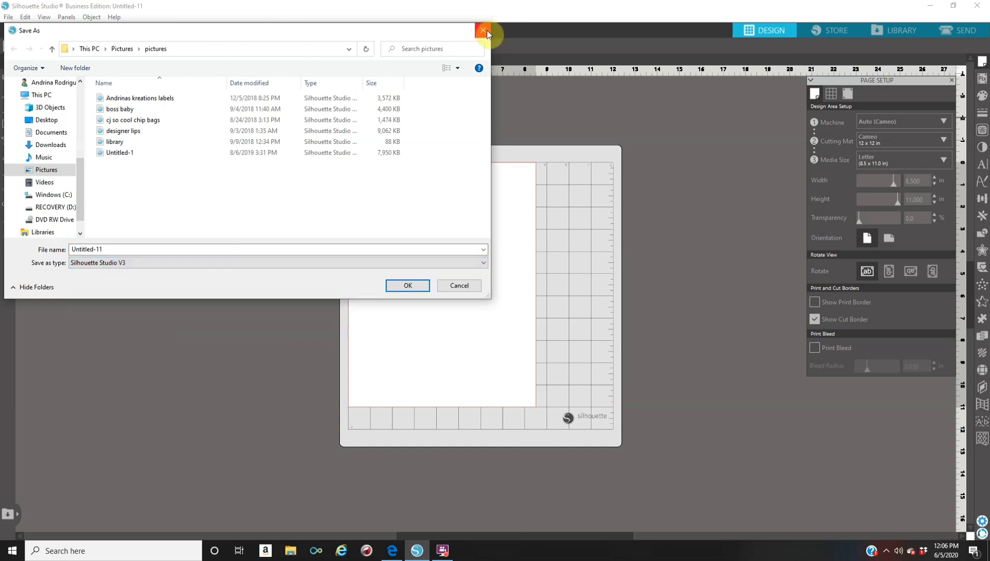
click(483, 30)
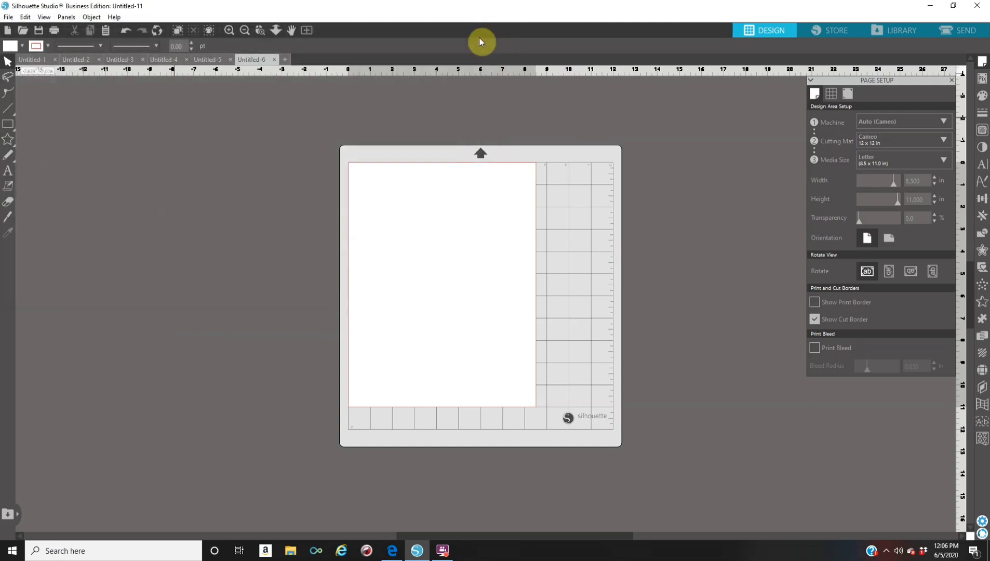
mouse_move(305, 115)
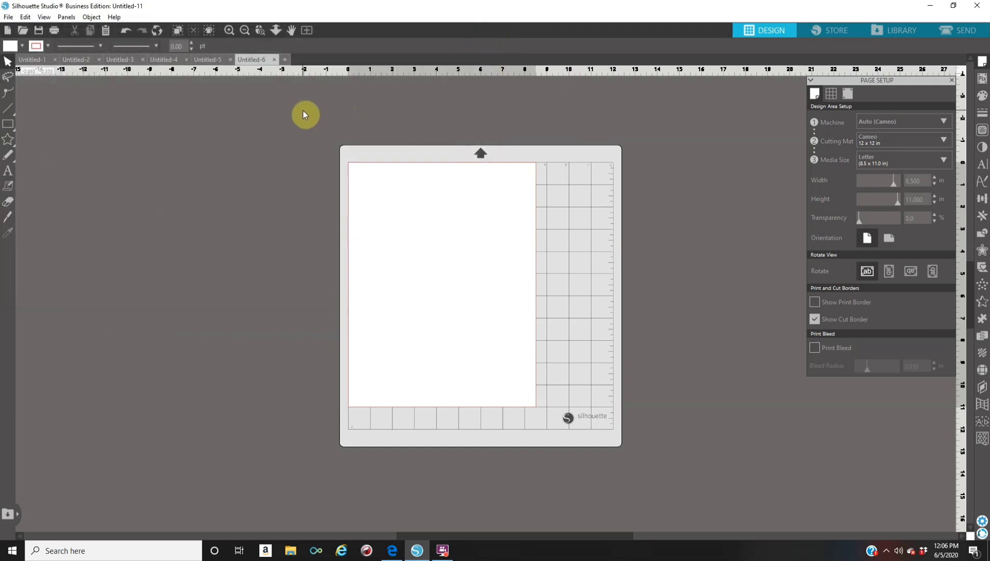
mouse_move(290, 107)
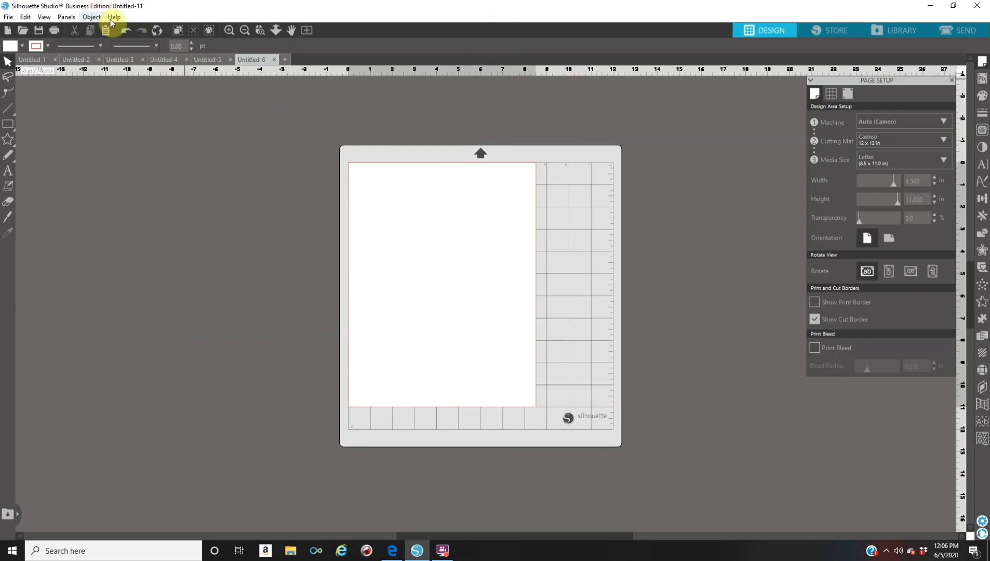
Choose Standard Edition from Help > View In.
click(114, 17)
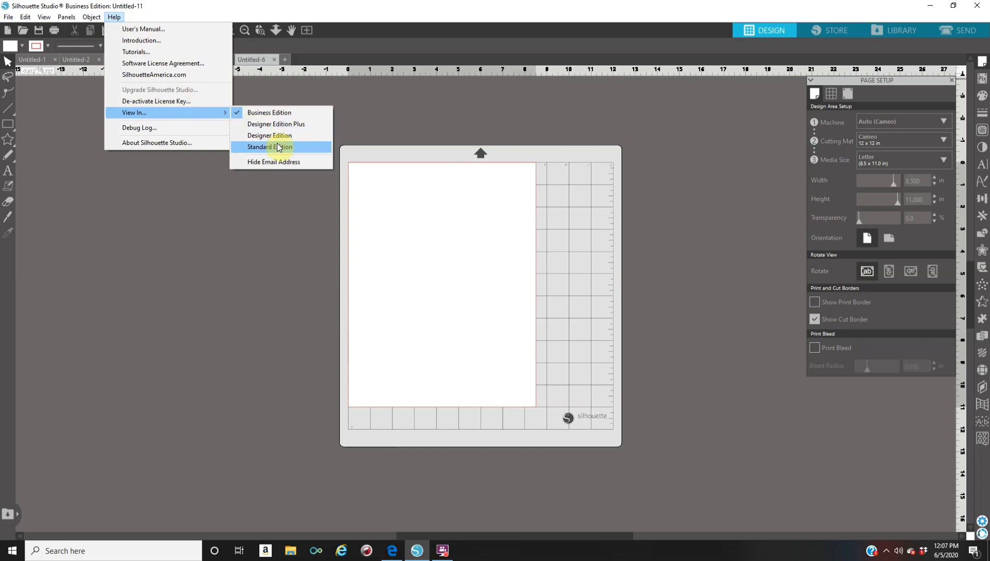
click(266, 147)
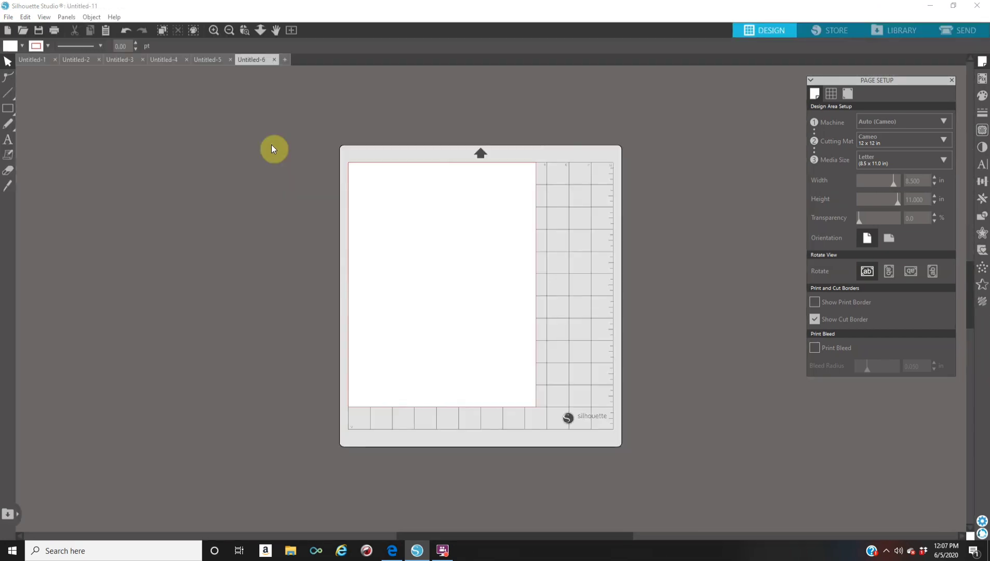
mouse_move(266, 113)
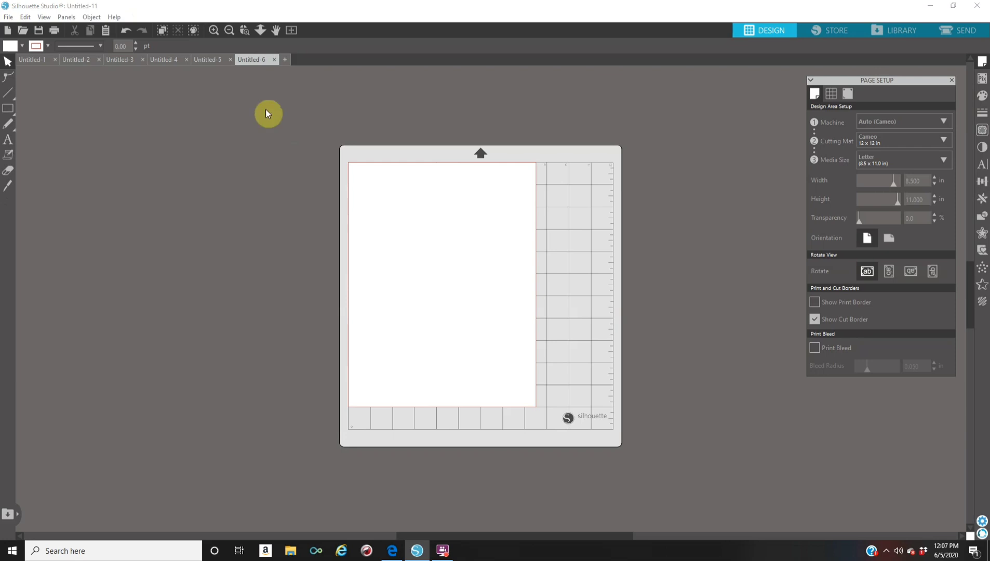
mouse_move(176, 149)
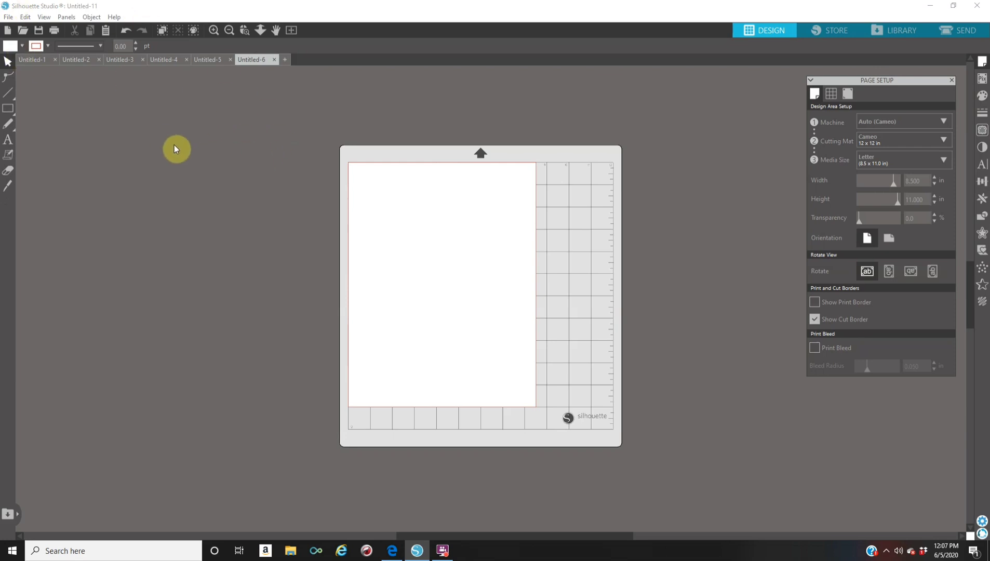
Bring up Save As from the File menu to check formats, then cancel it.
click(8, 17)
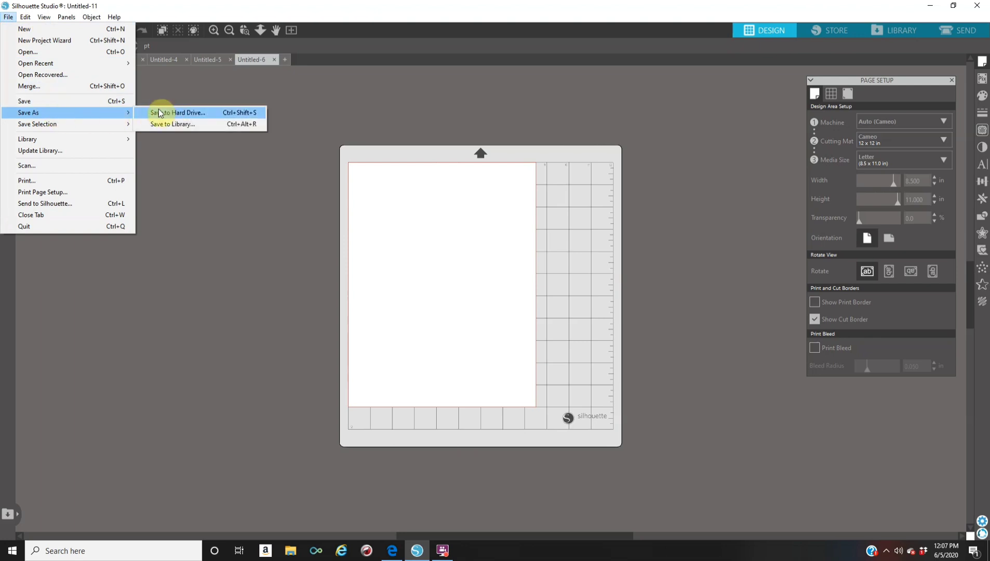
click(178, 112)
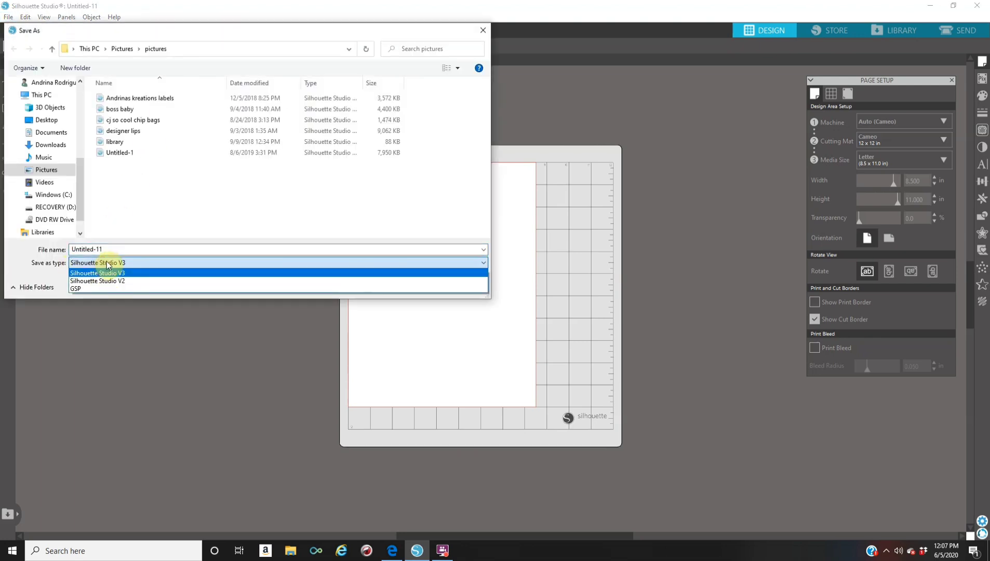
mouse_move(516, 72)
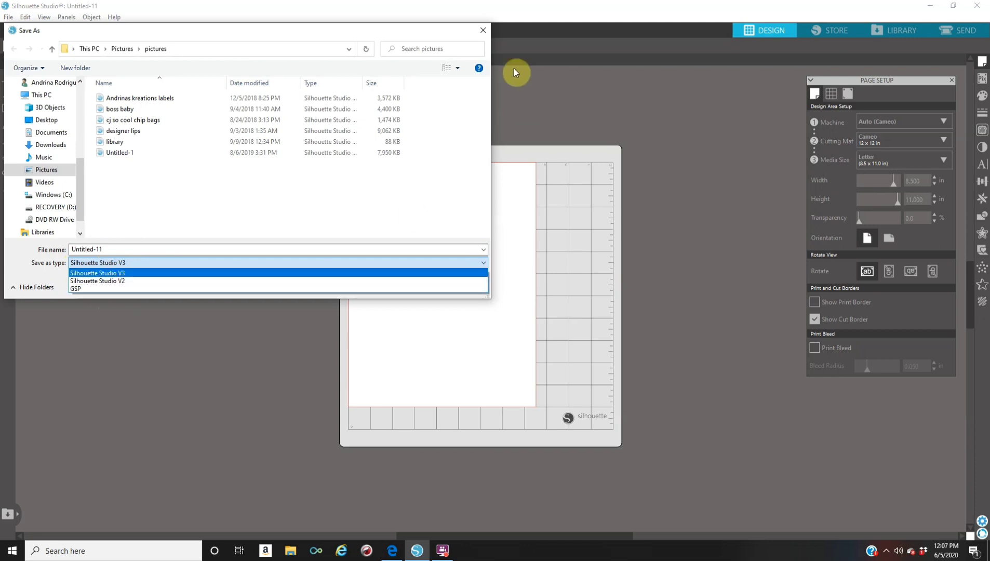
click(482, 30)
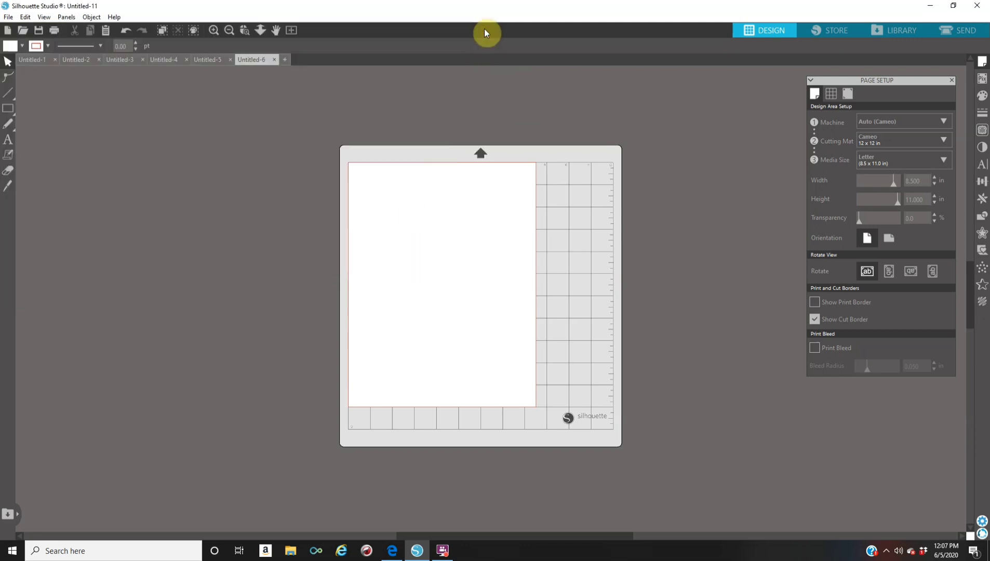
mouse_move(447, 542)
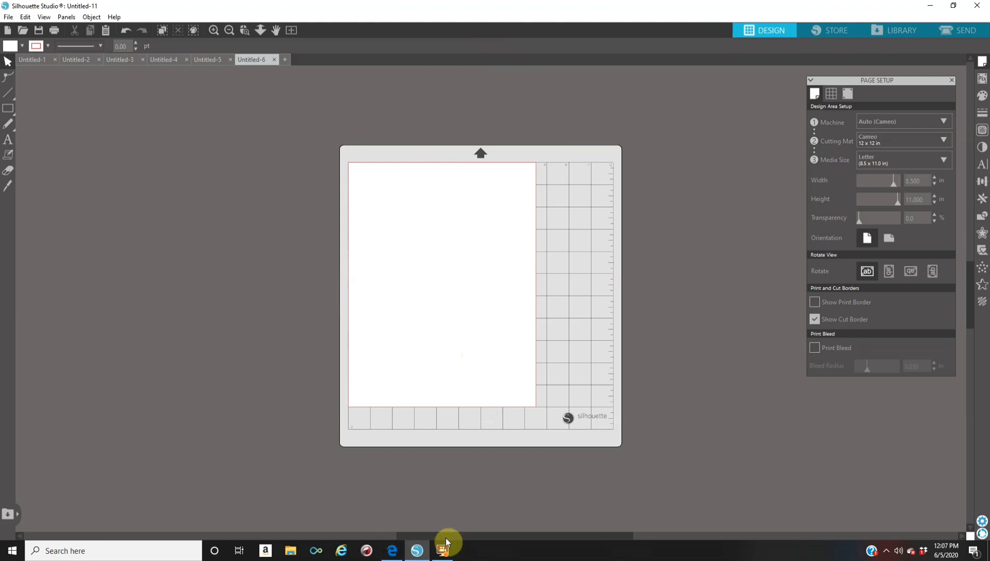
Switch to the browser showing the pdfforge PDFCreator page and its features.
click(392, 551)
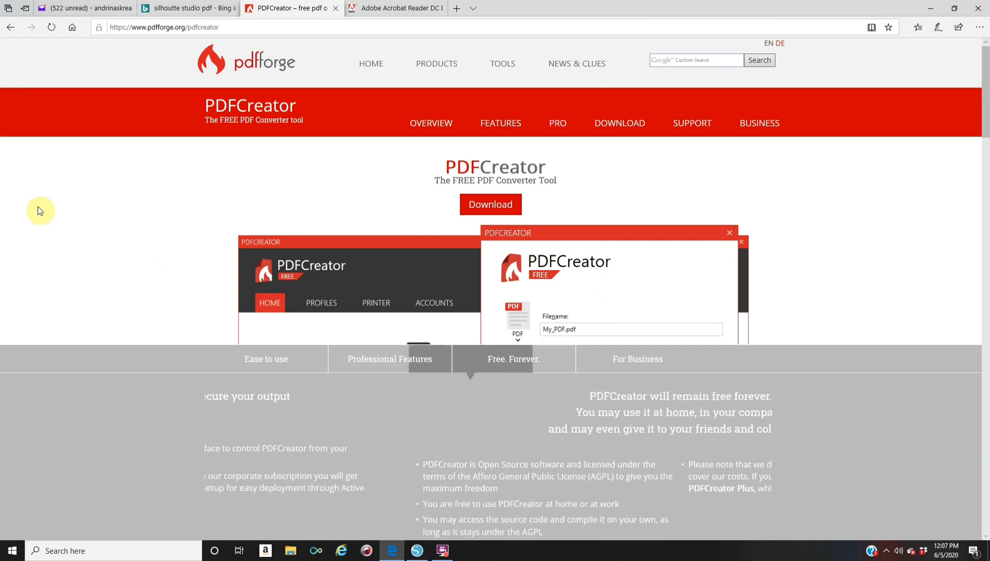
click(389, 358)
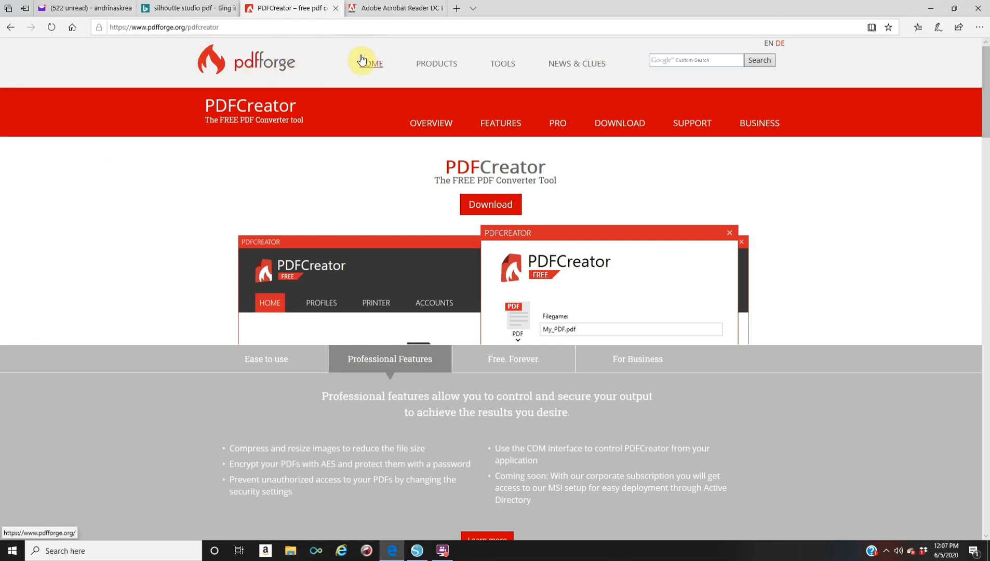
mouse_move(256, 78)
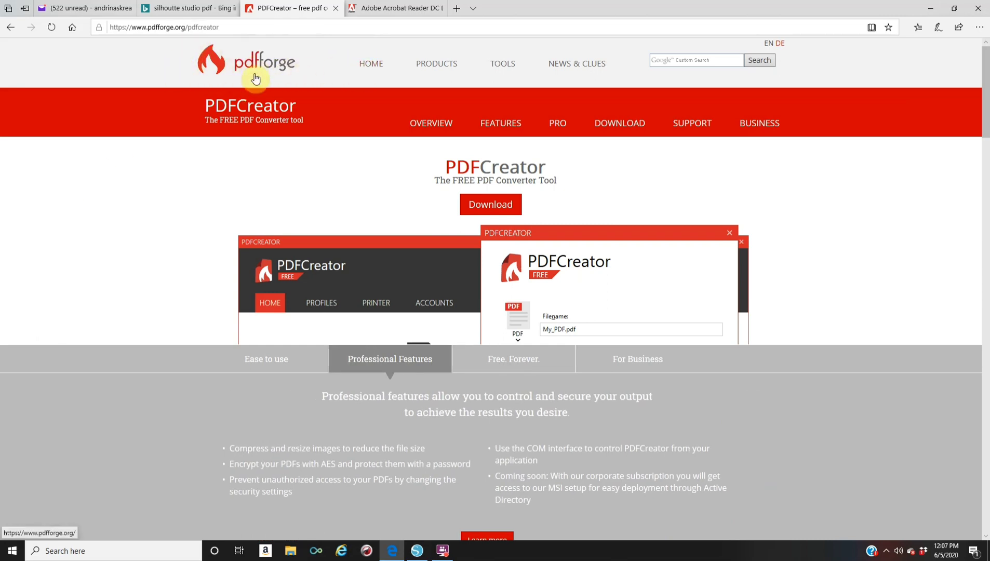
mouse_move(206, 94)
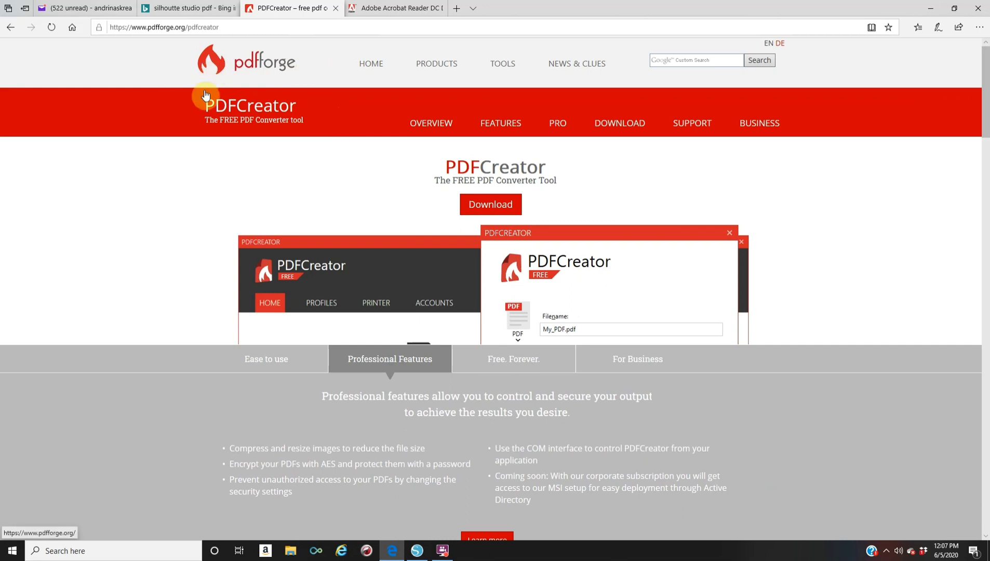
mouse_move(251, 81)
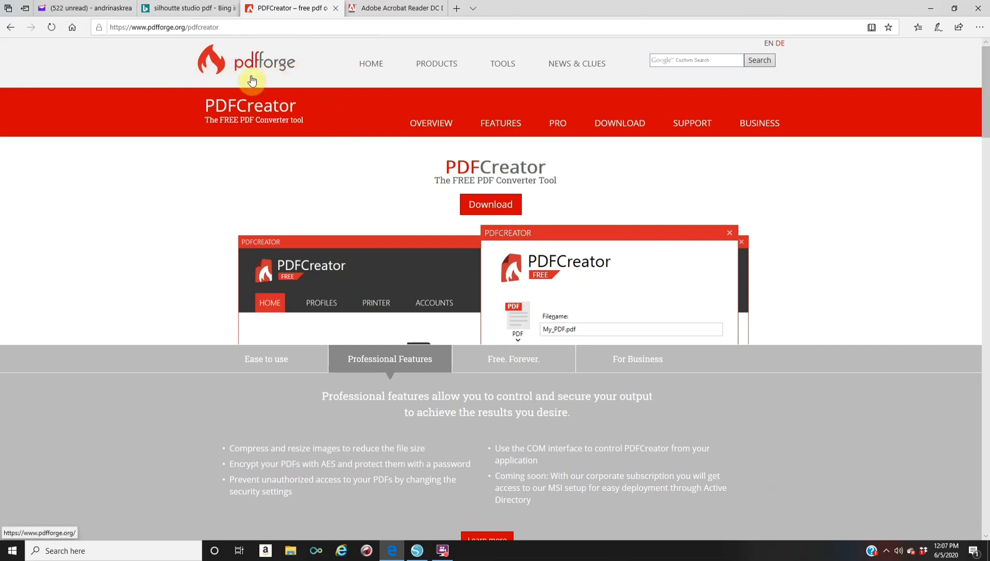
mouse_move(511, 204)
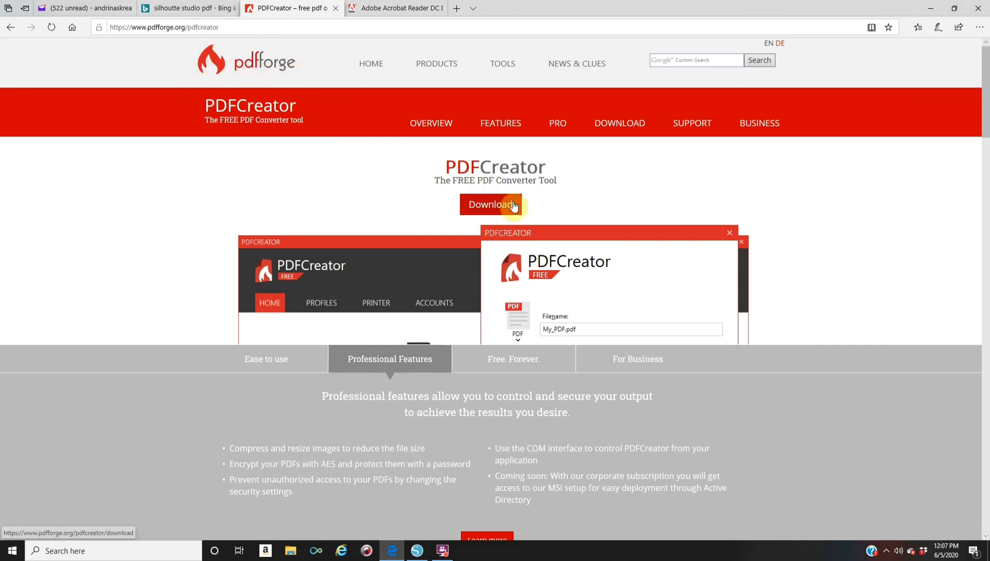
mouse_move(370, 215)
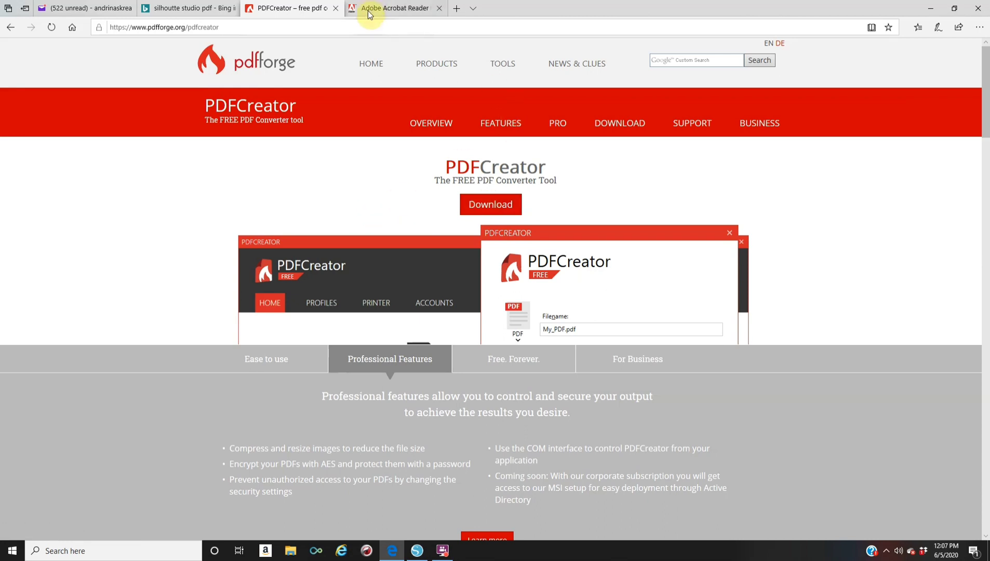
Switch to the Adobe Acrobat Reader DC download tab.
click(395, 7)
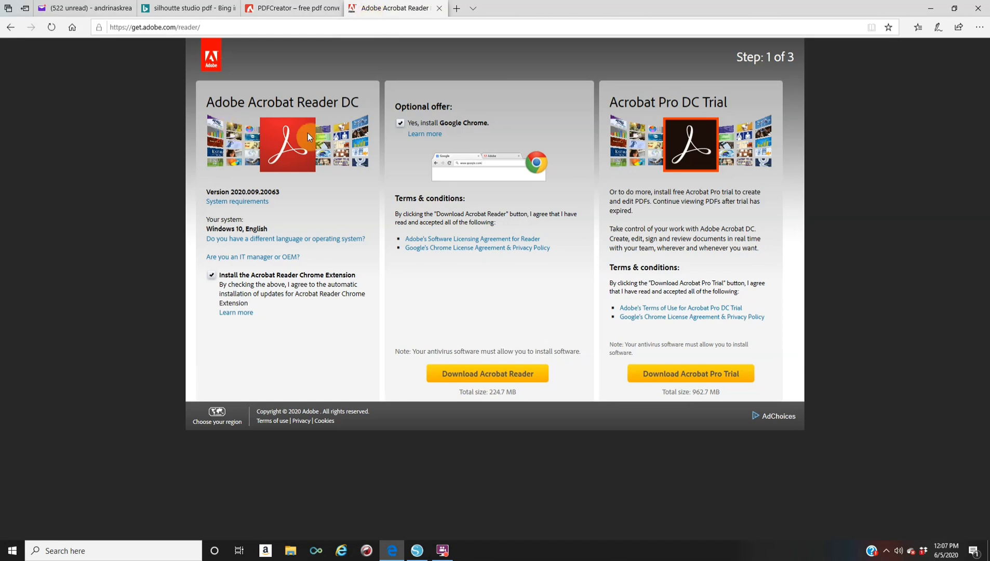
mouse_move(459, 214)
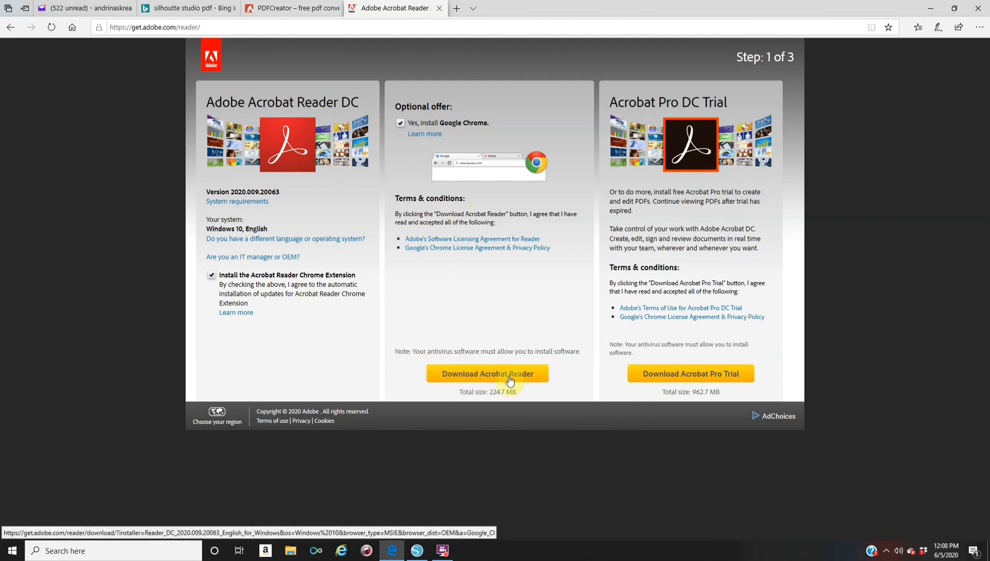
mouse_move(735, 389)
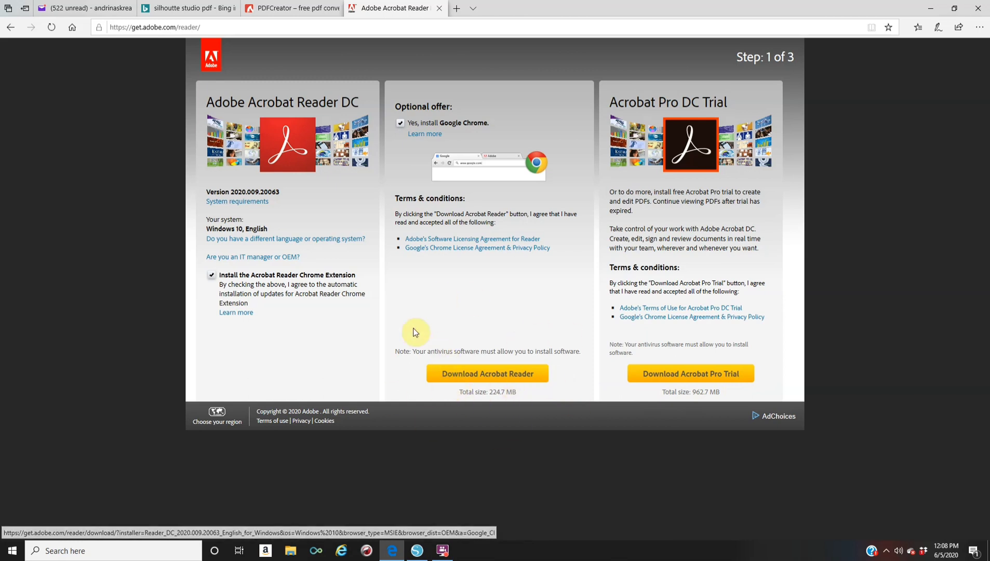
mouse_move(341, 171)
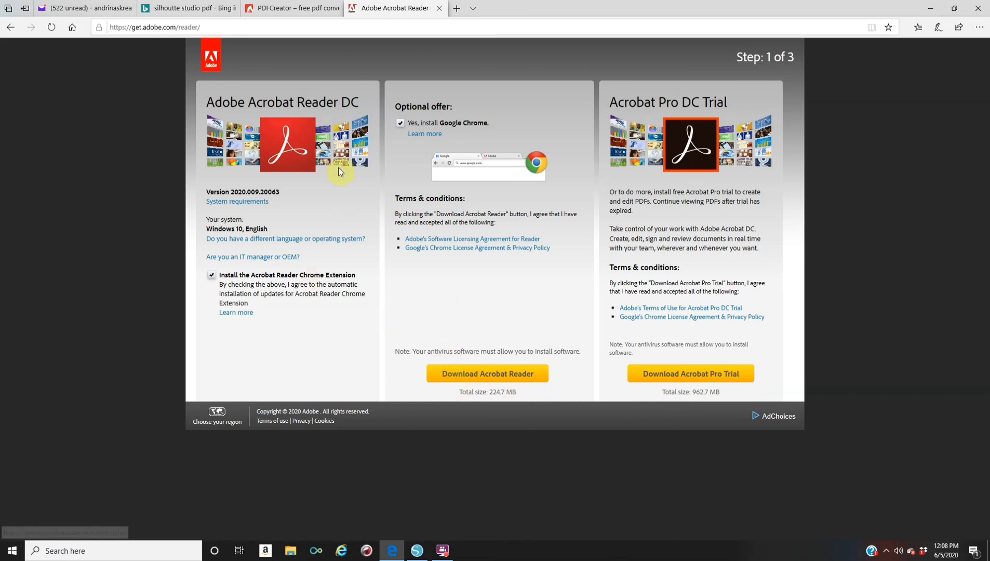
mouse_move(486, 372)
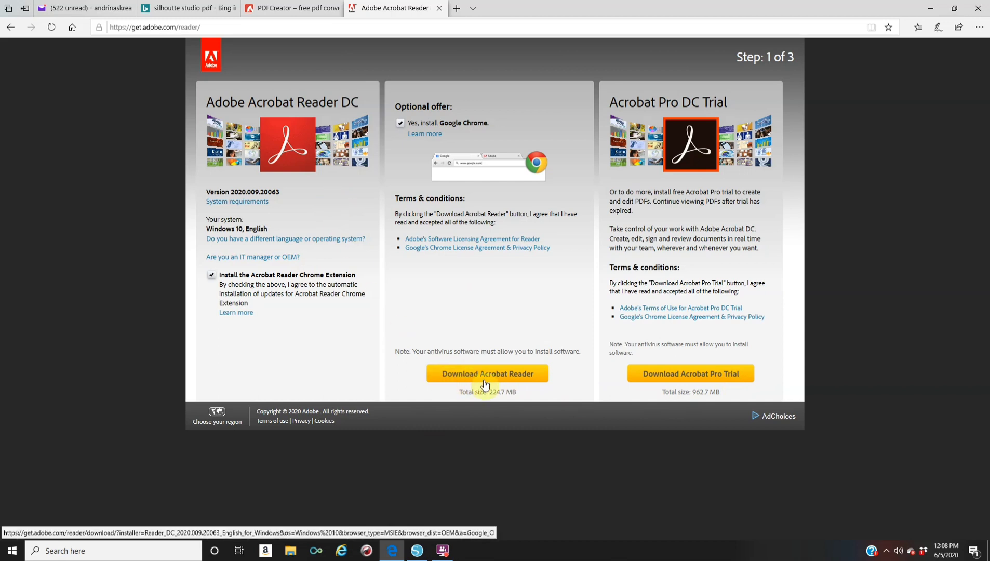
mouse_move(292, 106)
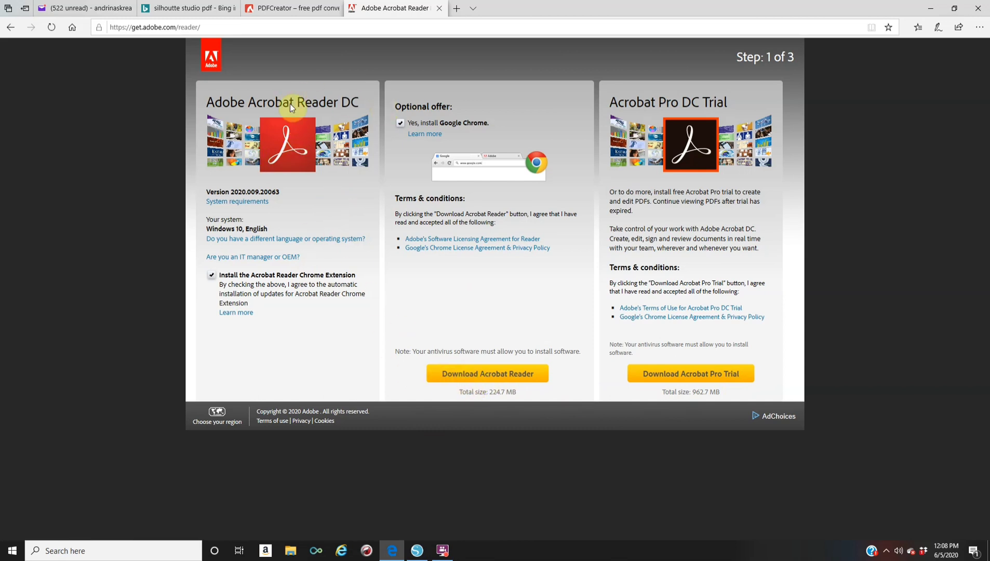
Go back to the PDFCreator tab at its Free. Forever. section.
click(291, 7)
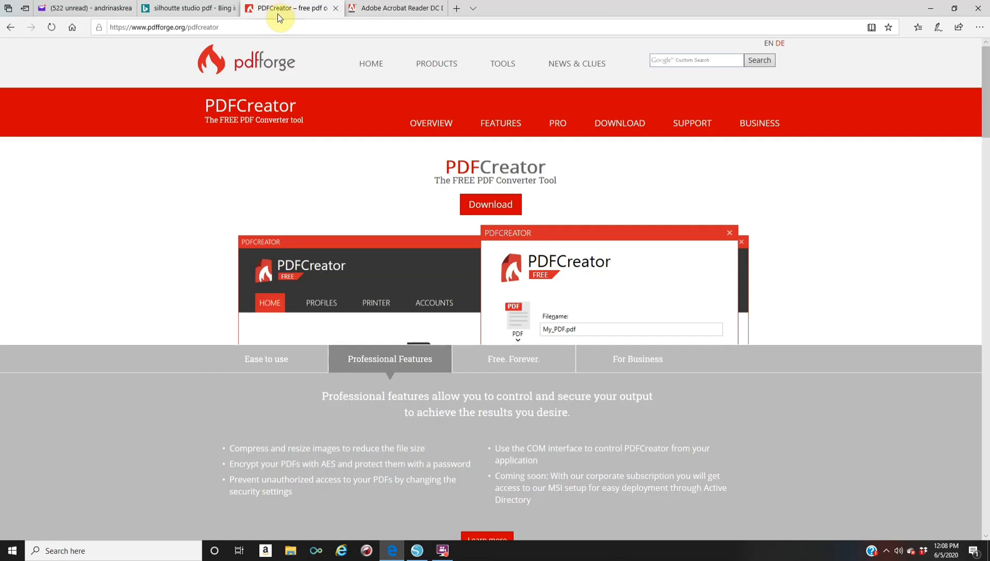
mouse_move(306, 133)
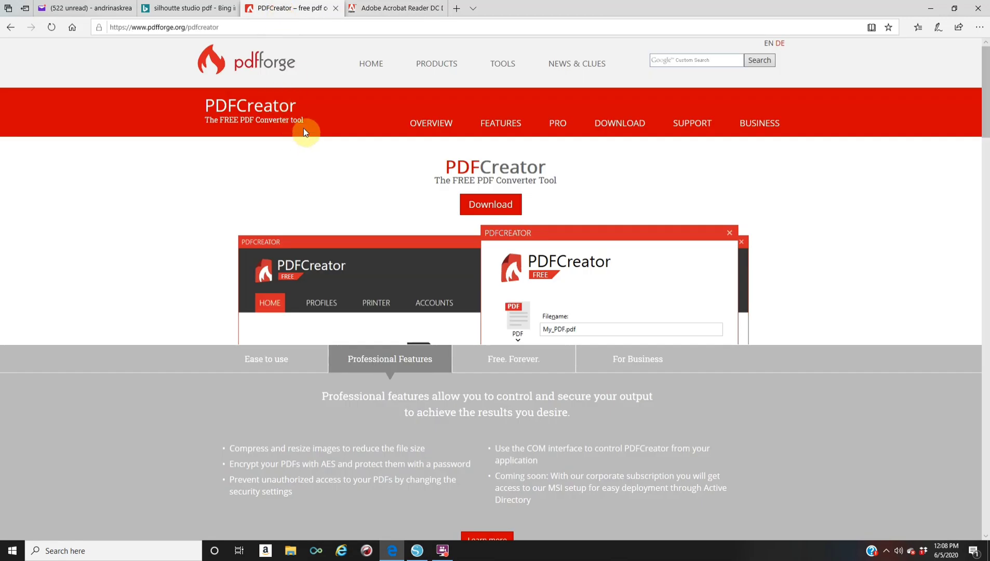
mouse_move(495, 250)
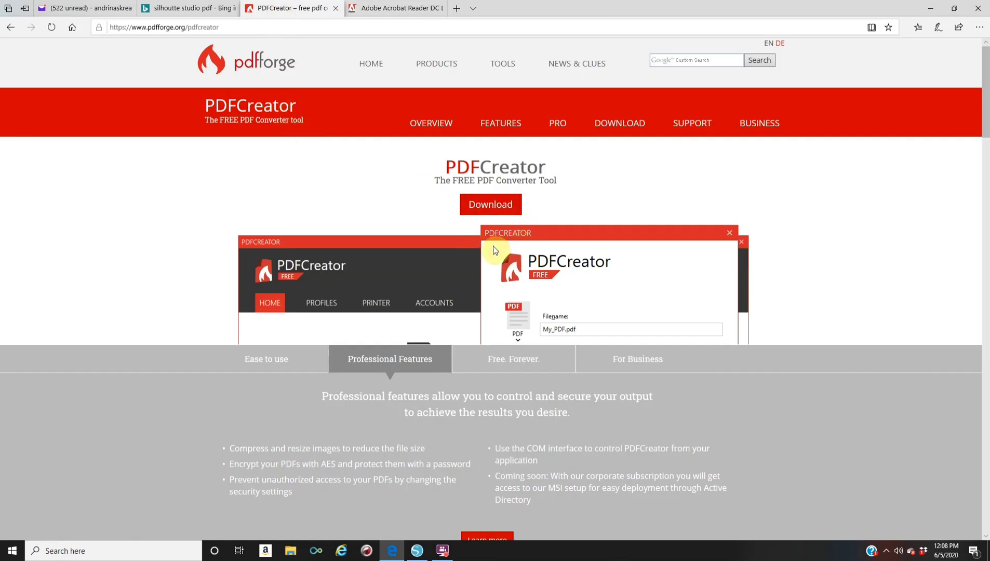
mouse_move(501, 225)
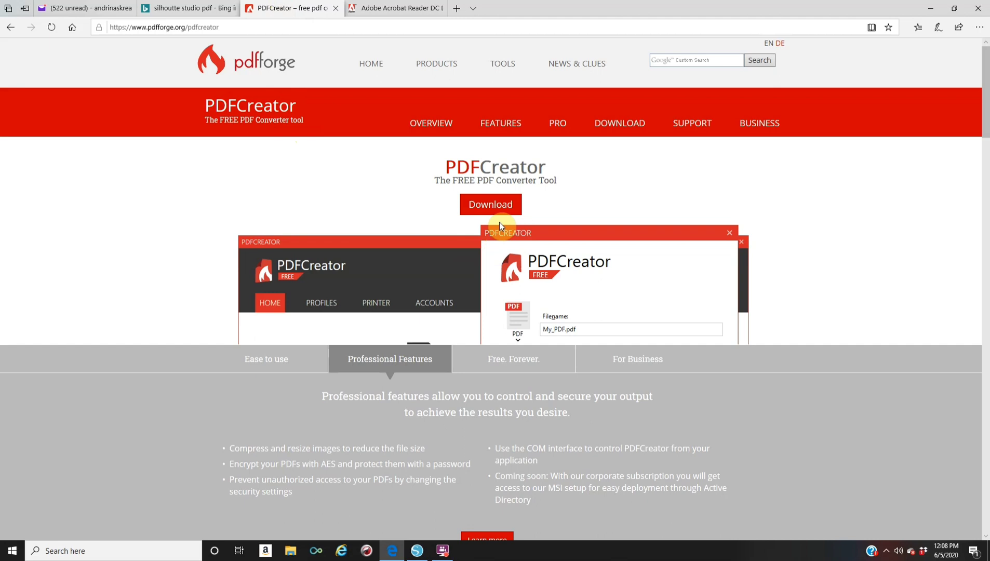
mouse_move(500, 224)
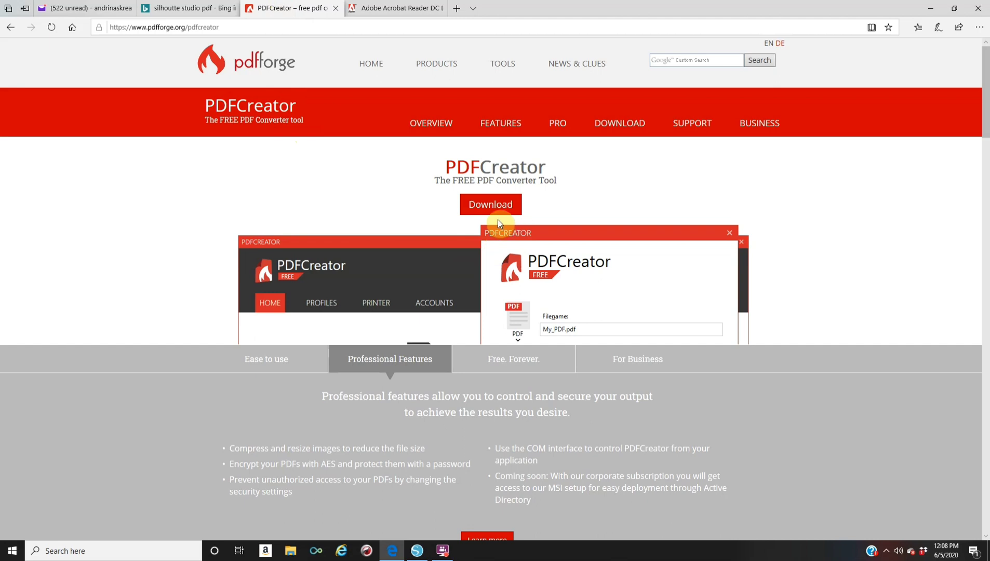
click(513, 359)
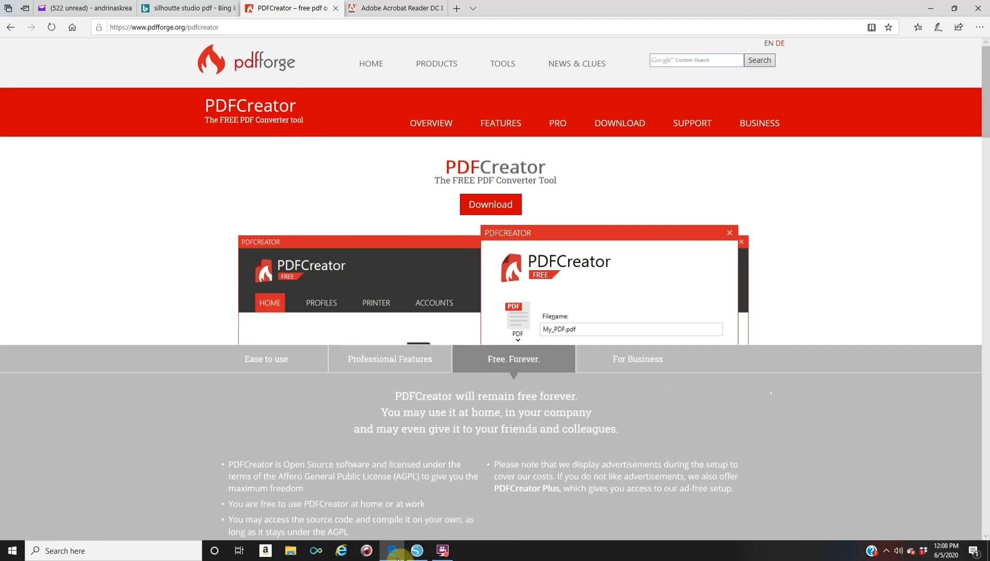
In Silhouette Studio's Print window, choose PDFCreator from the printer list.
click(416, 550)
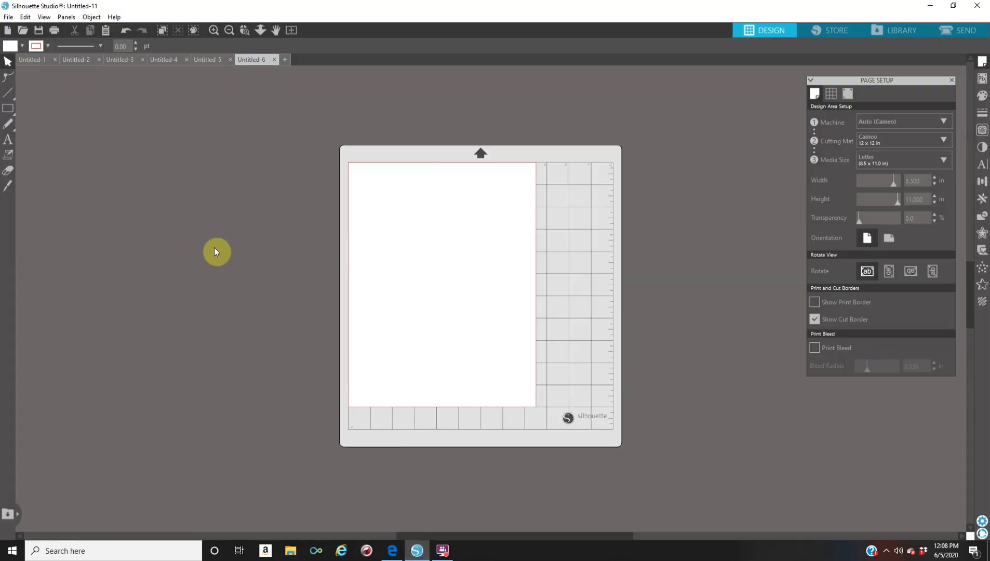
mouse_move(432, 349)
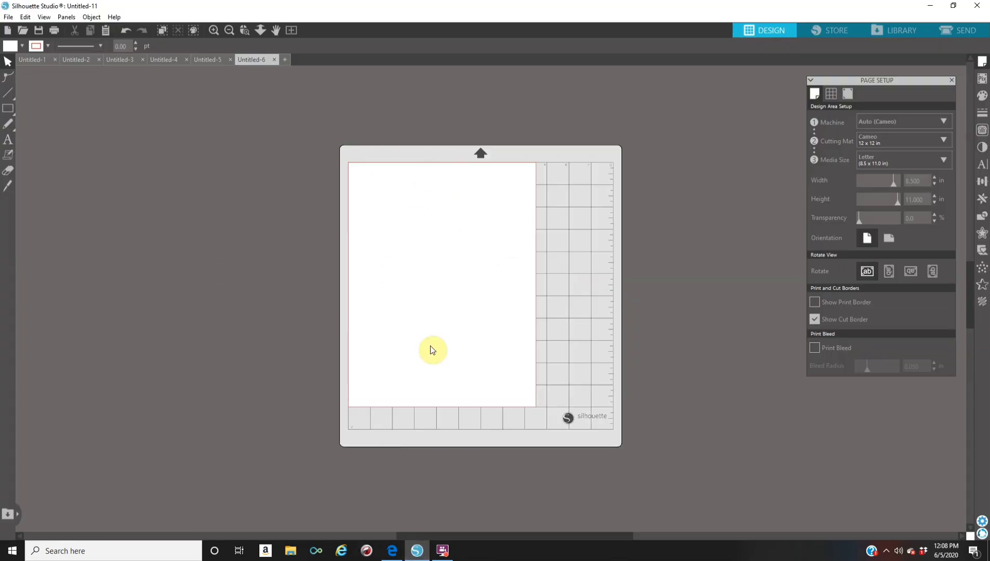
mouse_move(217, 177)
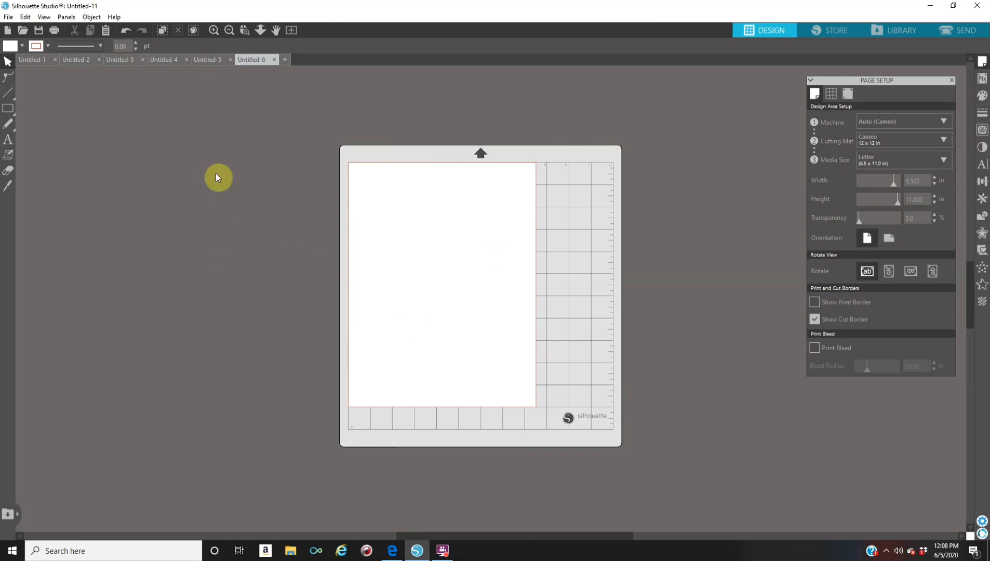
mouse_move(77, 86)
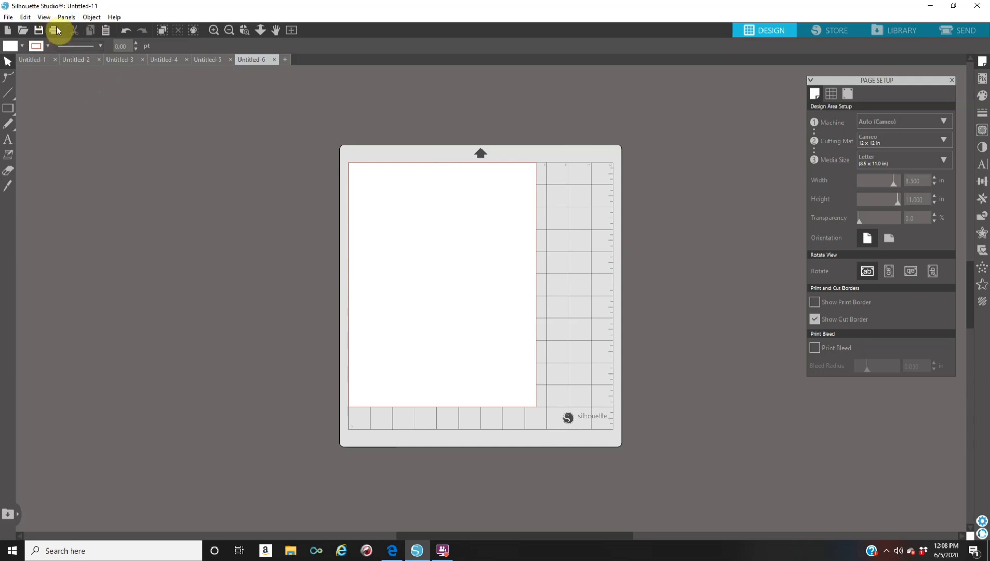
click(54, 30)
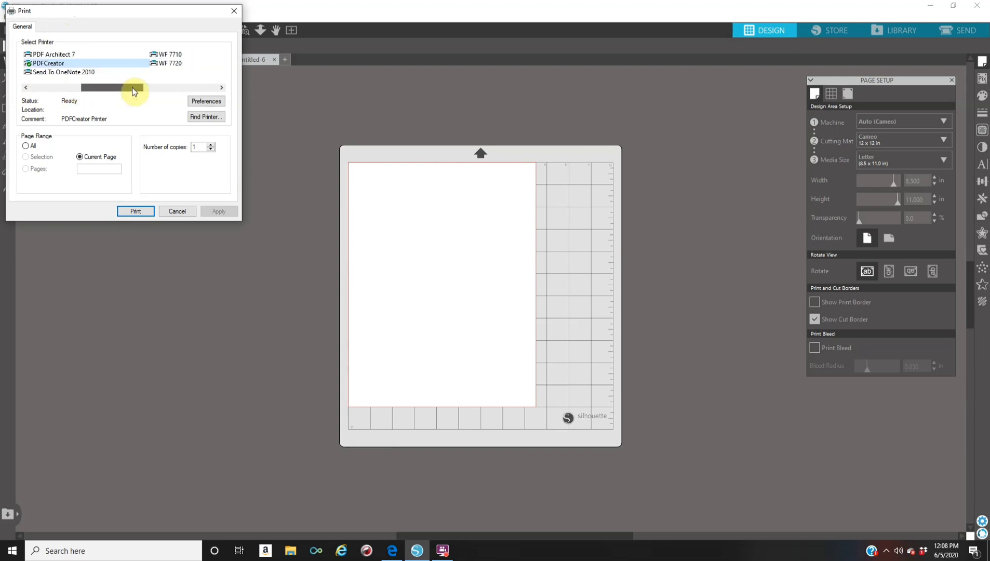
drag(133, 87, 109, 88)
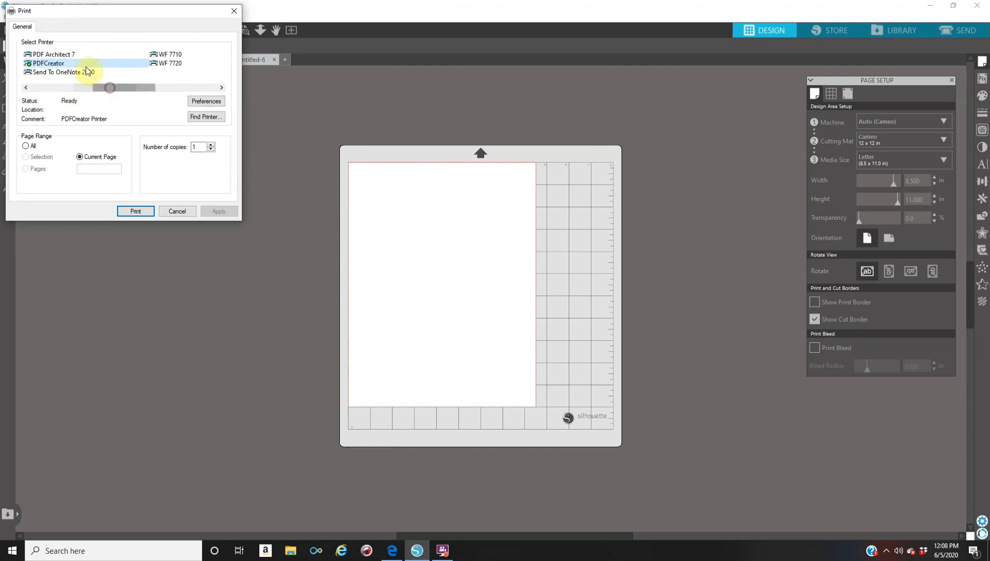
mouse_move(333, 484)
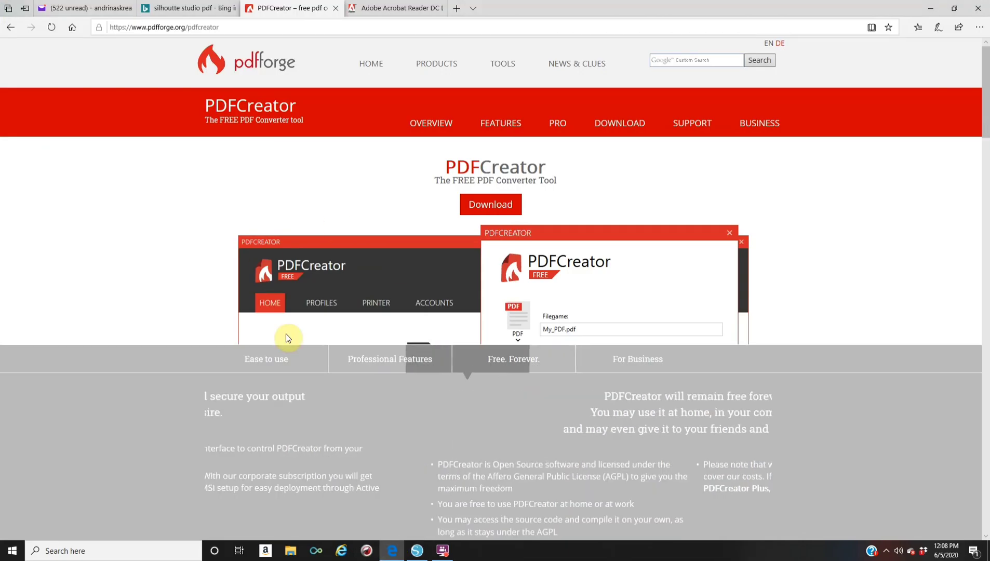
click(513, 358)
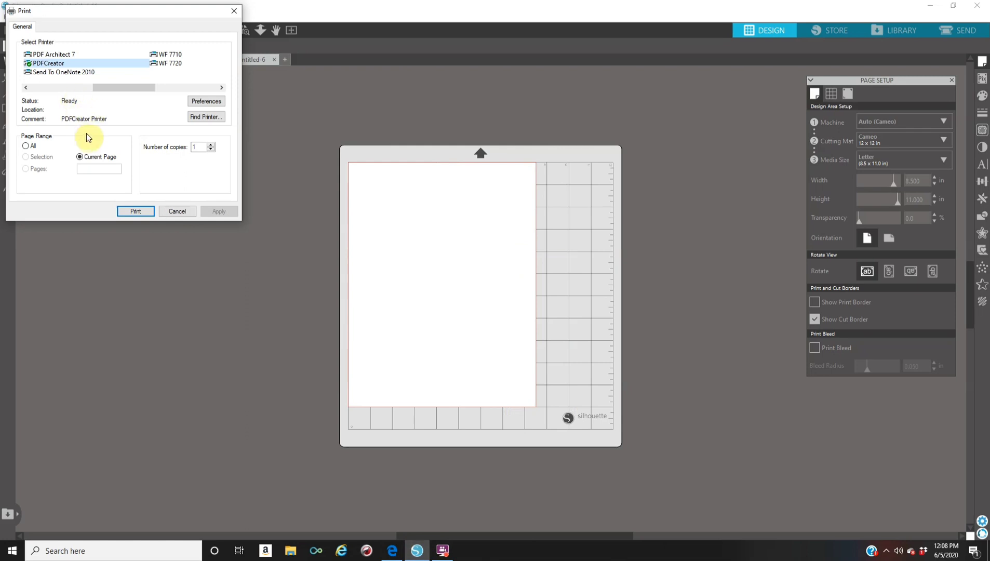
mouse_move(91, 72)
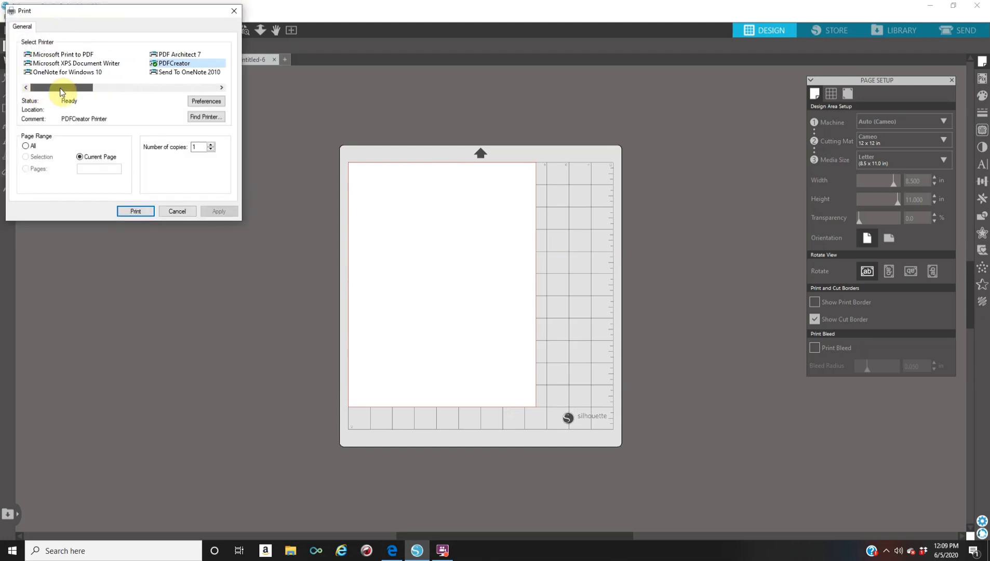
click(221, 87)
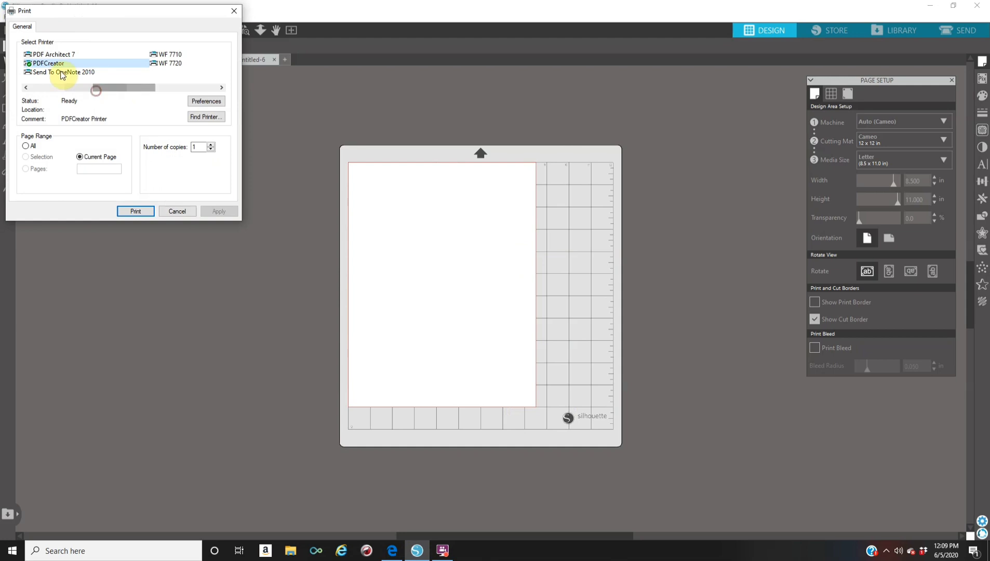
mouse_move(48, 63)
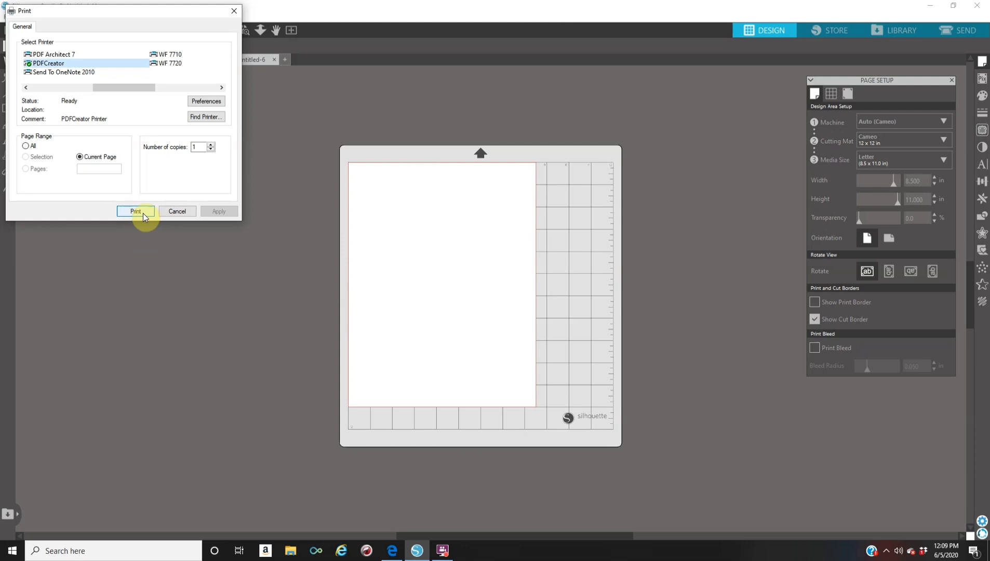
Print the page to PDFCreator, bringing up its save window for document.pdf.
click(134, 211)
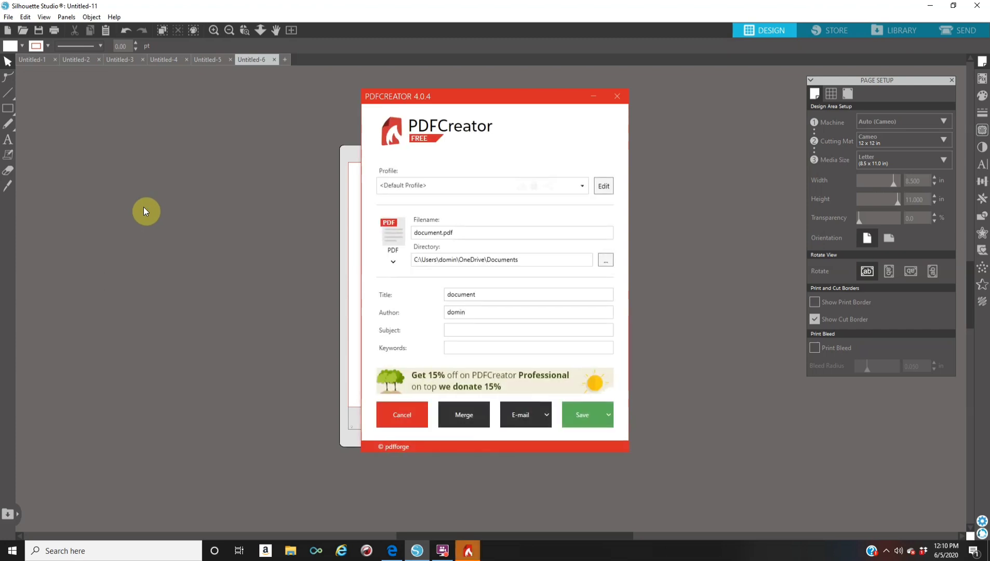
mouse_move(573, 264)
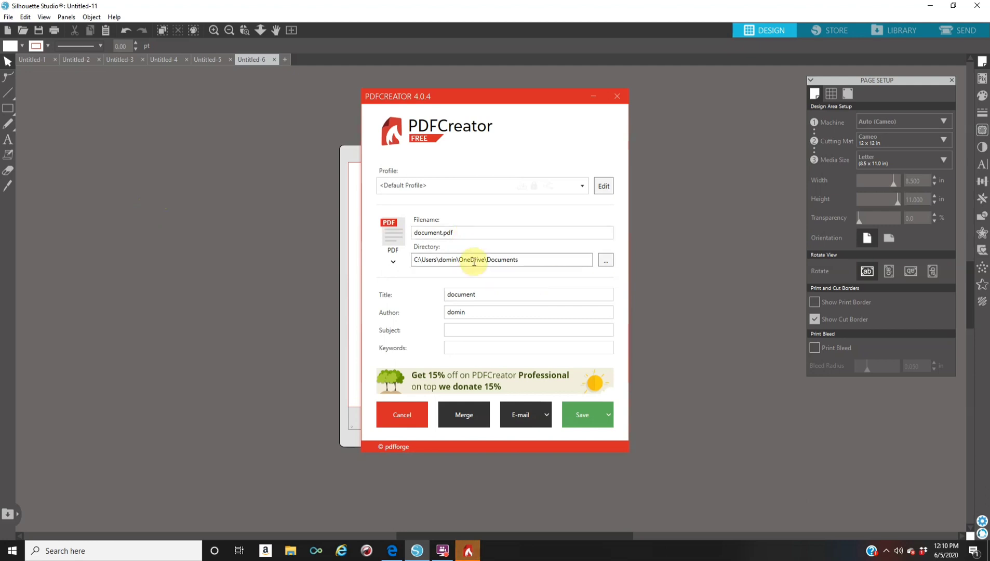
mouse_move(566, 262)
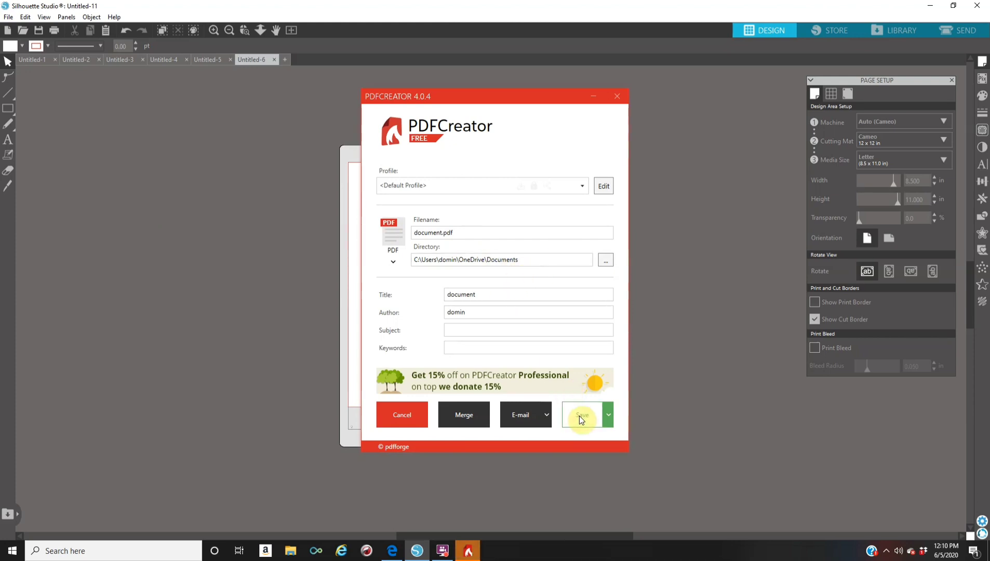
mouse_move(598, 138)
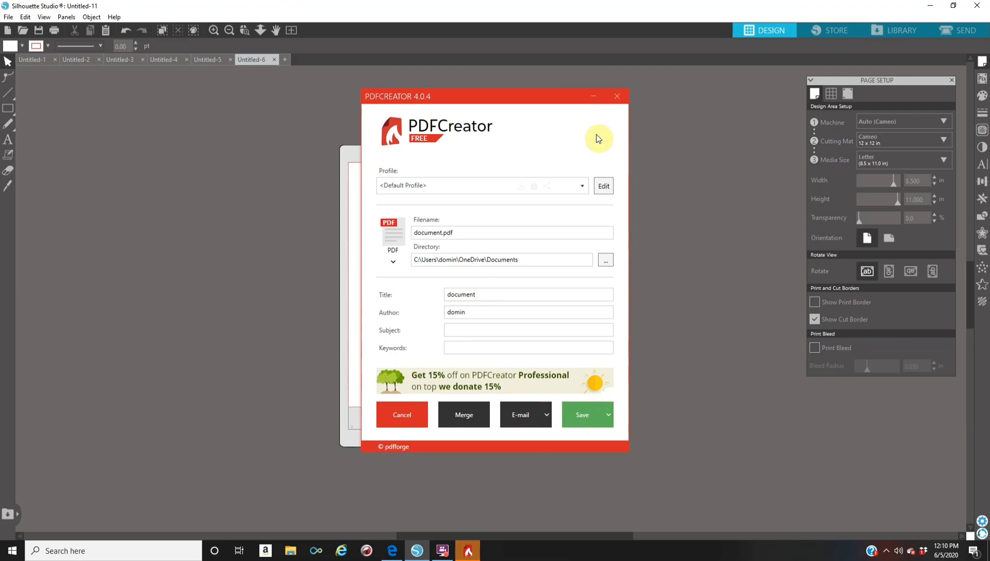
Save document.pdf to Documents via PDFCreator and return to the blank page.
click(617, 95)
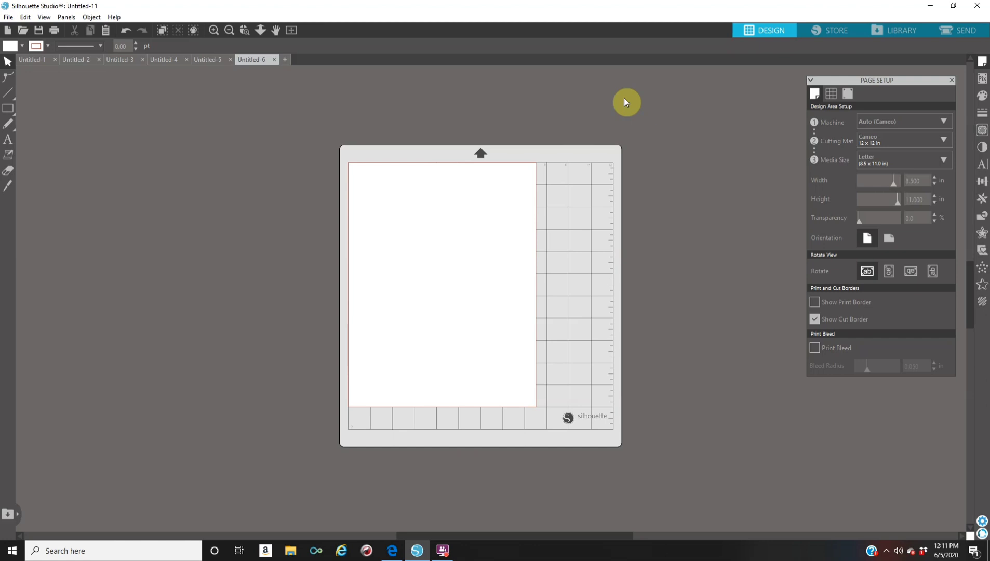
mouse_move(952, 19)
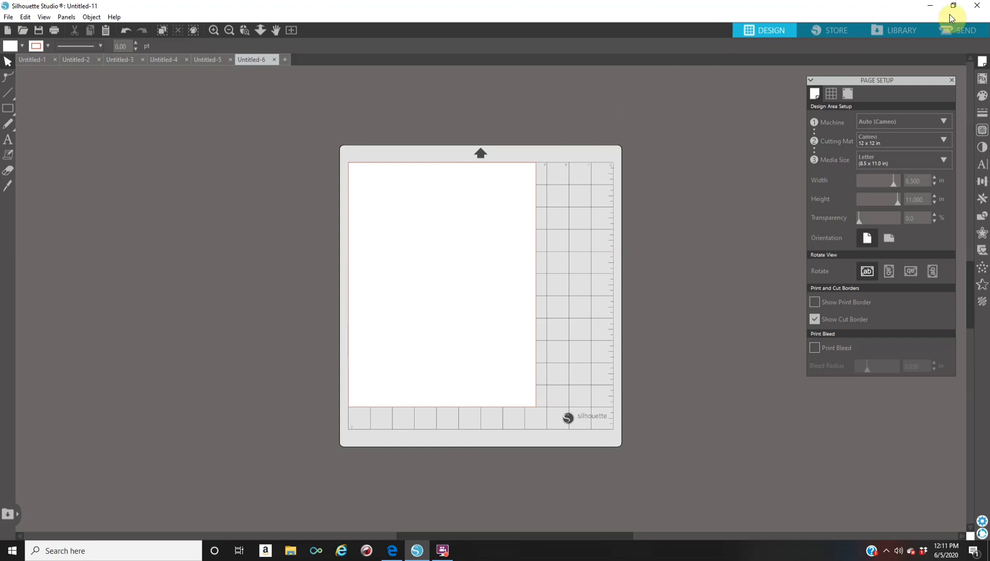
mouse_move(956, 92)
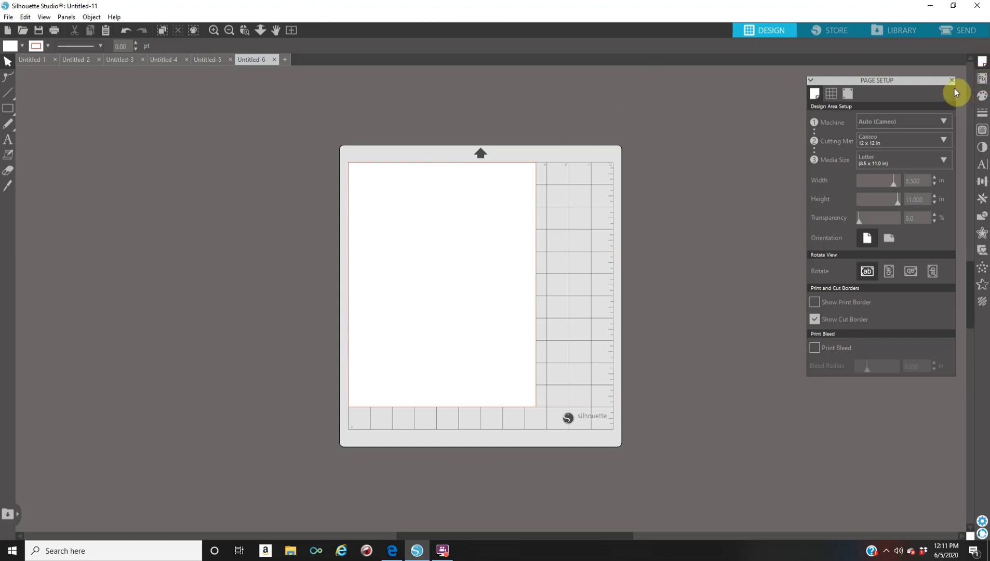
mouse_move(871, 122)
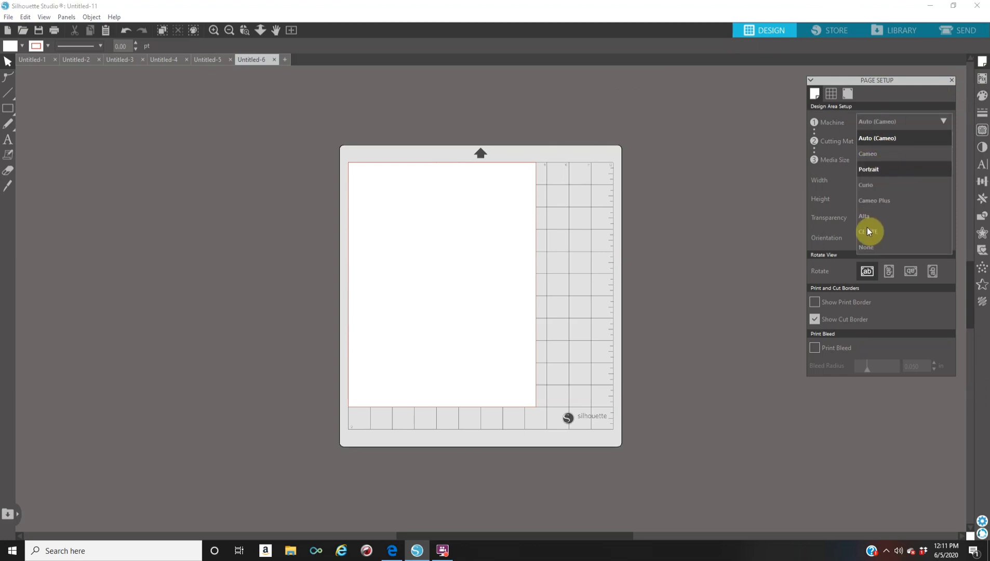
Set Machine and Cutting Mat to None and start replacing the page width.
click(866, 246)
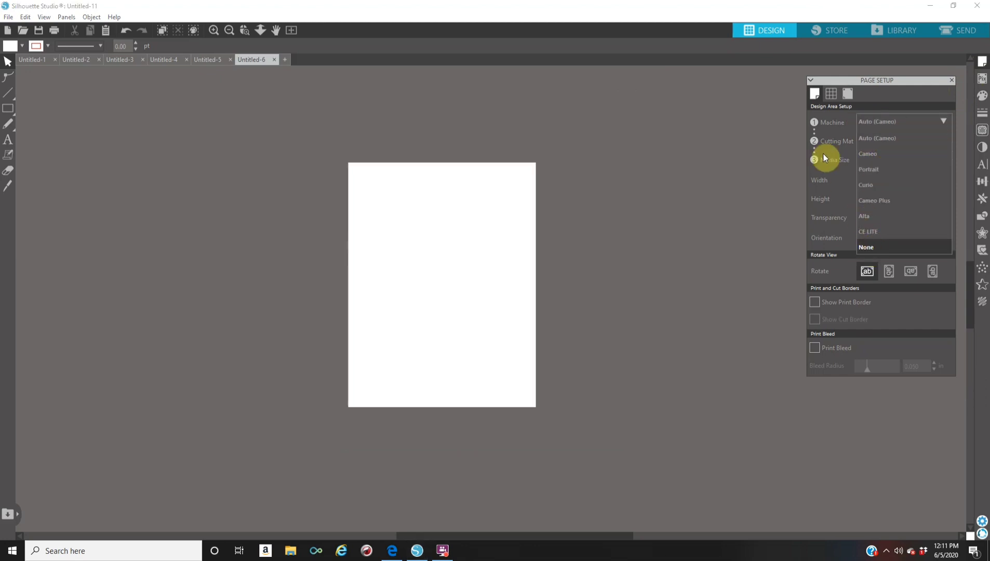
click(866, 247)
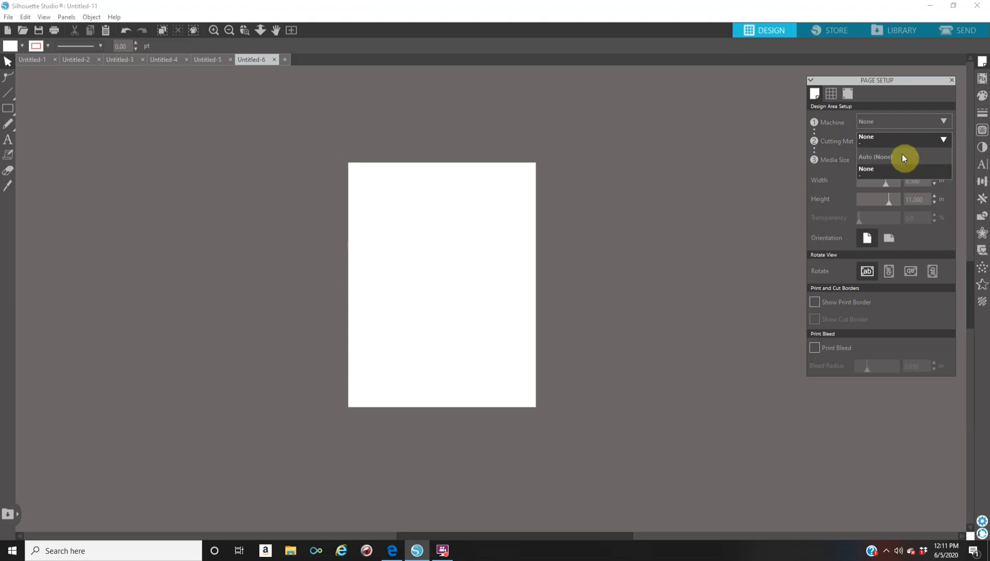
mouse_move(906, 179)
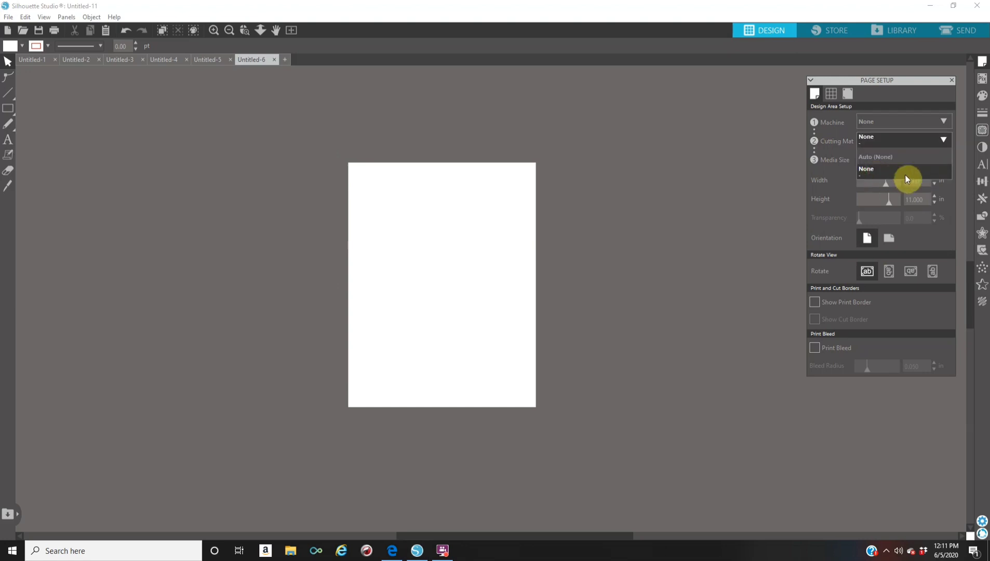
mouse_move(909, 144)
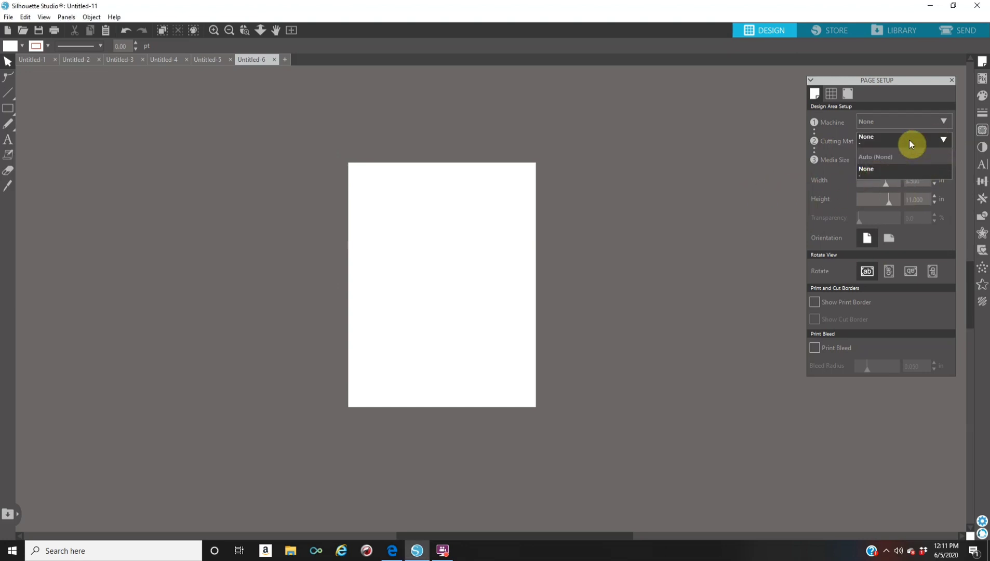
click(865, 168)
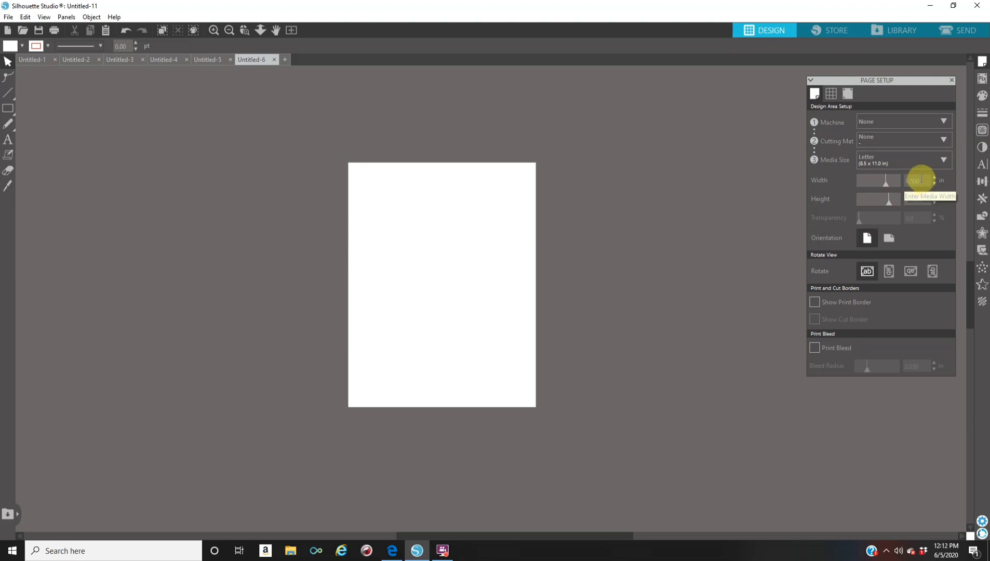
triple_click(913, 179)
text(24.000)
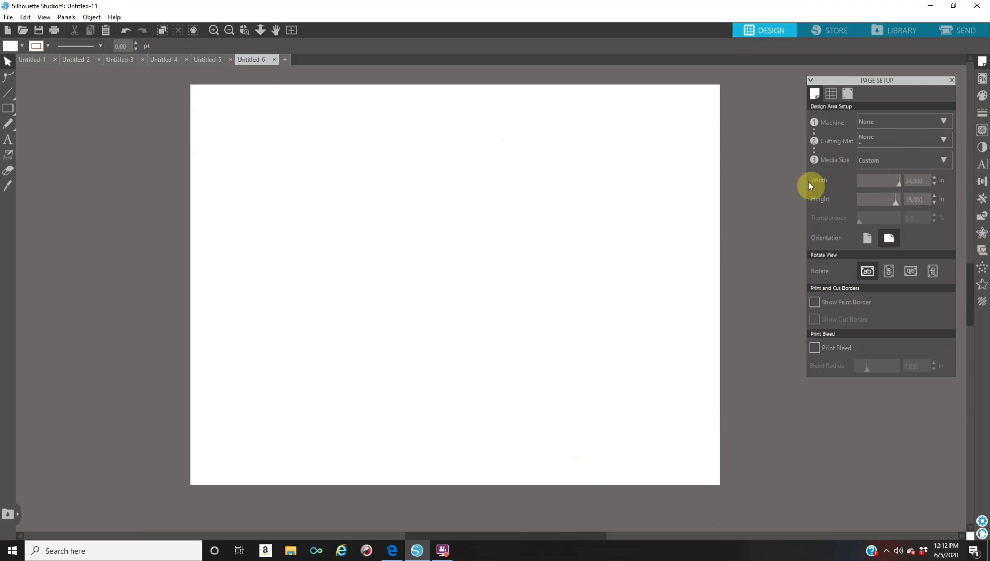
mouse_move(163, 149)
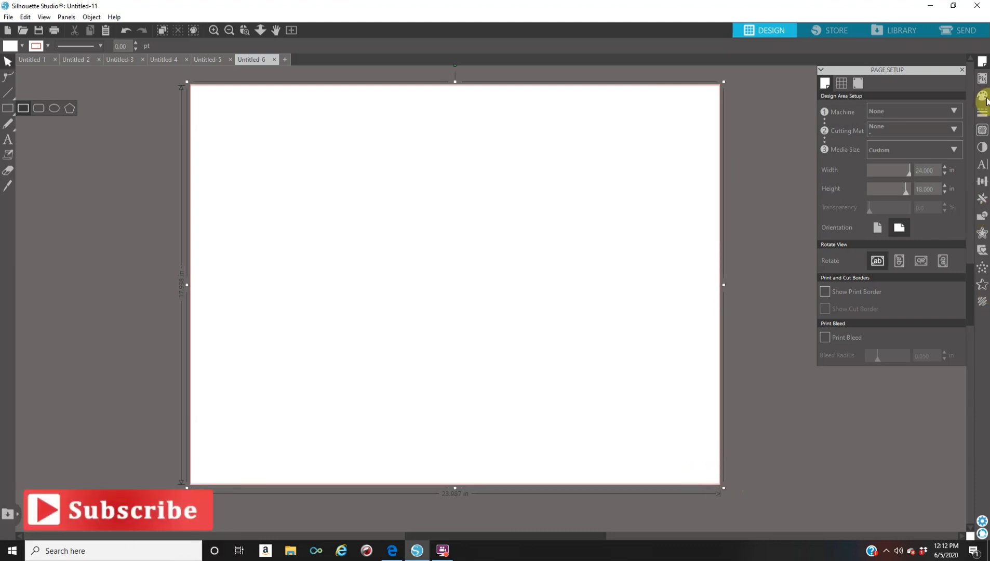
Add the text 'Andrina' on the pink page.
click(983, 95)
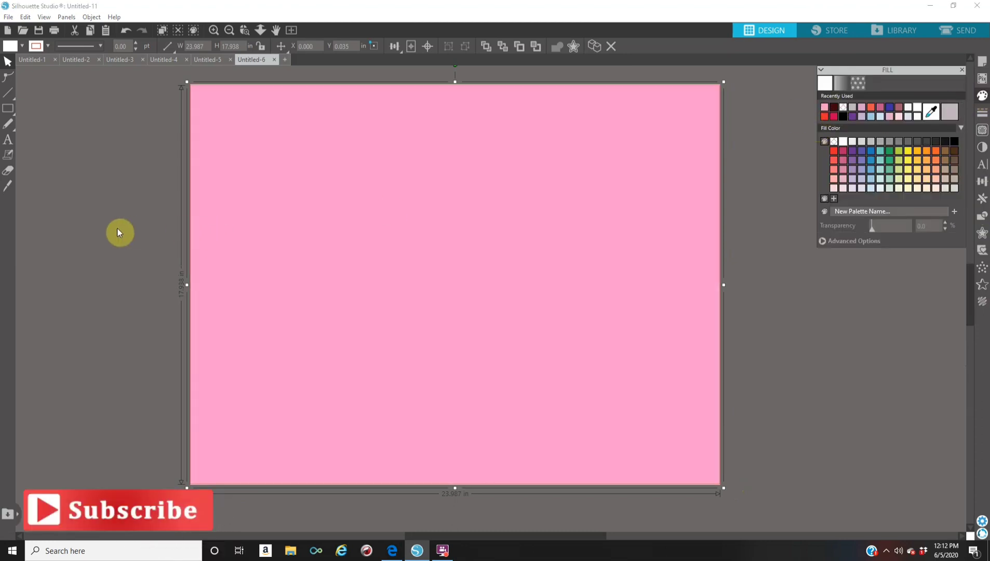
click(290, 212)
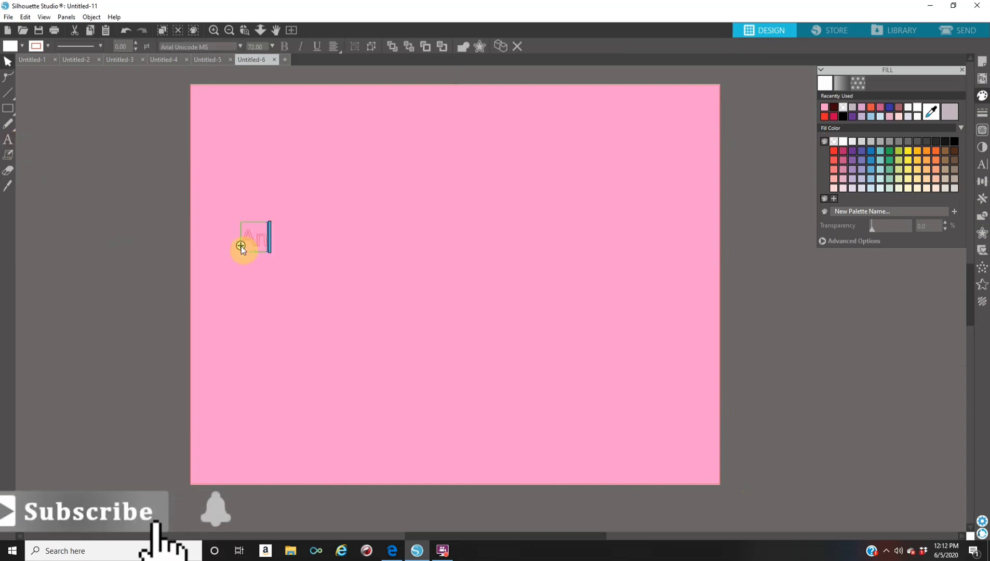
text(Andrina)
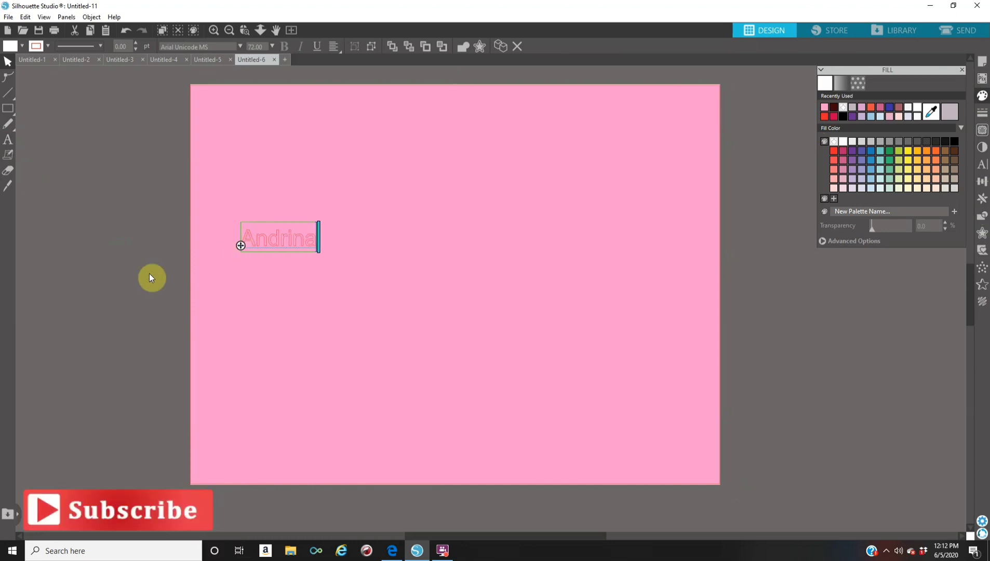
click(309, 246)
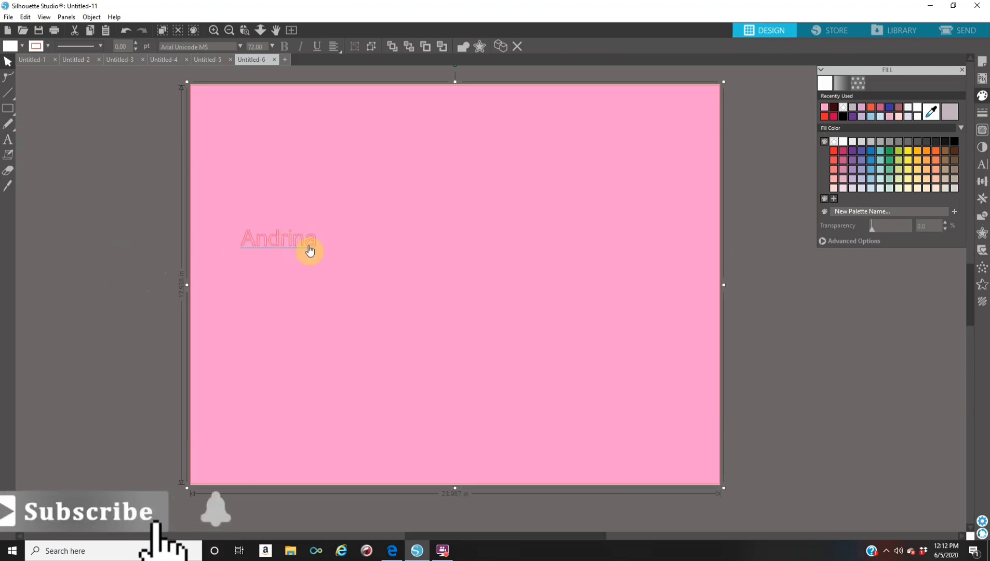
Select the Andrina text and fill it dark red from the Fill panel.
click(278, 239)
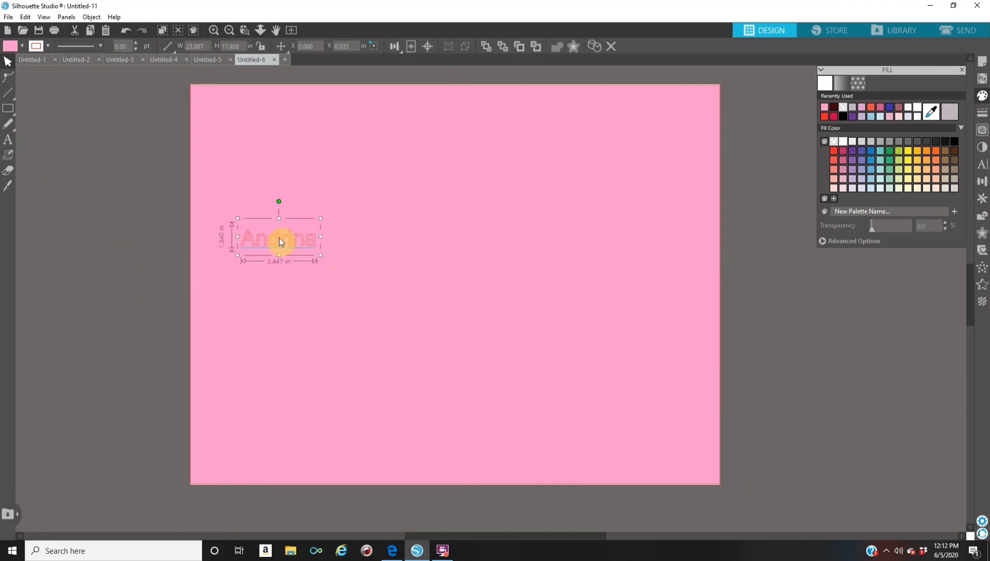
double_click(279, 239)
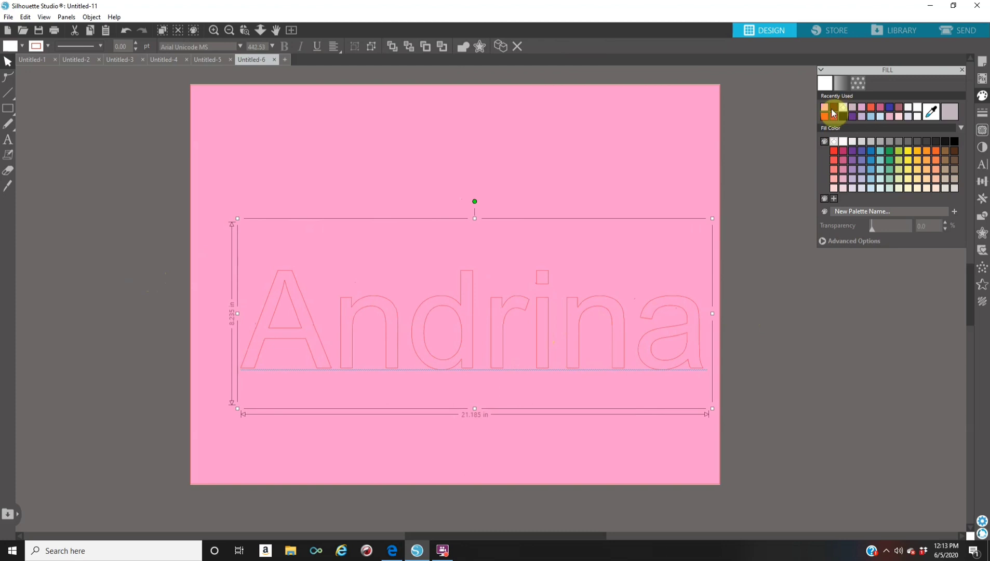
click(824, 107)
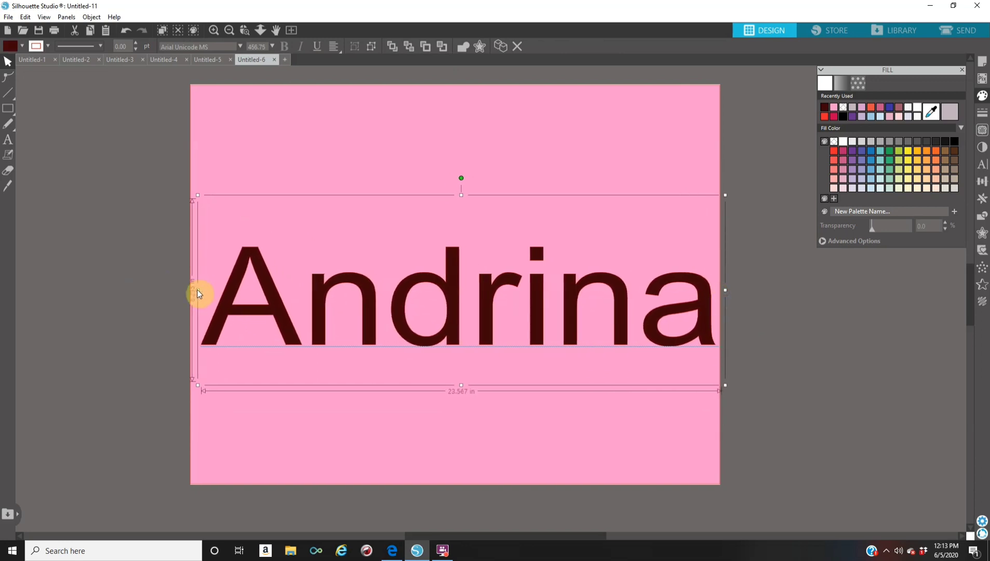
mouse_move(453, 336)
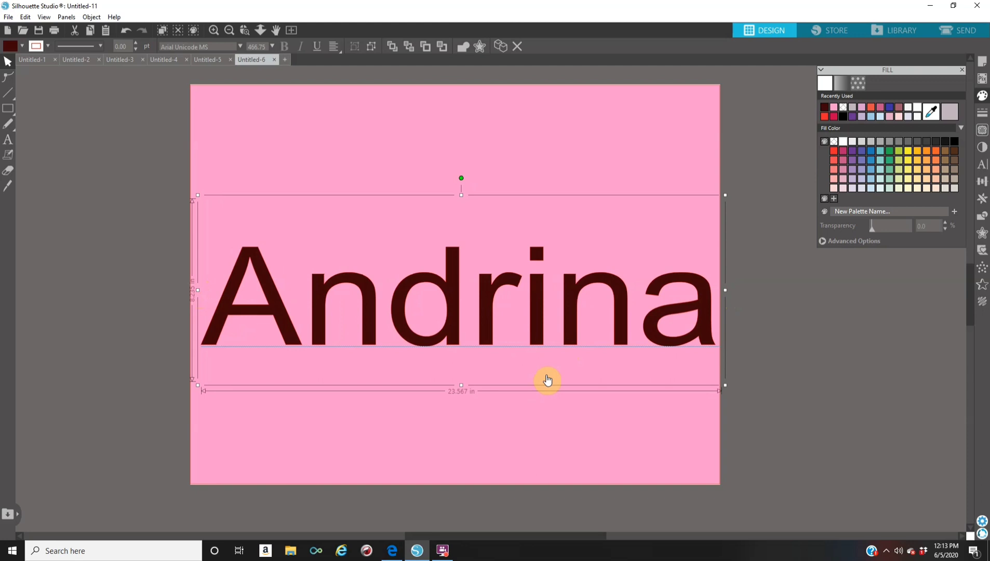
mouse_move(396, 258)
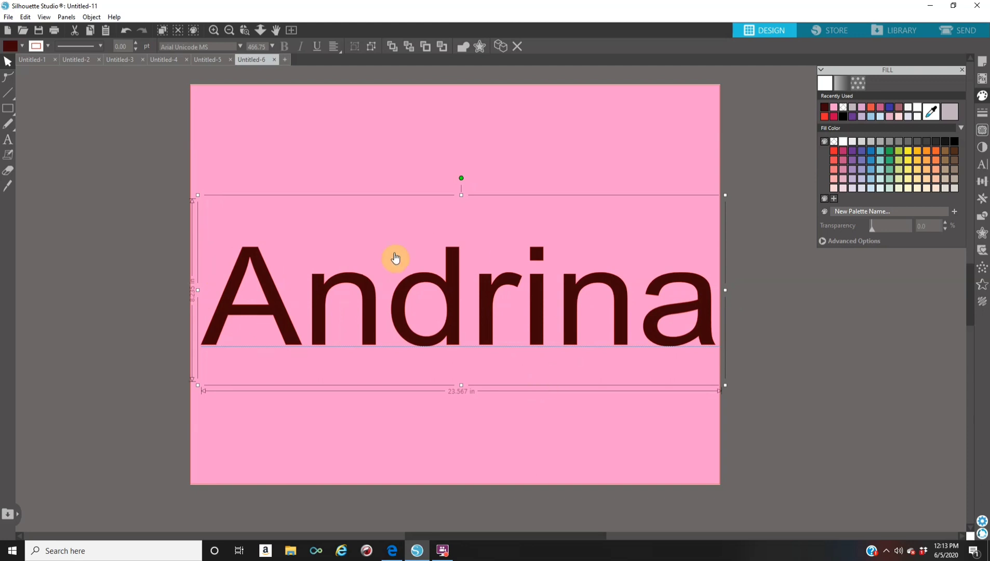
mouse_move(894, 126)
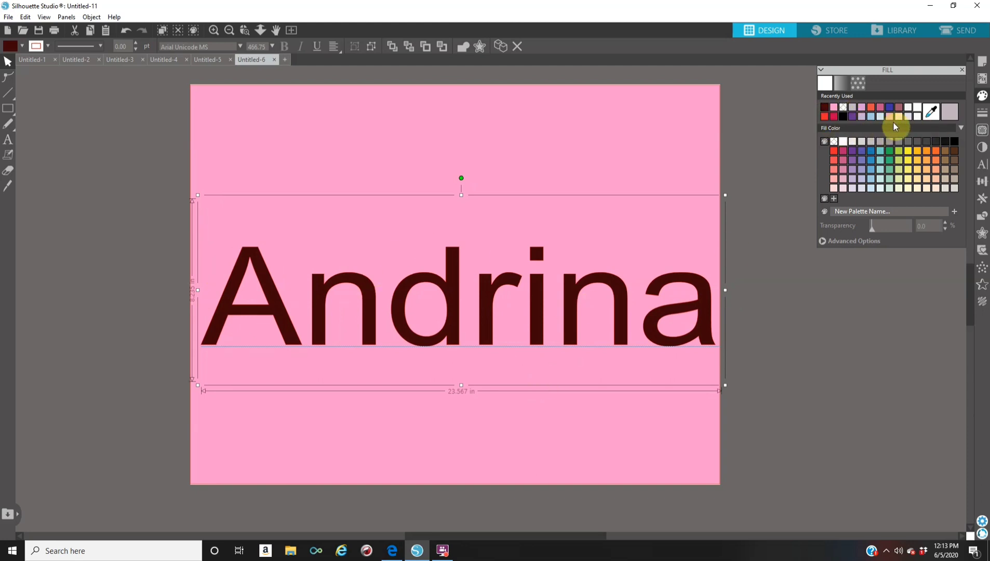
Remove the dark red fill so the Andrina text shows only as an outline.
click(900, 107)
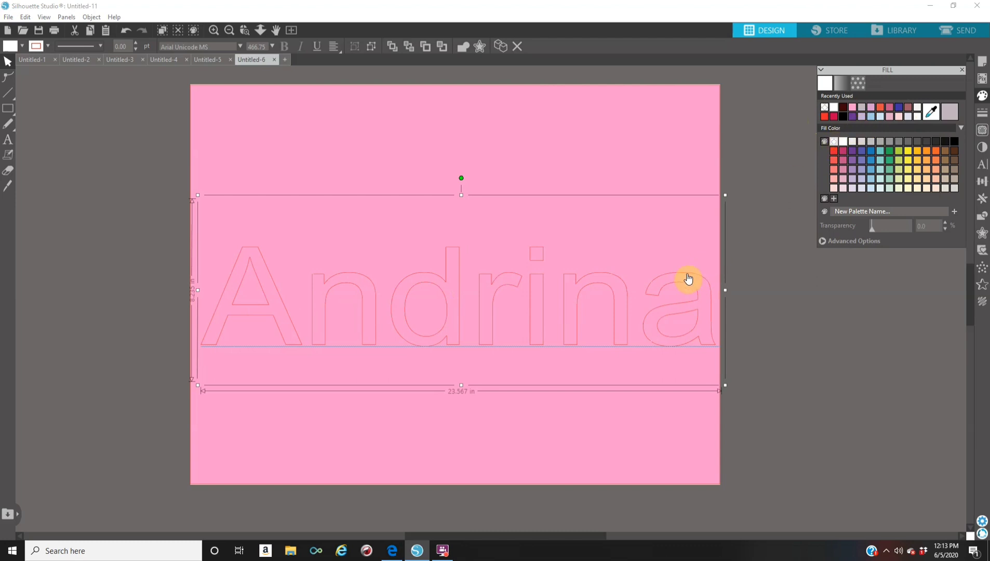
mouse_move(763, 229)
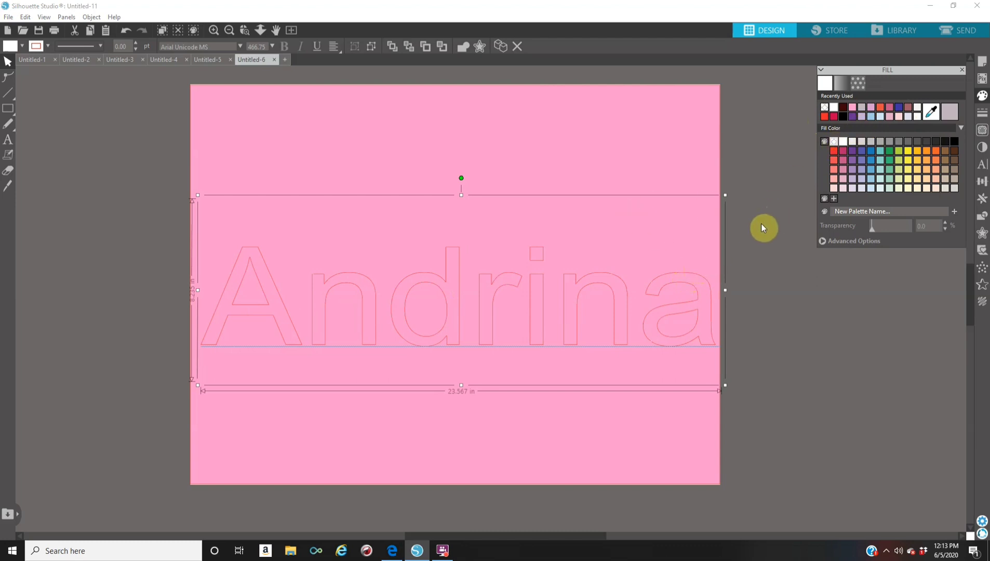
mouse_move(844, 108)
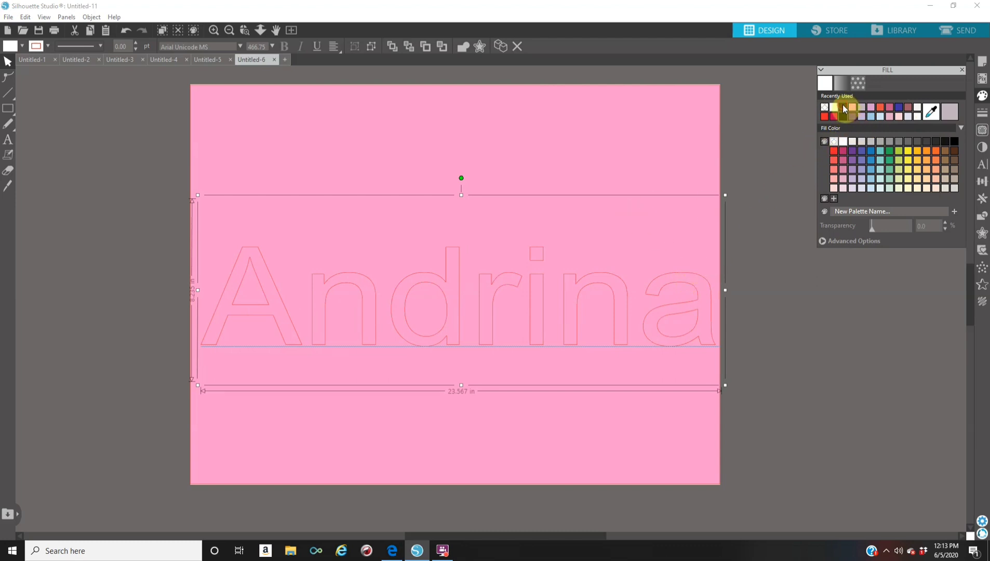
Fill the Andrina text solid white against the pink page.
click(845, 107)
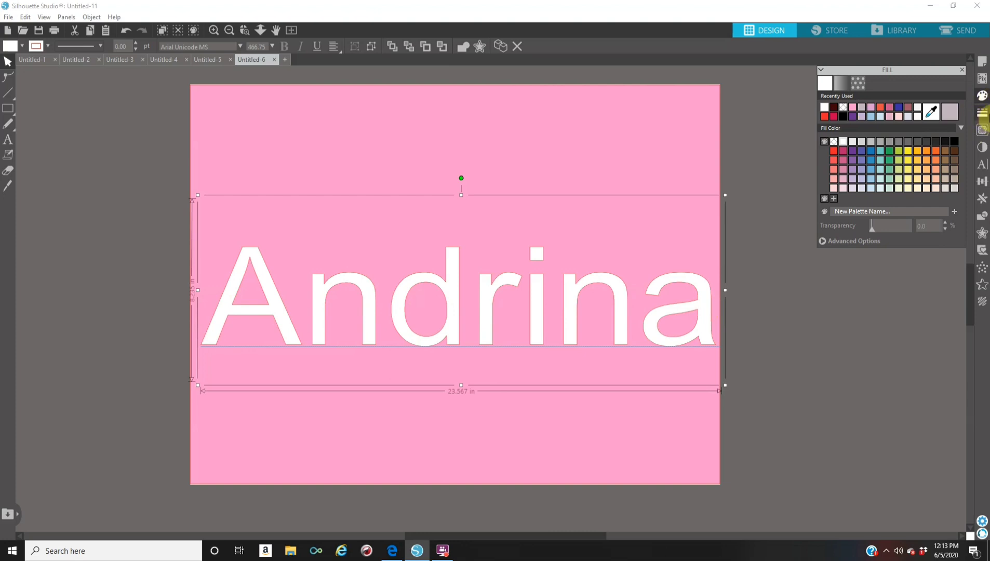
click(982, 114)
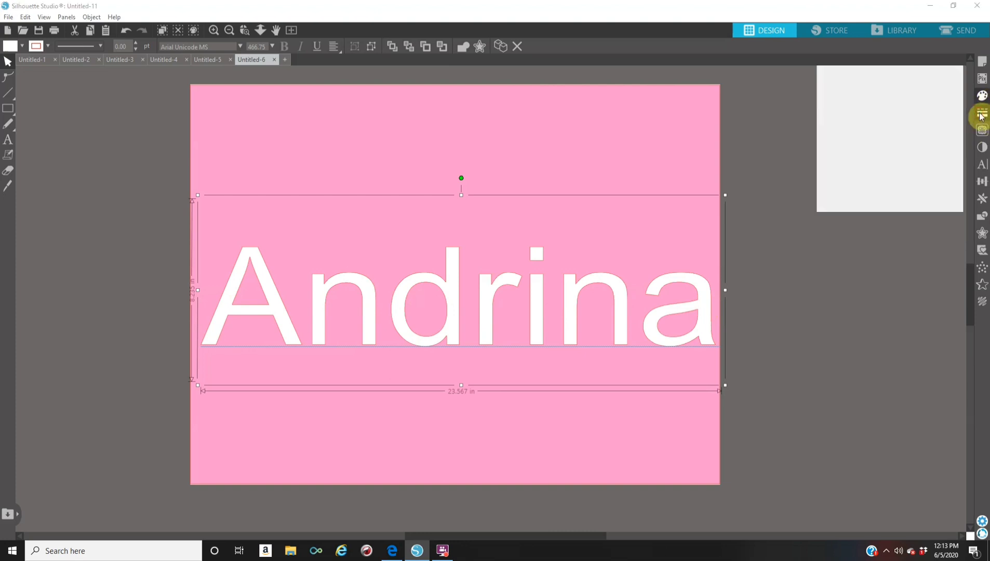
Show the Line Color choices for the Andrina text's outline.
click(981, 113)
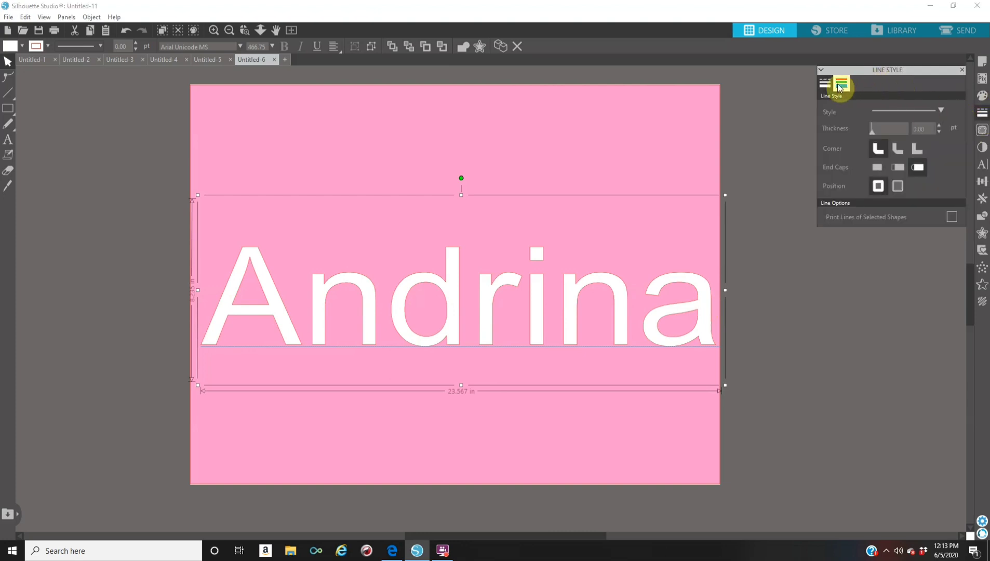
click(840, 82)
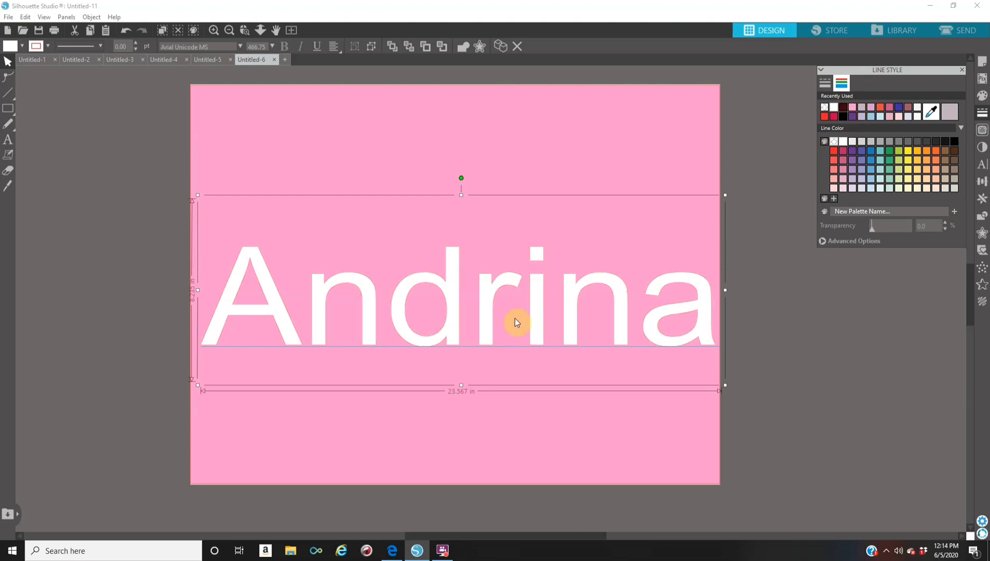
mouse_move(666, 323)
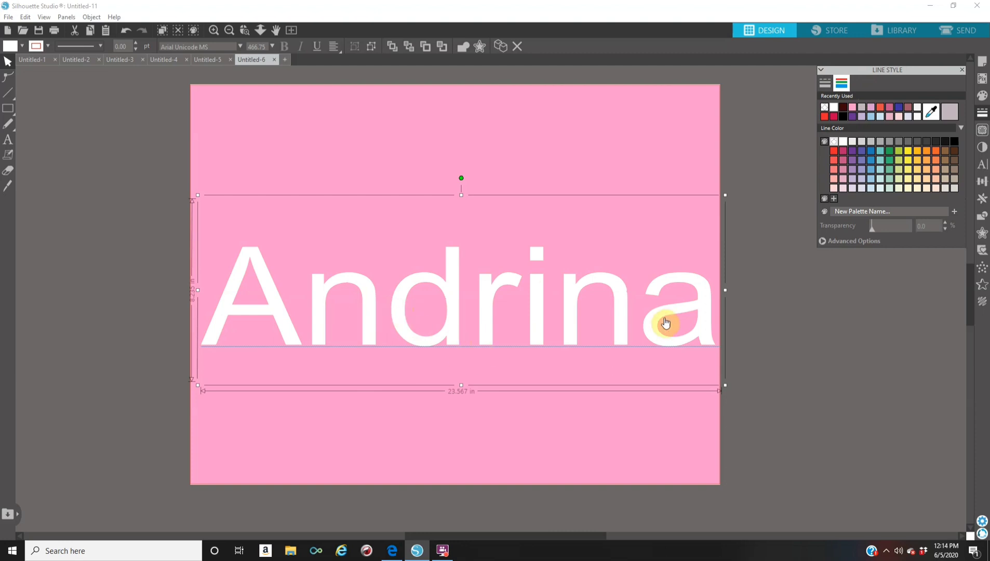
mouse_move(538, 275)
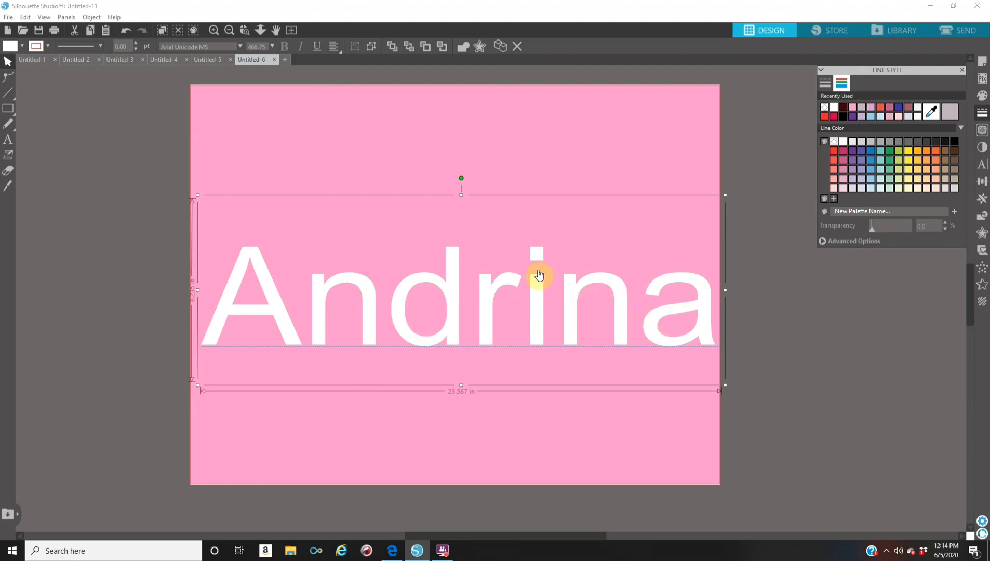
mouse_move(905, 208)
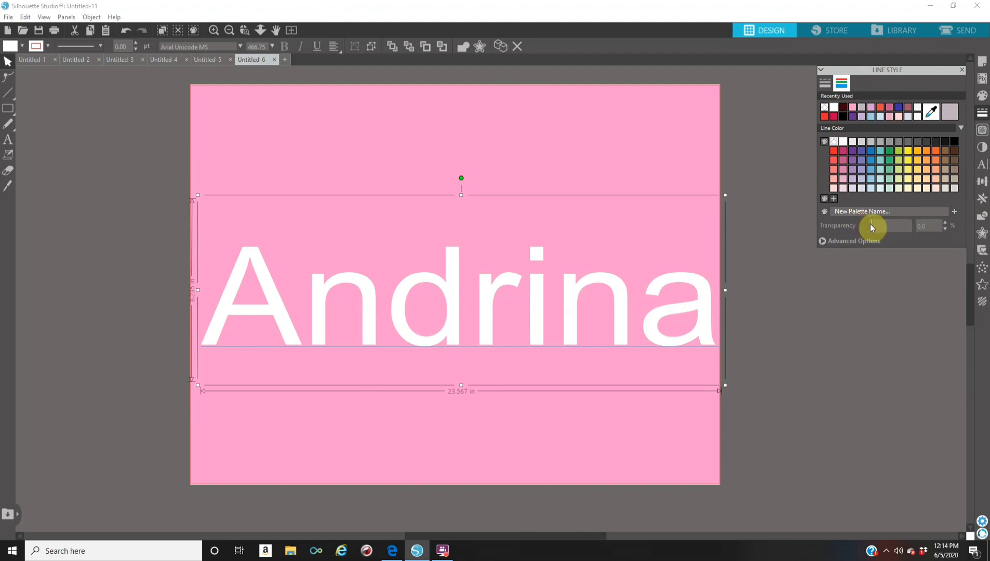
mouse_move(896, 224)
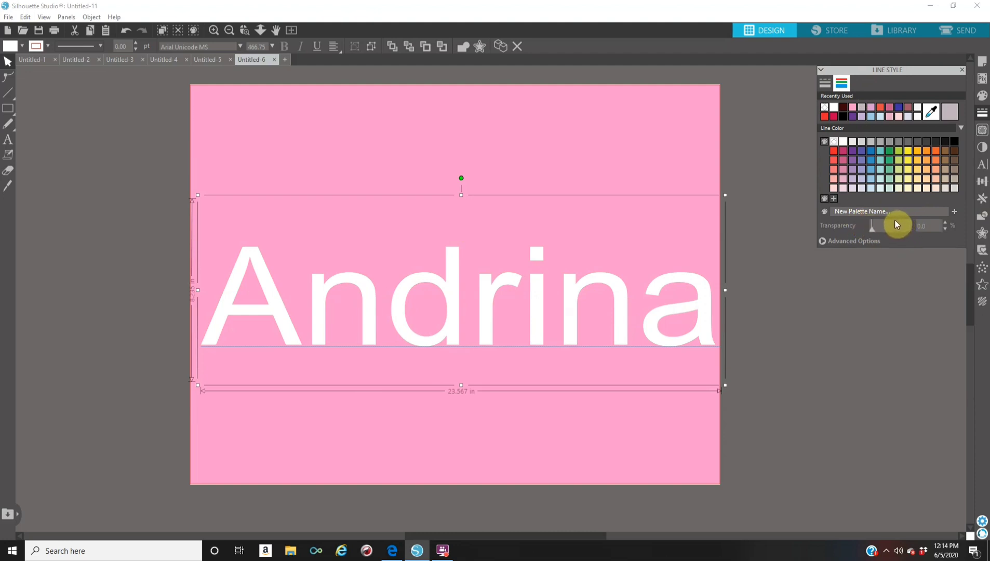
mouse_move(736, 218)
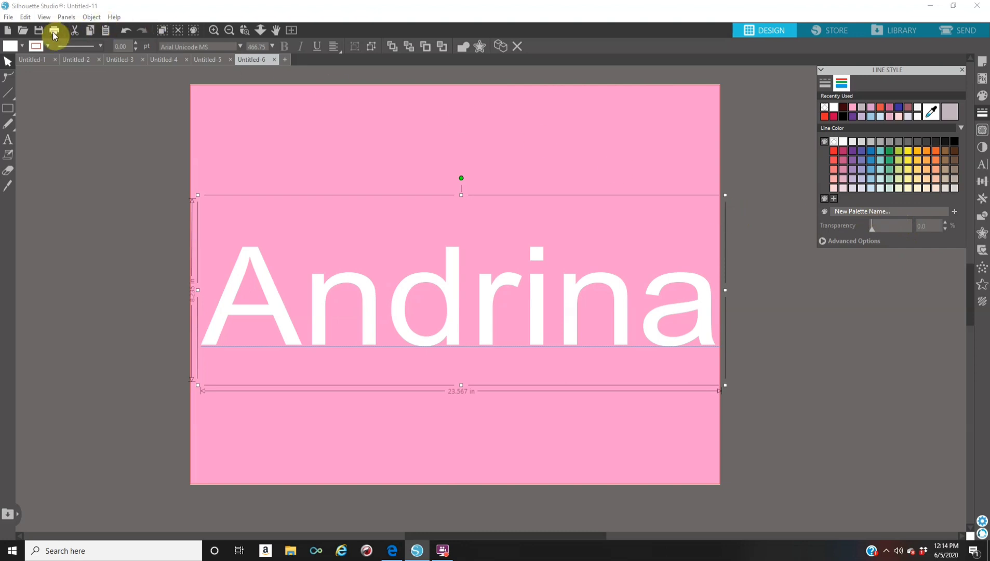
Start printing the design, bringing up the Print window with PDFCreator available.
click(54, 30)
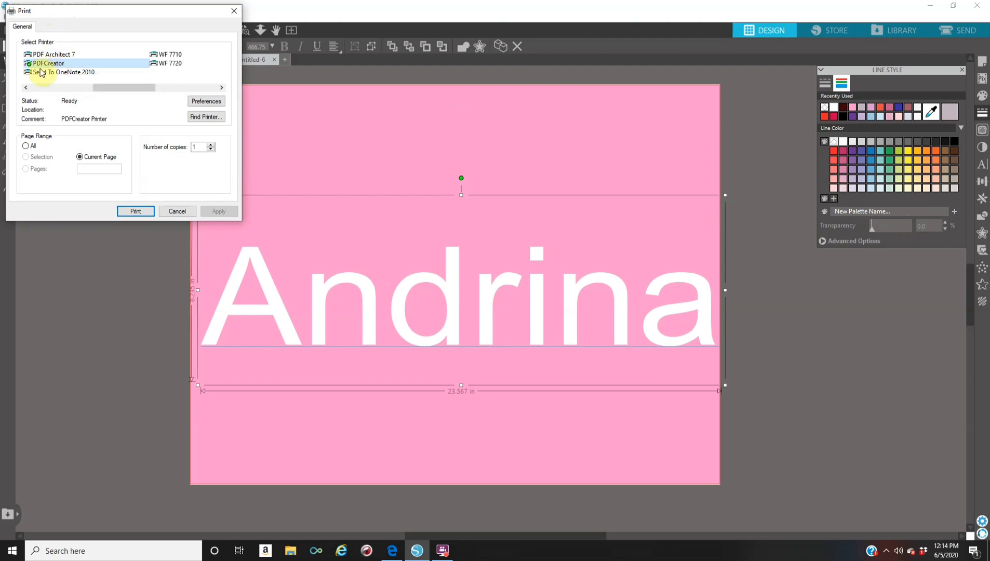
mouse_move(51, 63)
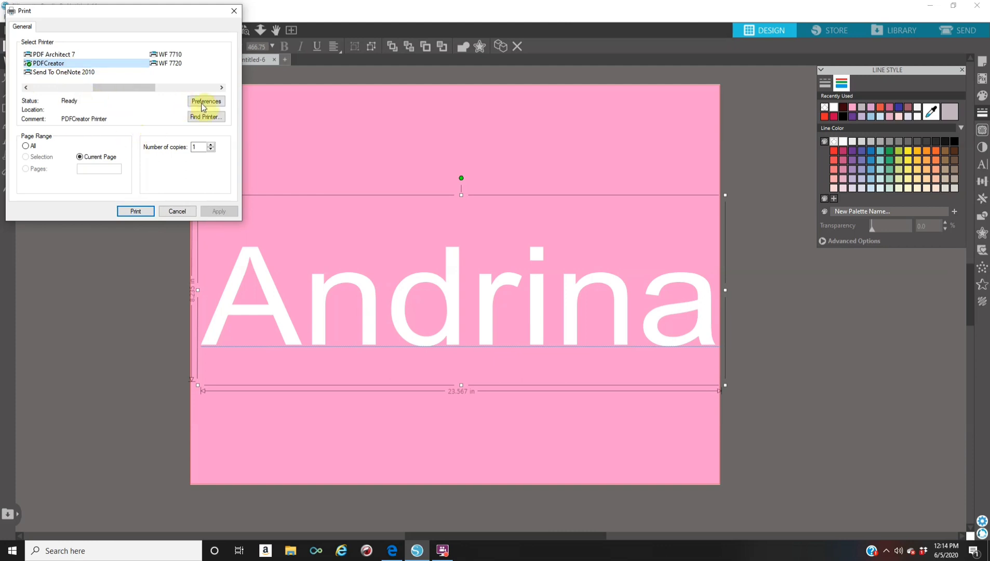
In PDFCreator's advanced options, choose PostScript Custom Page Size as the paper size.
click(206, 100)
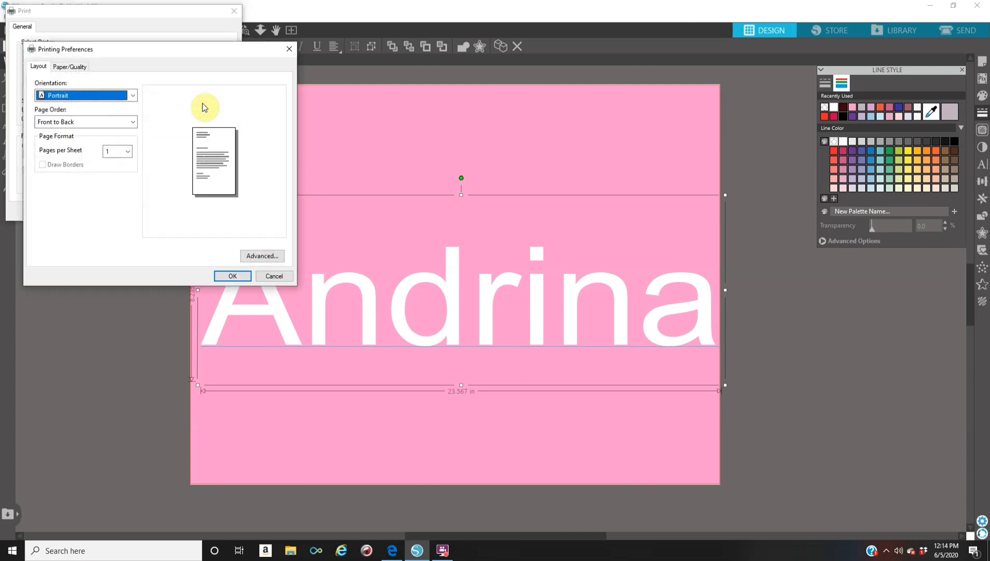
mouse_move(262, 256)
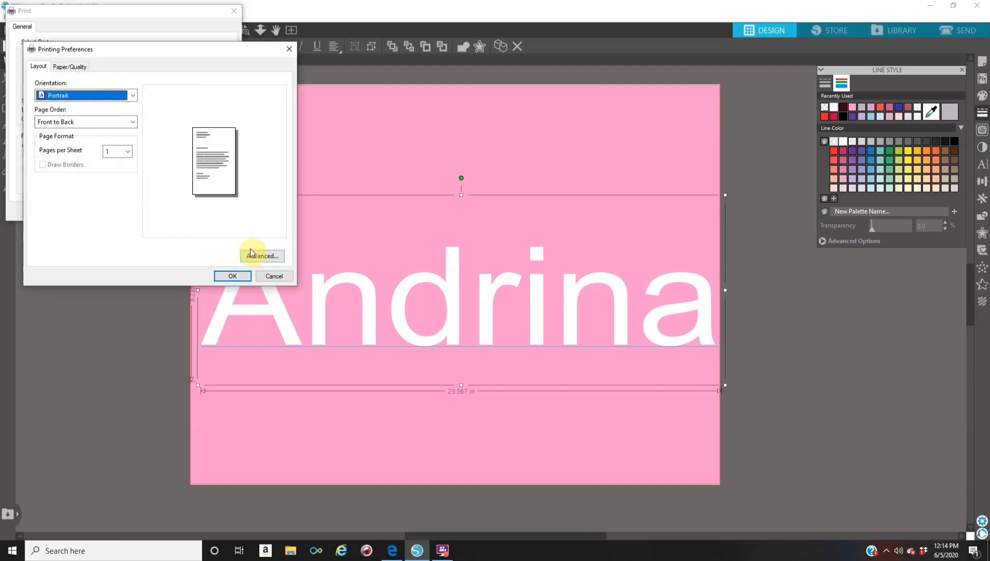
click(262, 256)
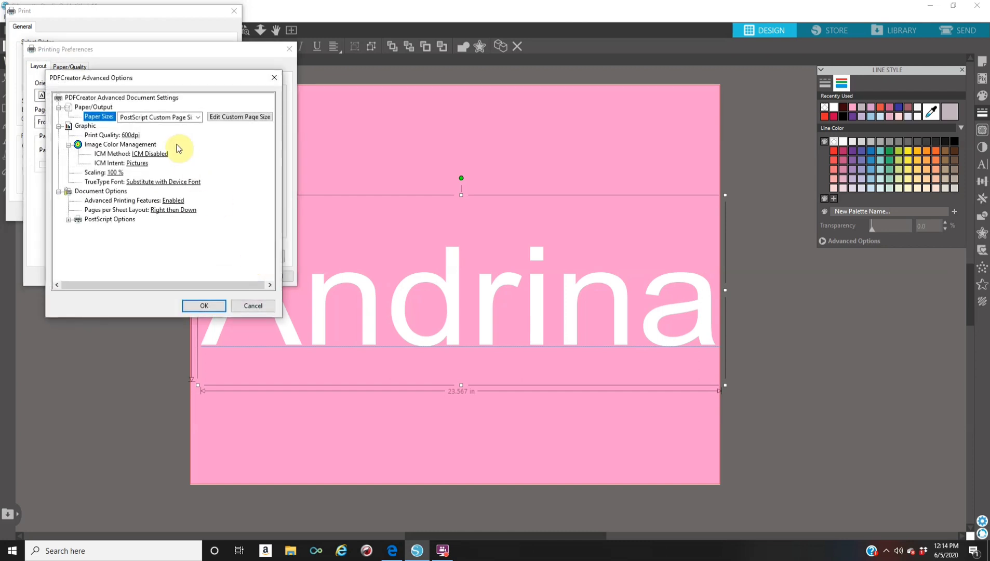
mouse_move(204, 123)
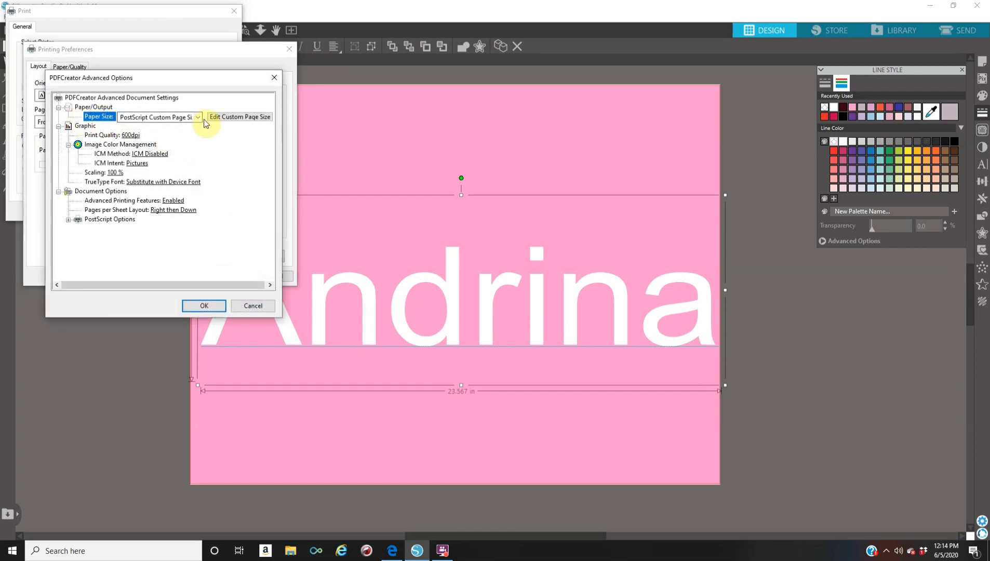
click(198, 116)
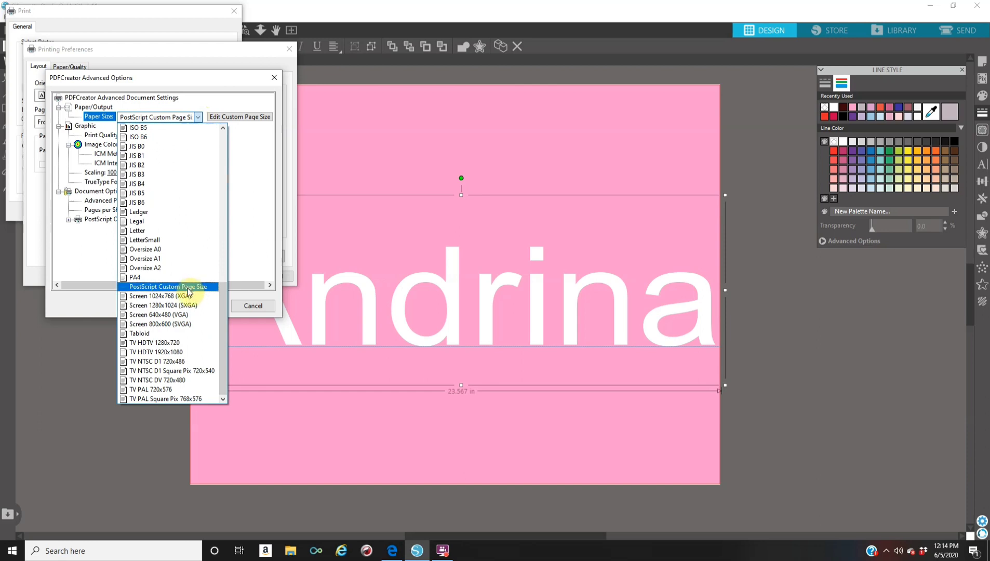
click(167, 285)
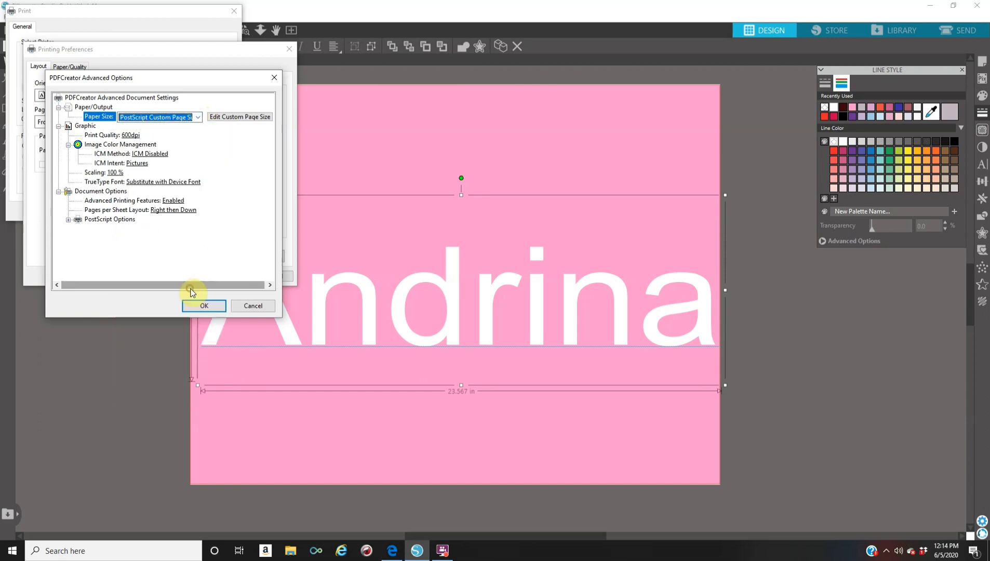
mouse_move(197, 116)
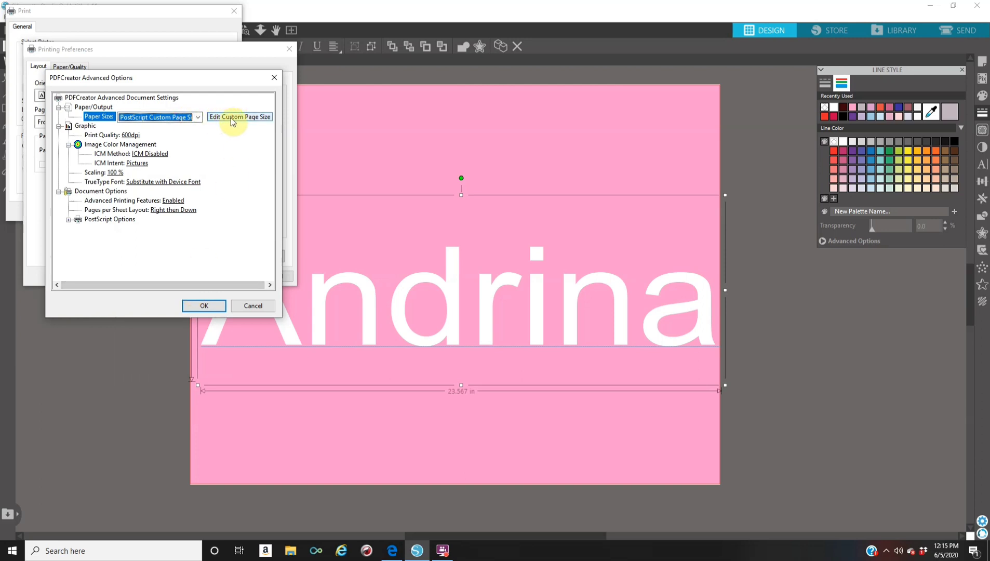
Set the custom page dimensions to 24 by 18 inches and confirm.
click(240, 116)
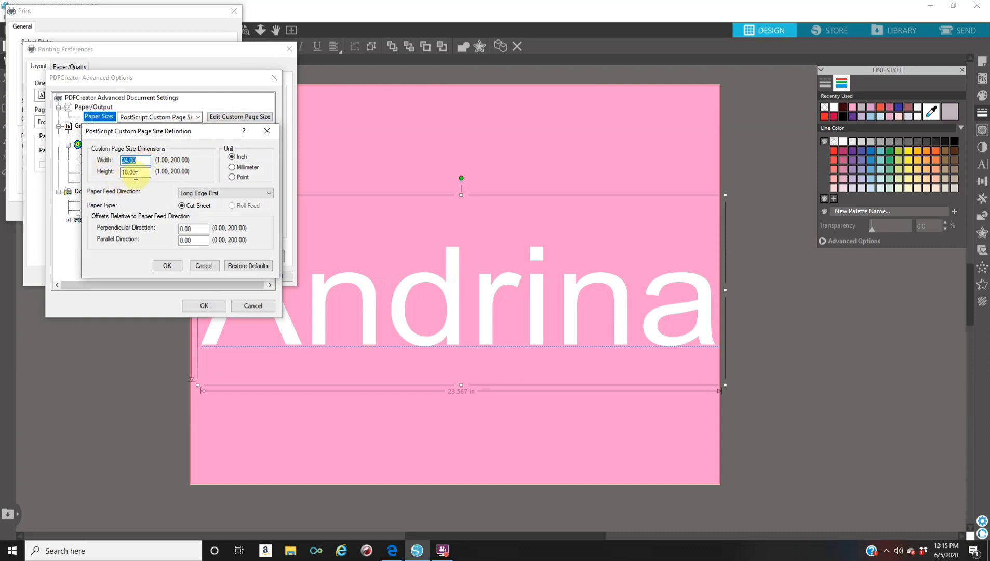
click(167, 265)
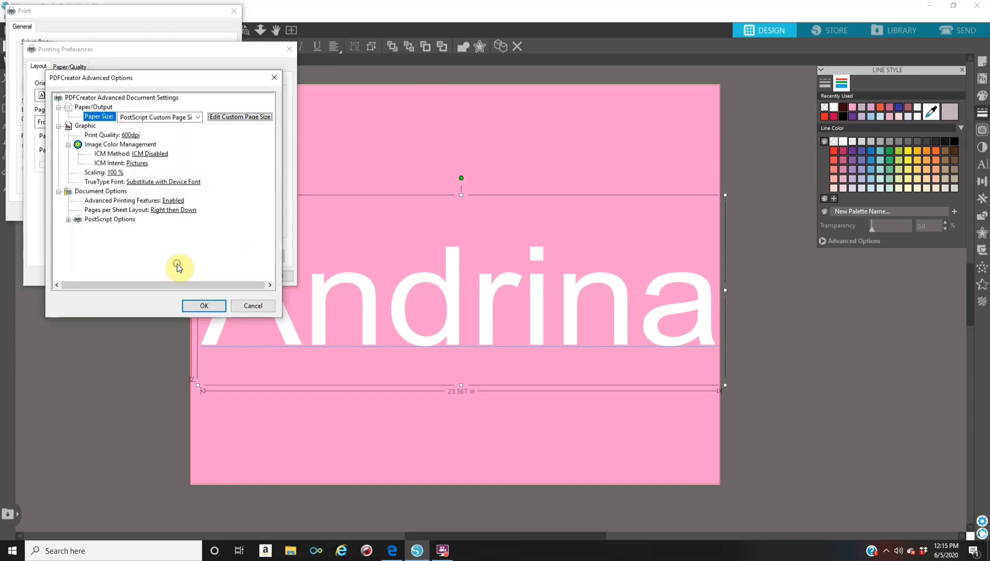
click(204, 306)
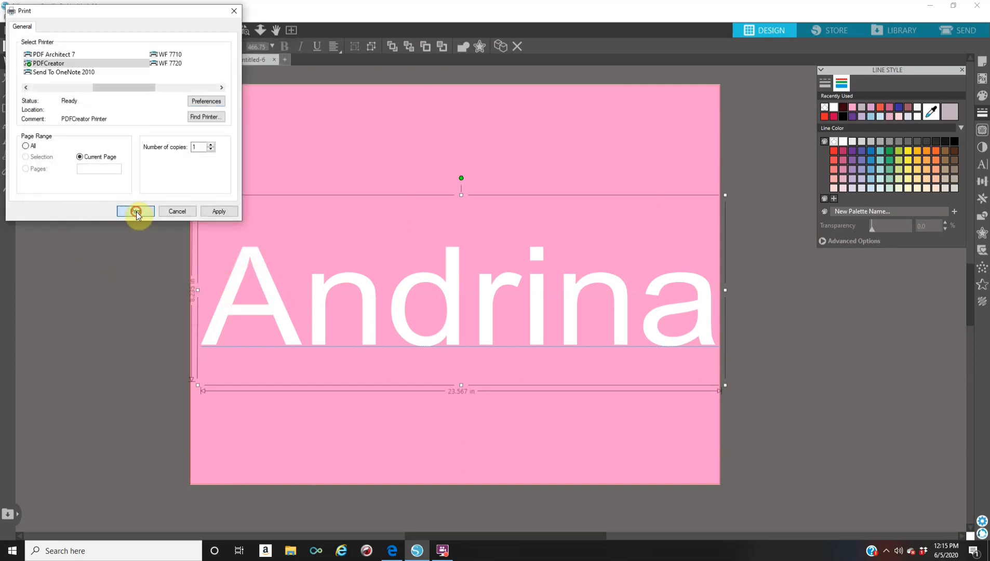
click(135, 211)
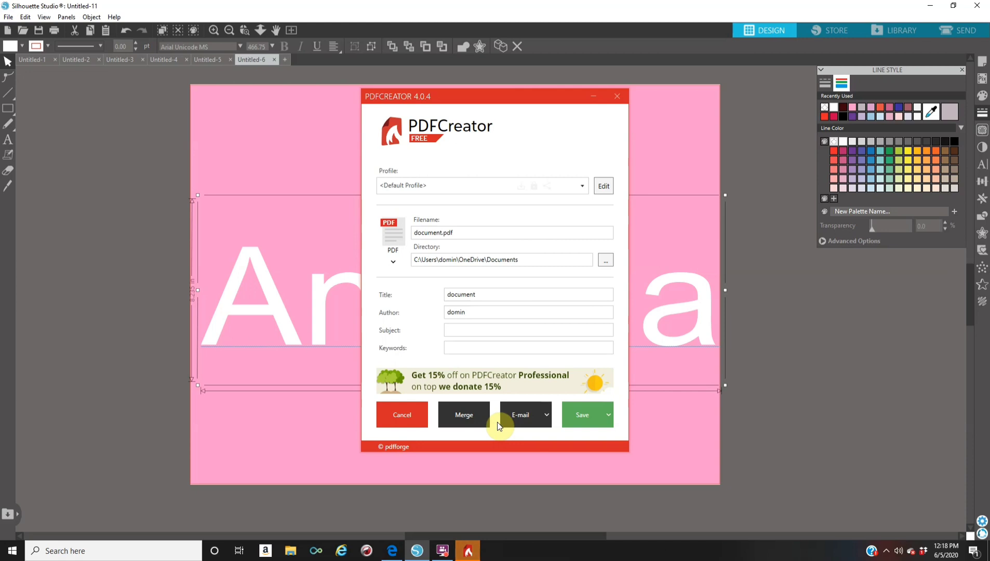
mouse_move(579, 367)
text(Andrina)
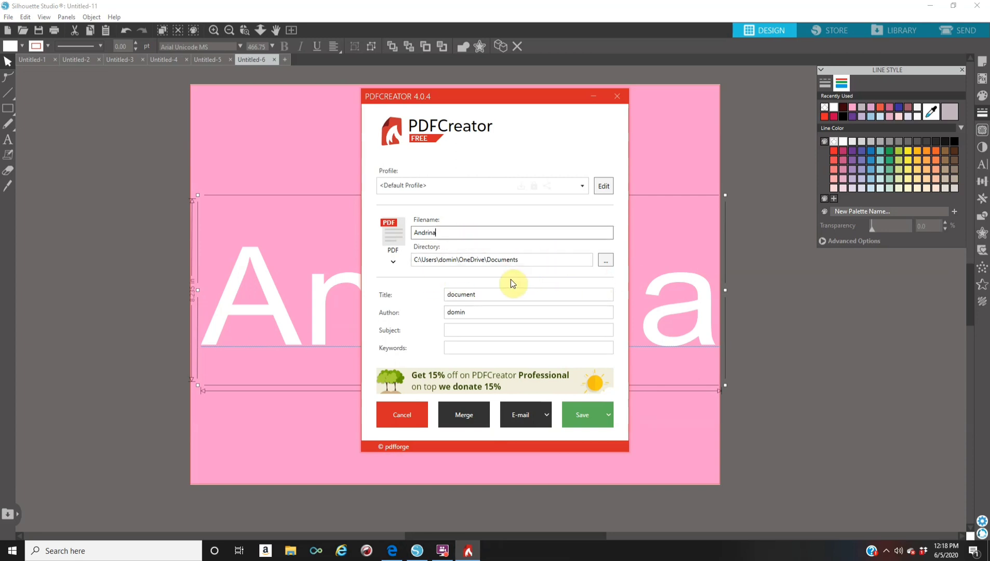
mouse_move(581, 415)
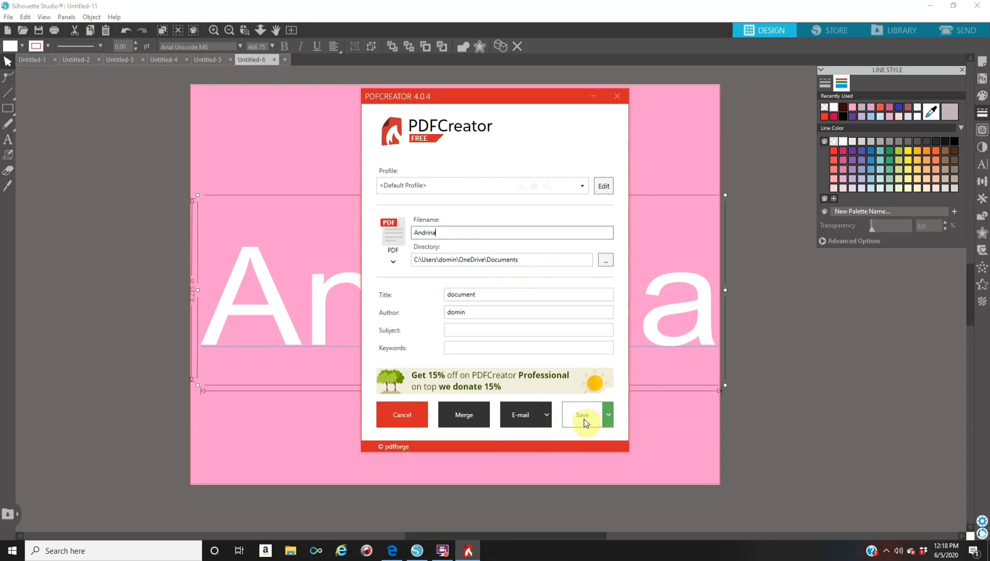
Save the PDF as Andrina.pdf in the Documents folder.
click(582, 415)
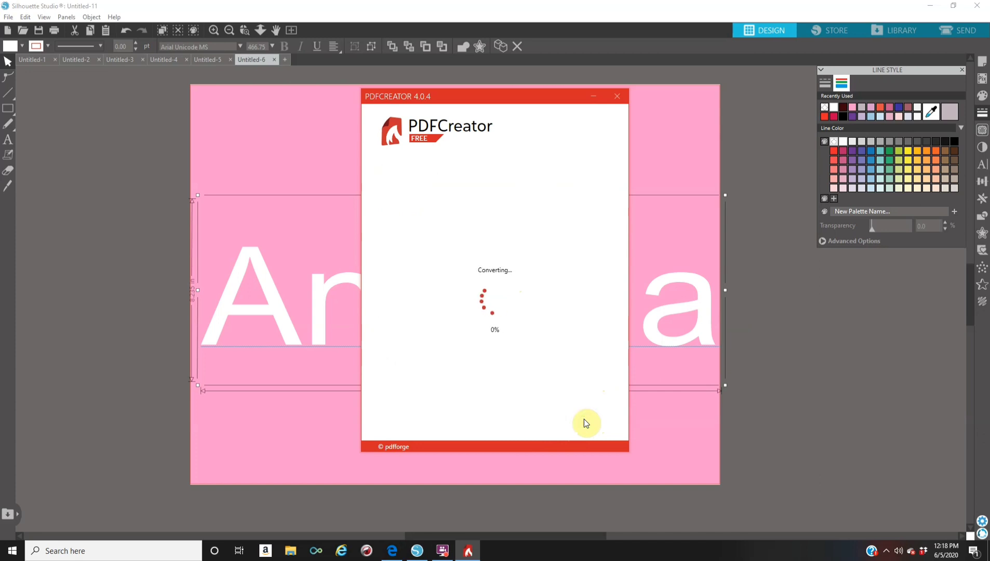
mouse_move(587, 412)
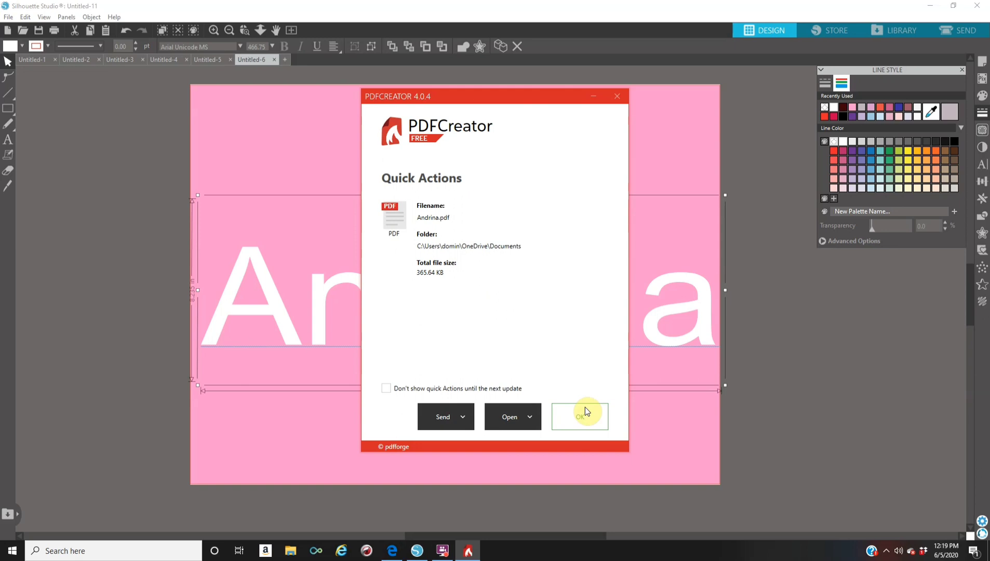
Open the saved Andrina.pdf in PDF Architect and dismiss the sign-up popup.
click(577, 417)
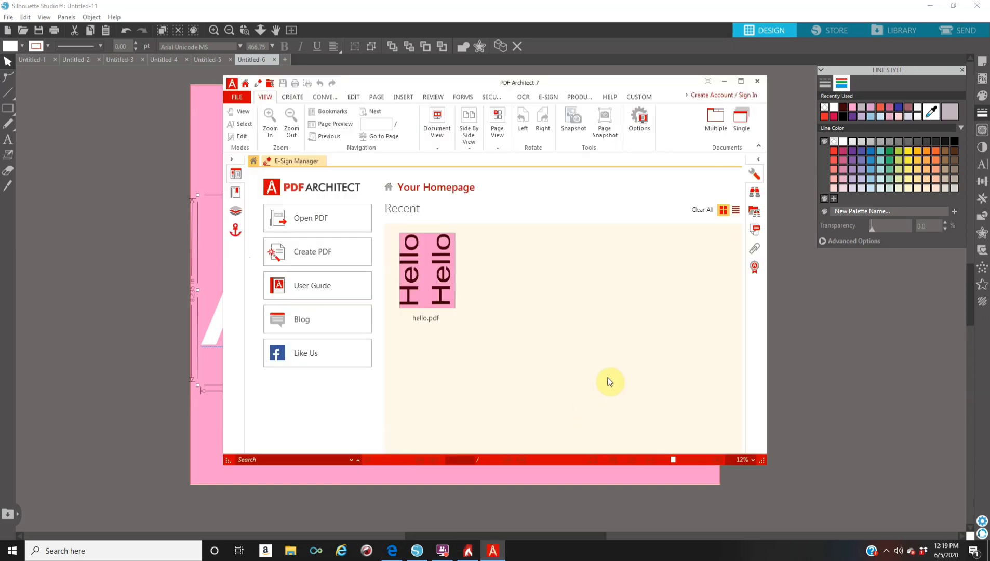
click(720, 94)
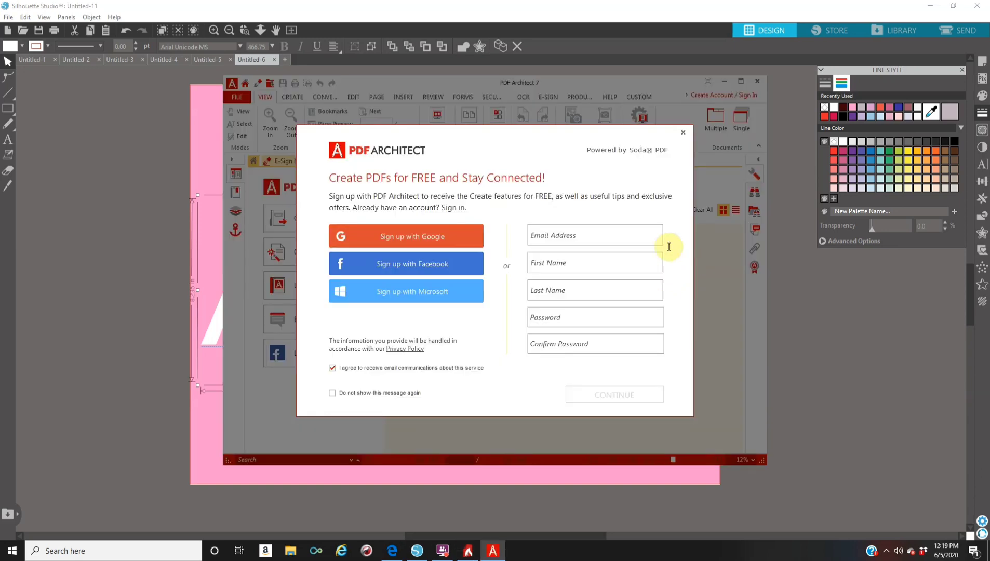
mouse_move(683, 137)
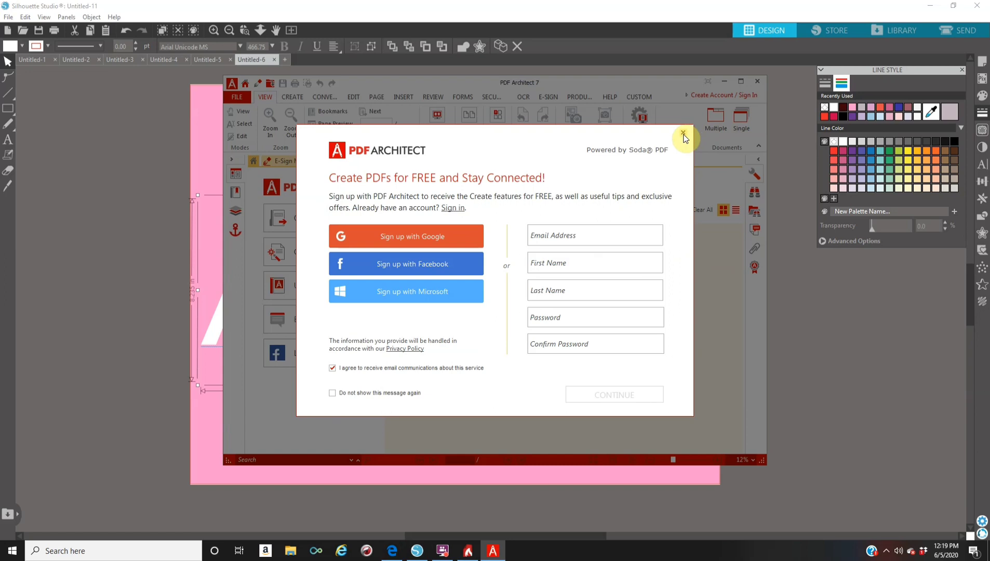
mouse_move(683, 134)
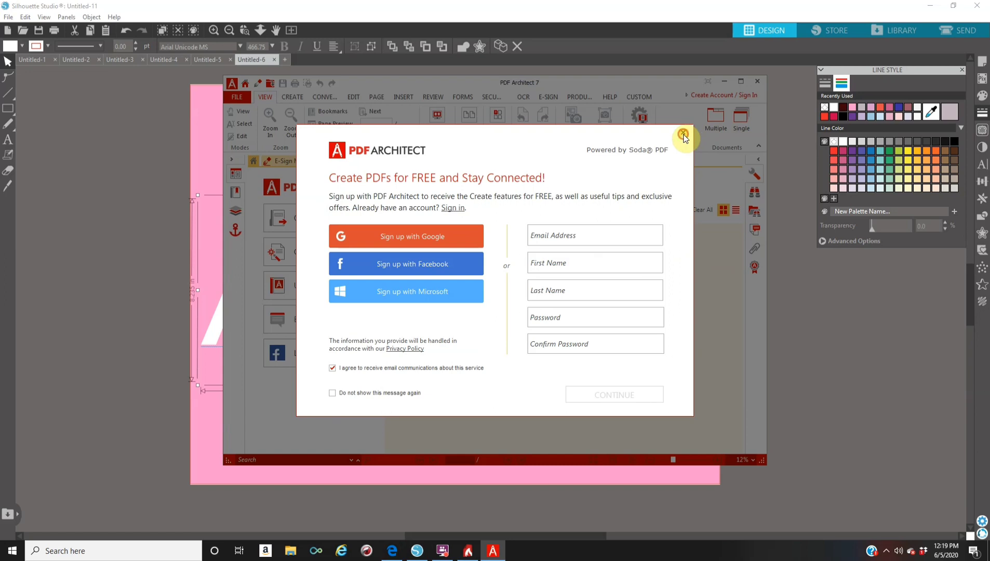
click(682, 136)
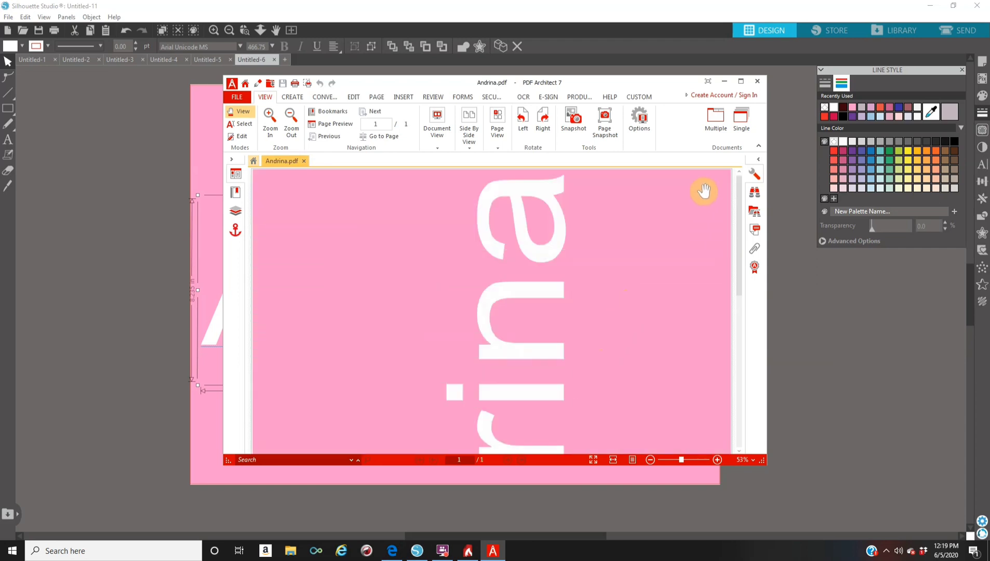
Maximise PDF Architect to view the whole Andrina.pdf page.
click(740, 81)
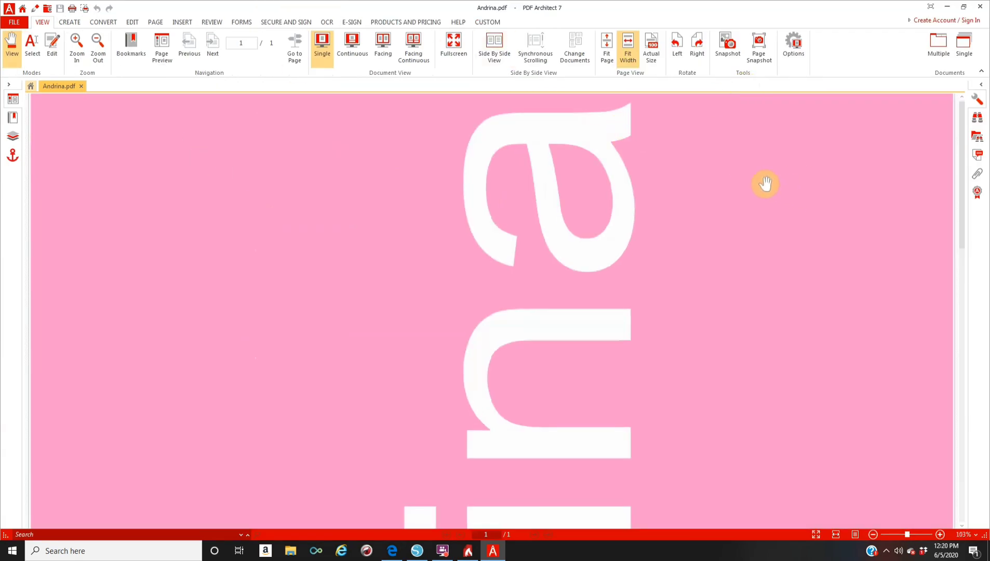
mouse_move(889, 538)
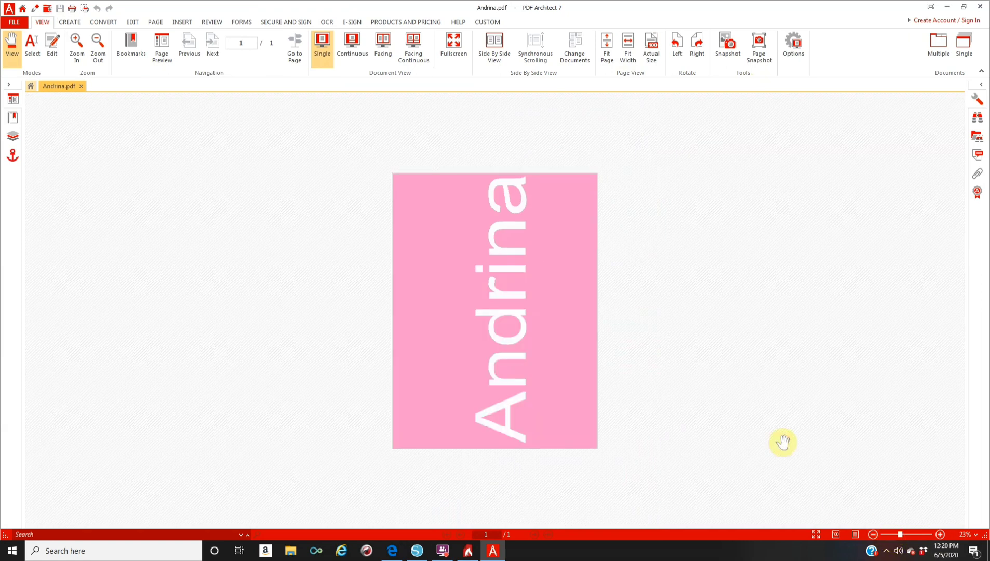
mouse_move(666, 235)
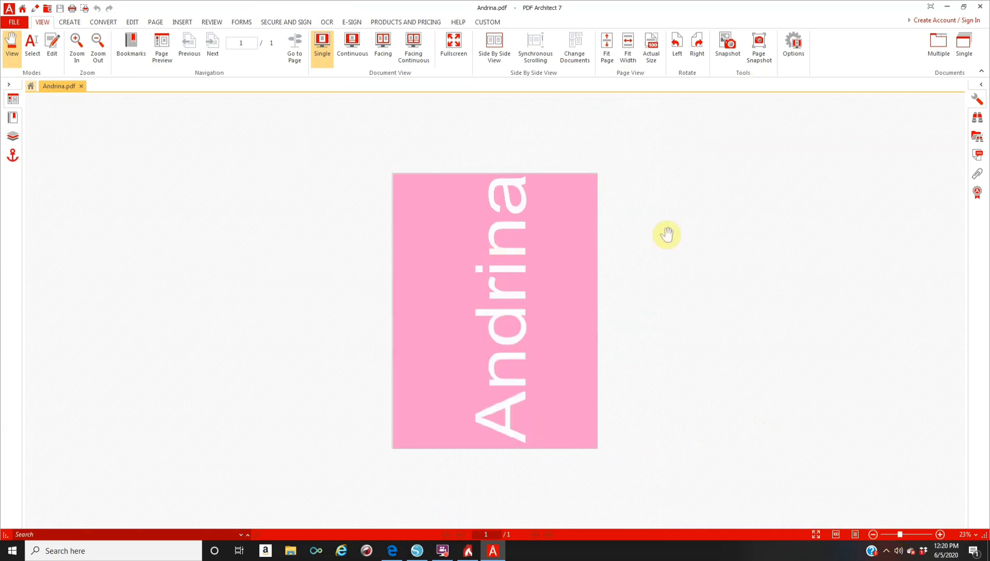
mouse_move(494, 169)
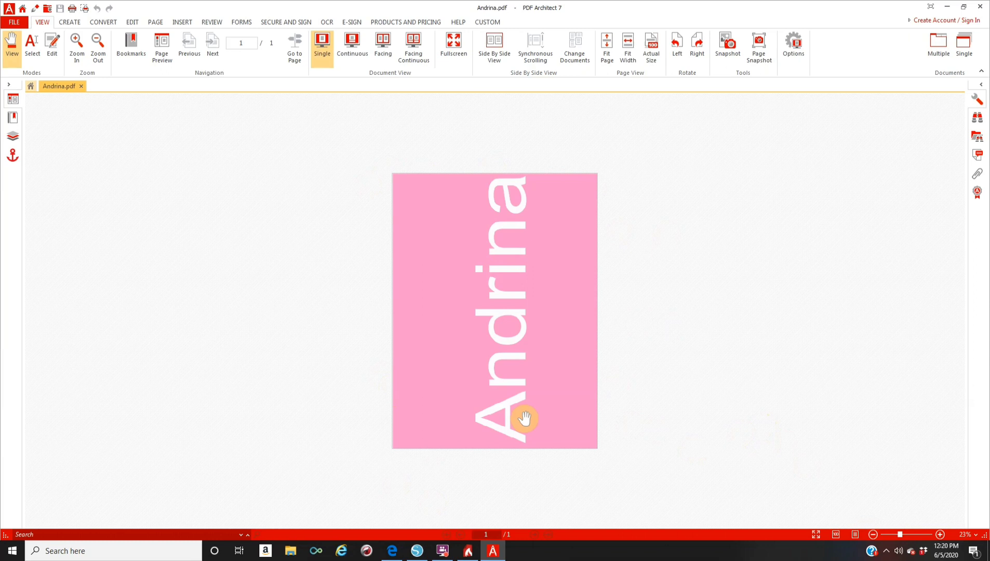
mouse_move(975, 273)
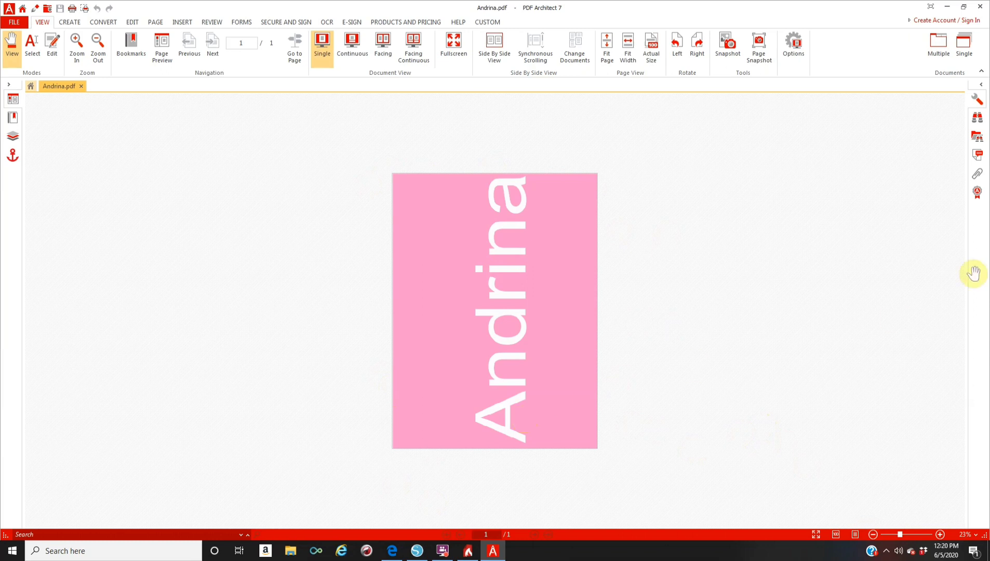
mouse_move(734, 339)
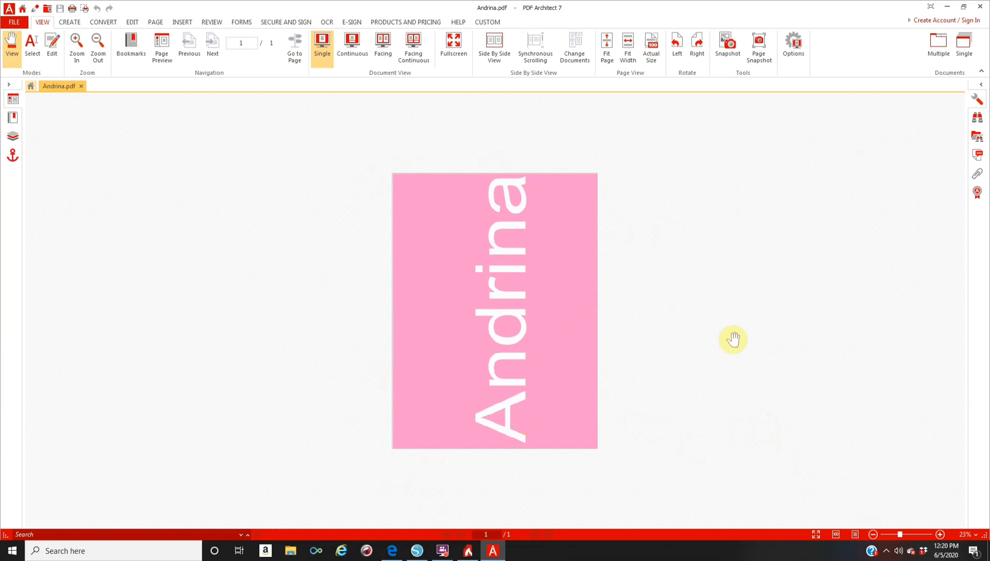
mouse_move(738, 309)
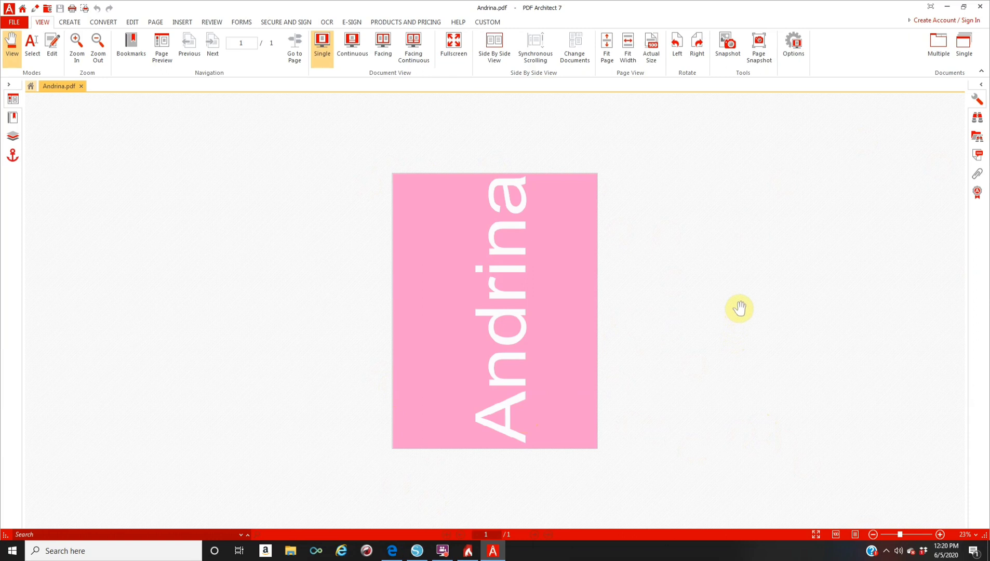
mouse_move(748, 239)
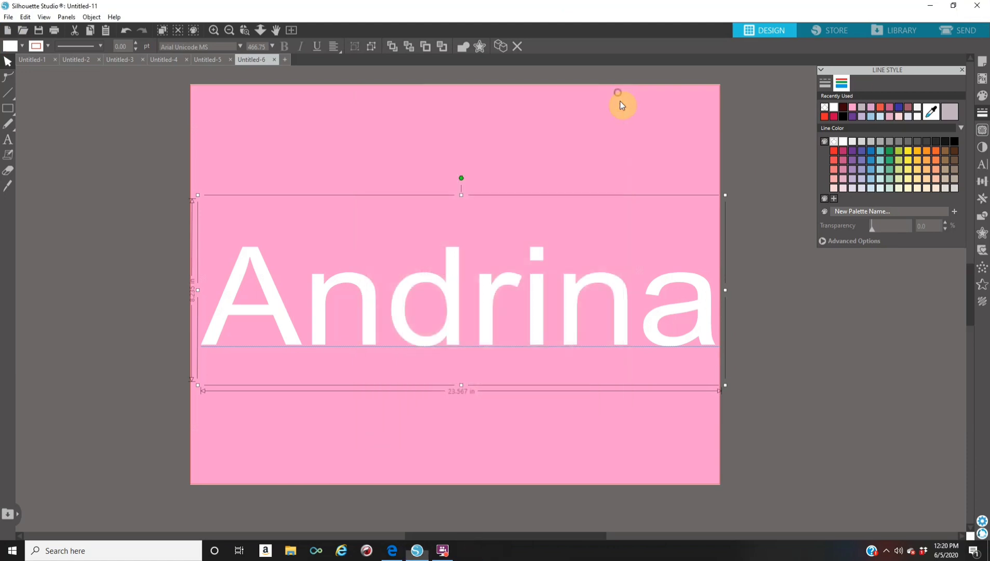
mouse_move(807, 240)
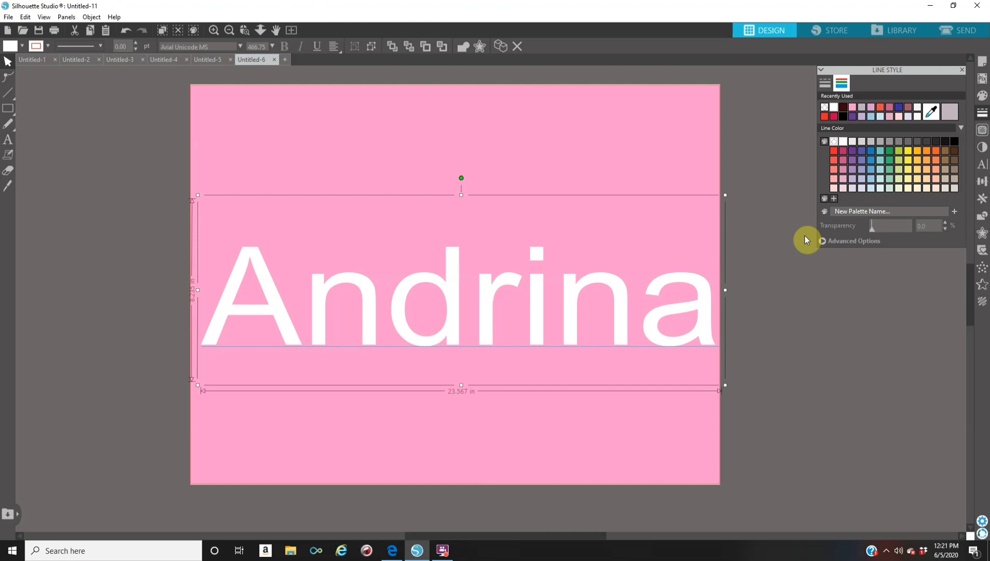
mouse_move(983, 67)
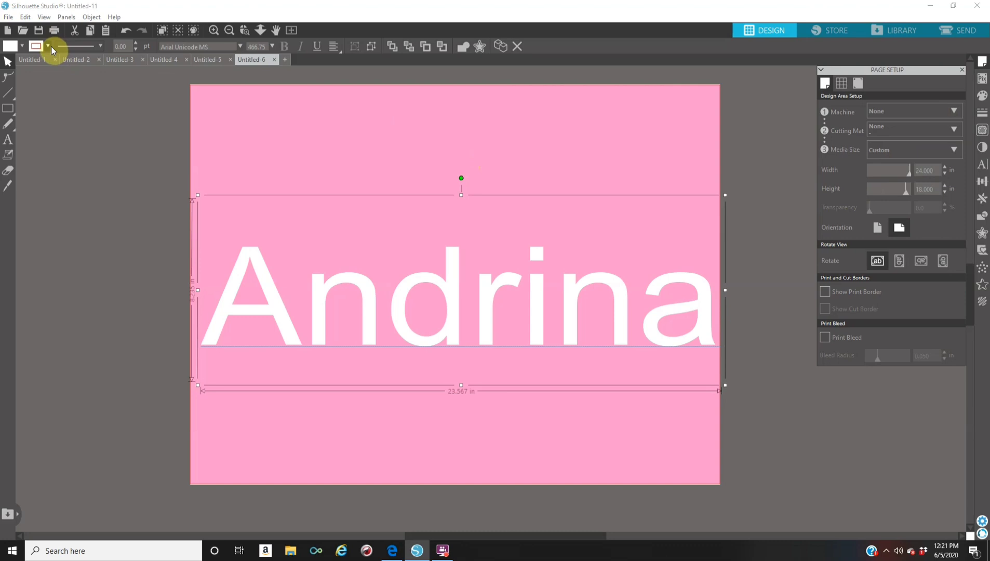
mouse_move(52, 52)
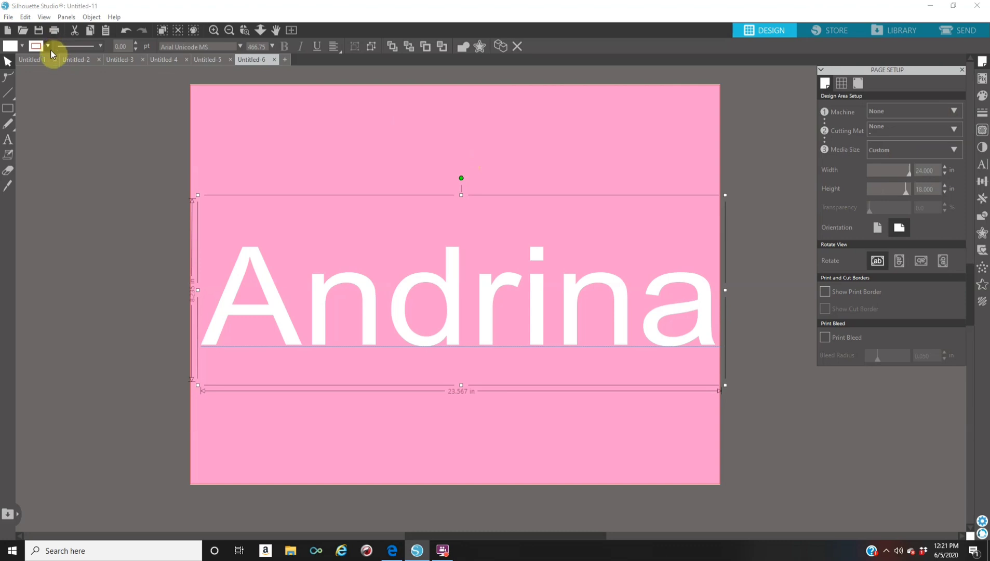